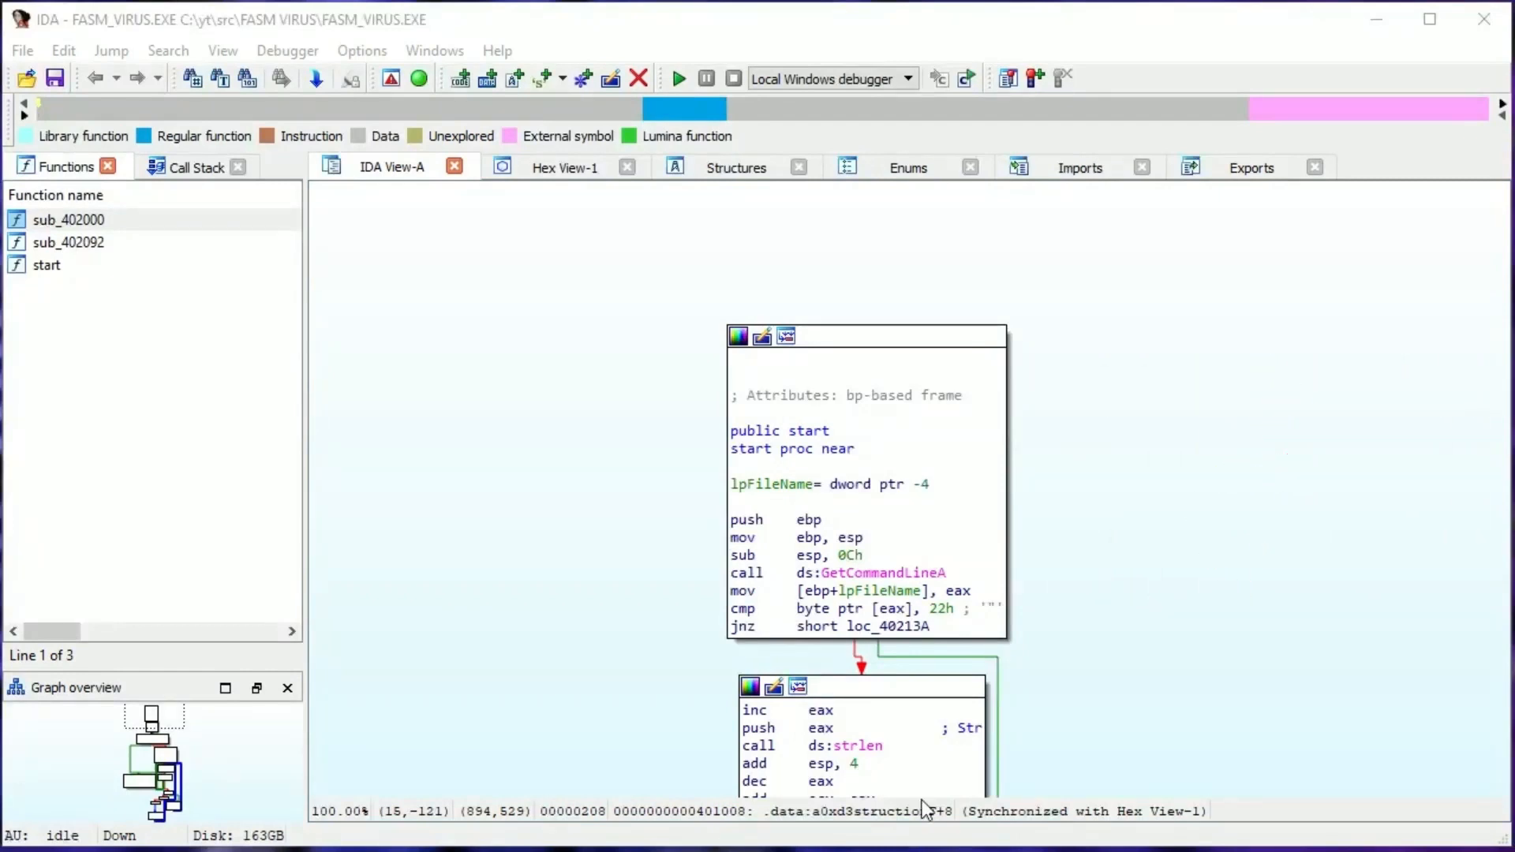
Rename function sub_402000 to Infection via its Edit function dialog.
{"action": "left_click", "coordinate": [46, 265]}
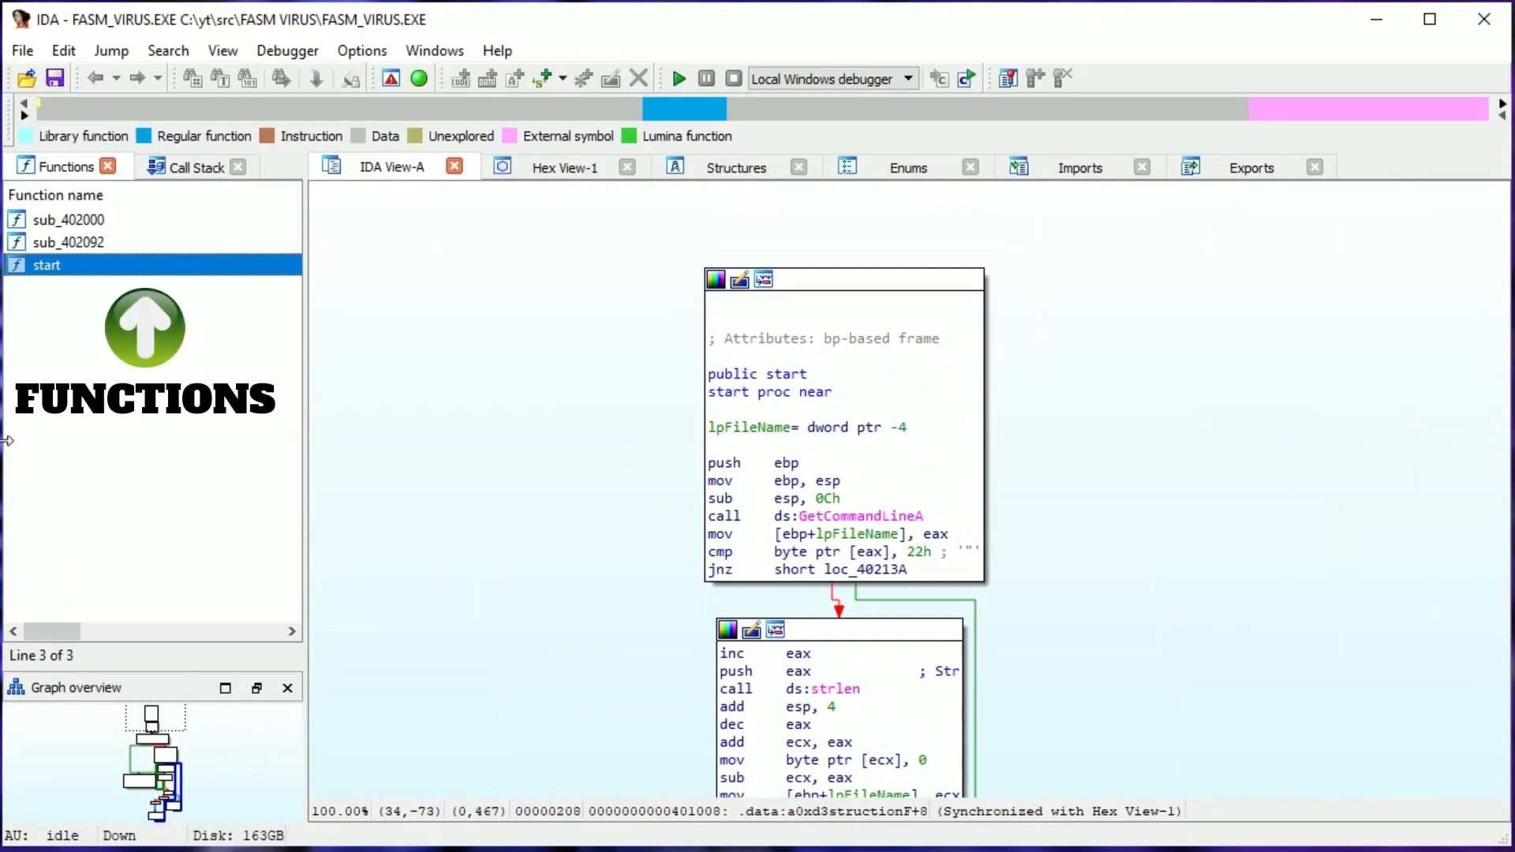
{"action": "left_click", "coordinate": [68, 219]}
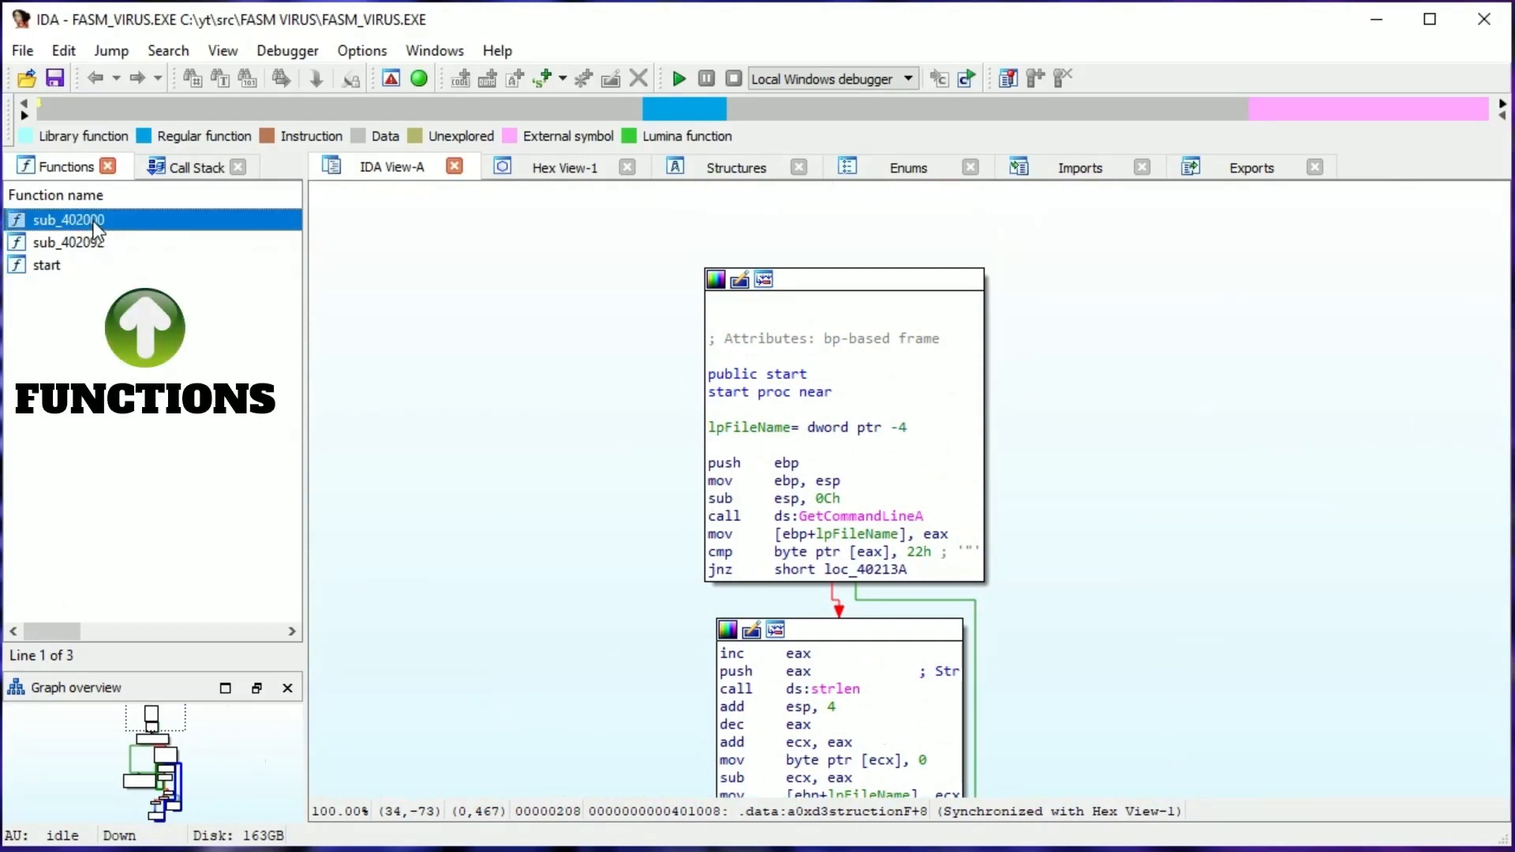
{"action": "right_click", "coordinate": [68, 220]}
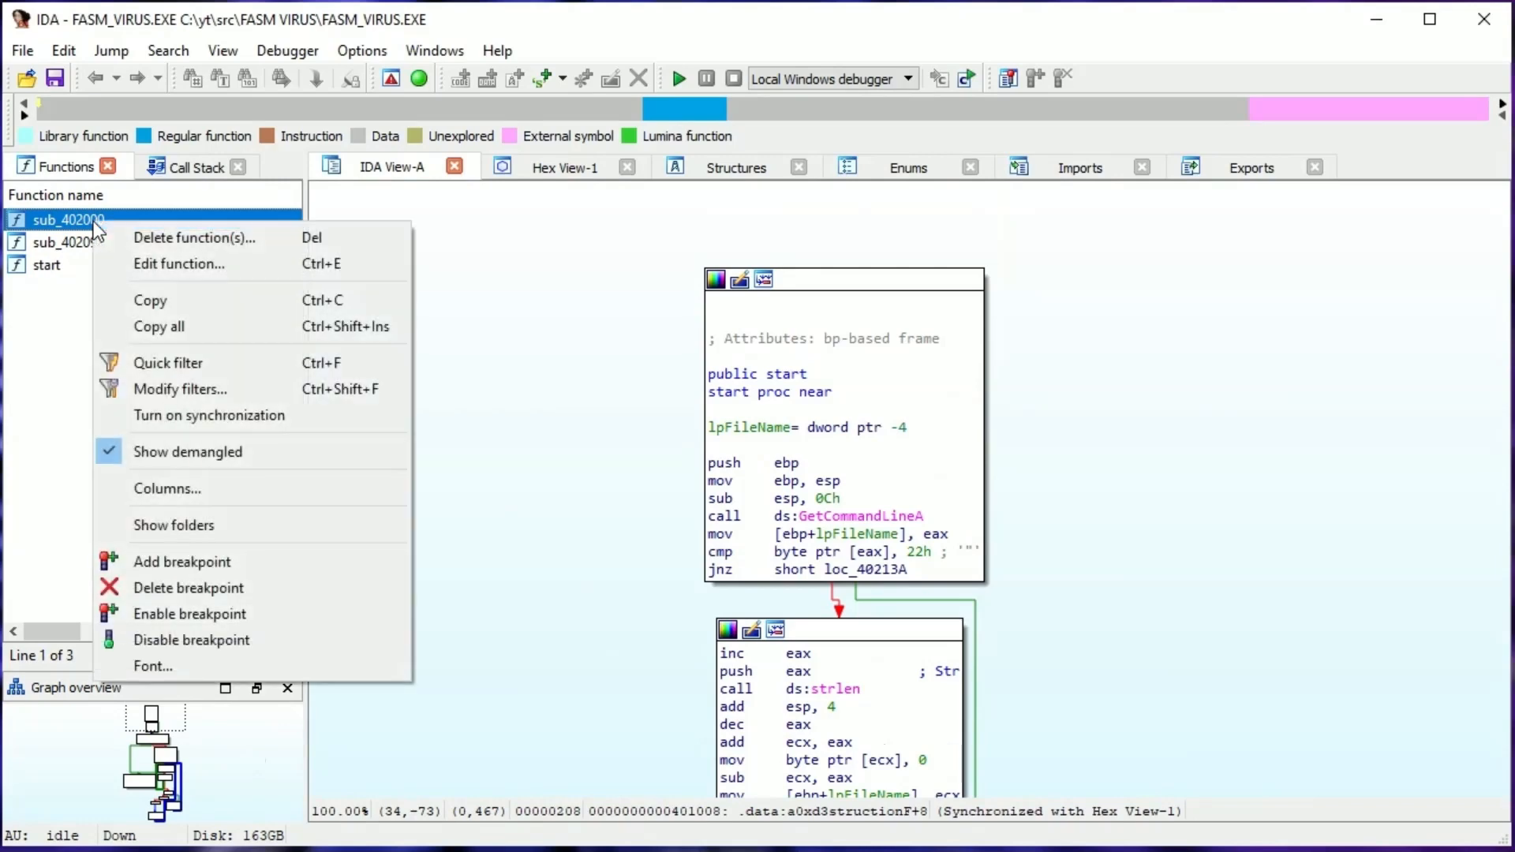
{"action": "left_click", "coordinate": [179, 264]}
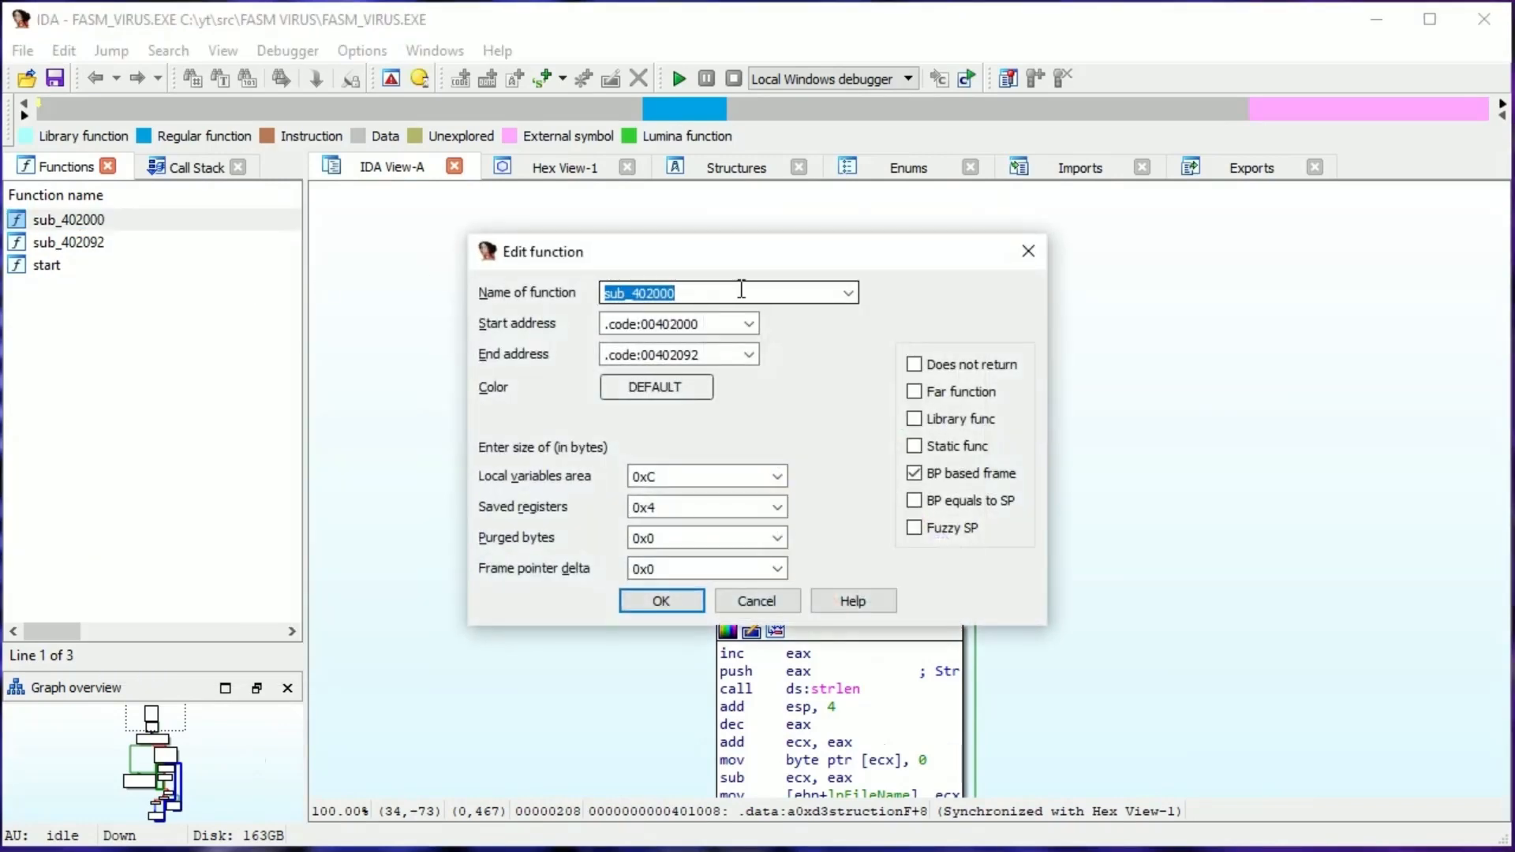
{"action": "mouse_move", "coordinate": [406, 322]}
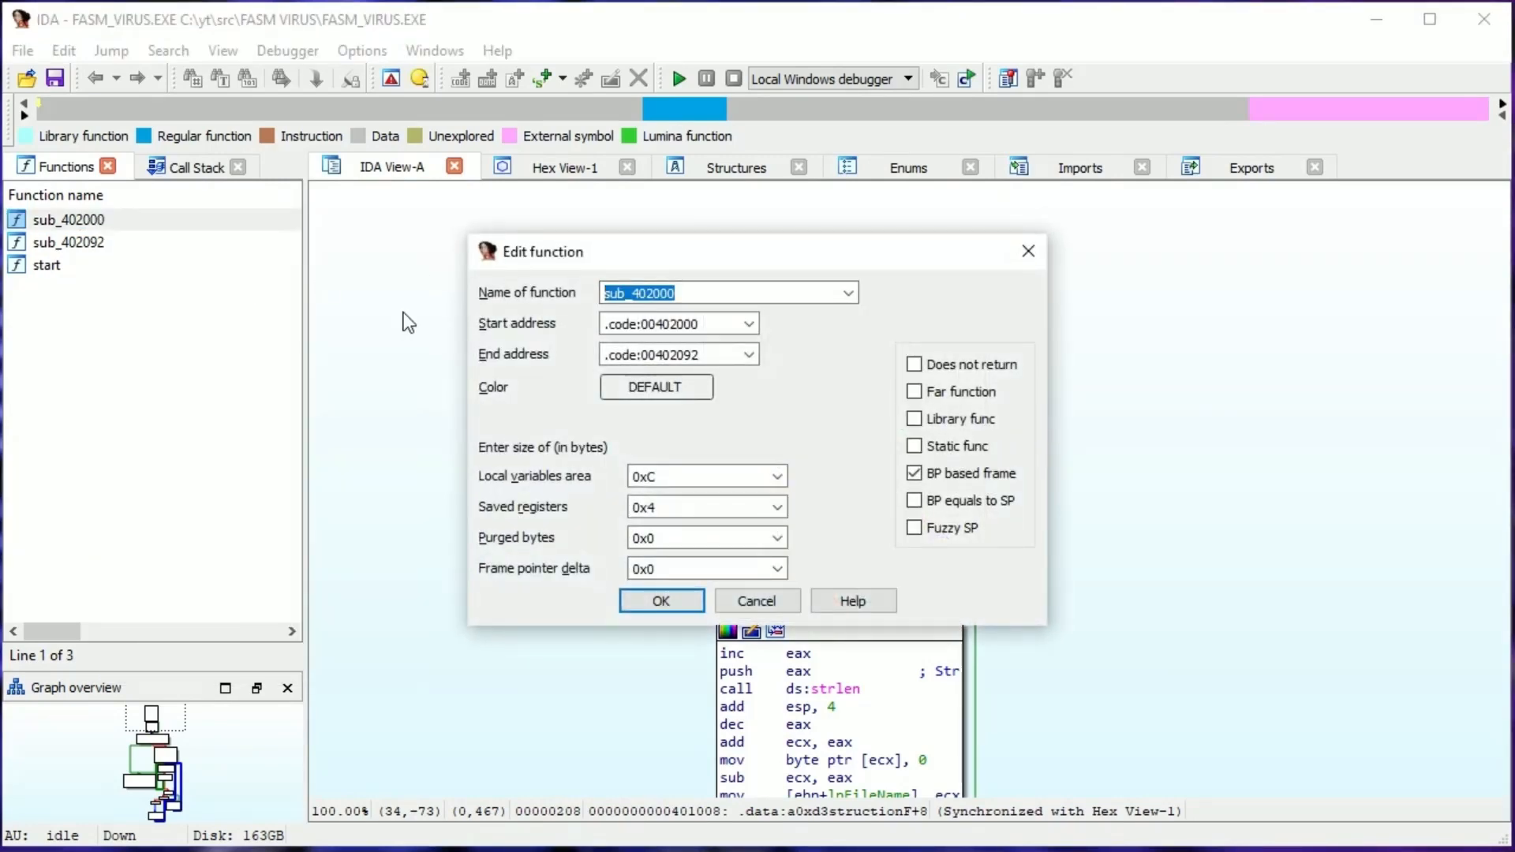
{"action": "type", "text": "Infecti"}
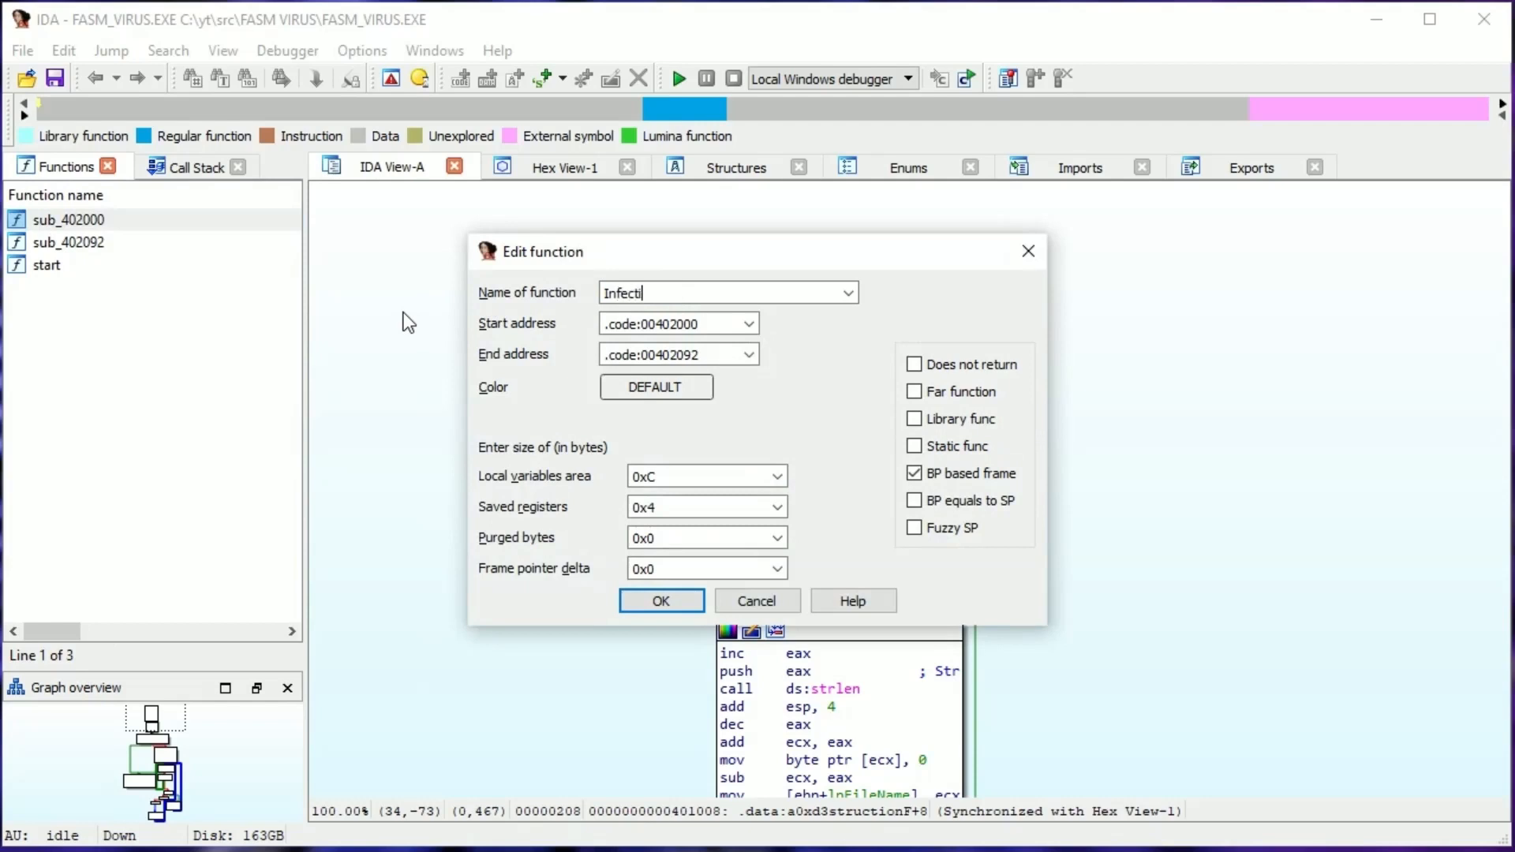
{"action": "left_click", "coordinate": [661, 600]}
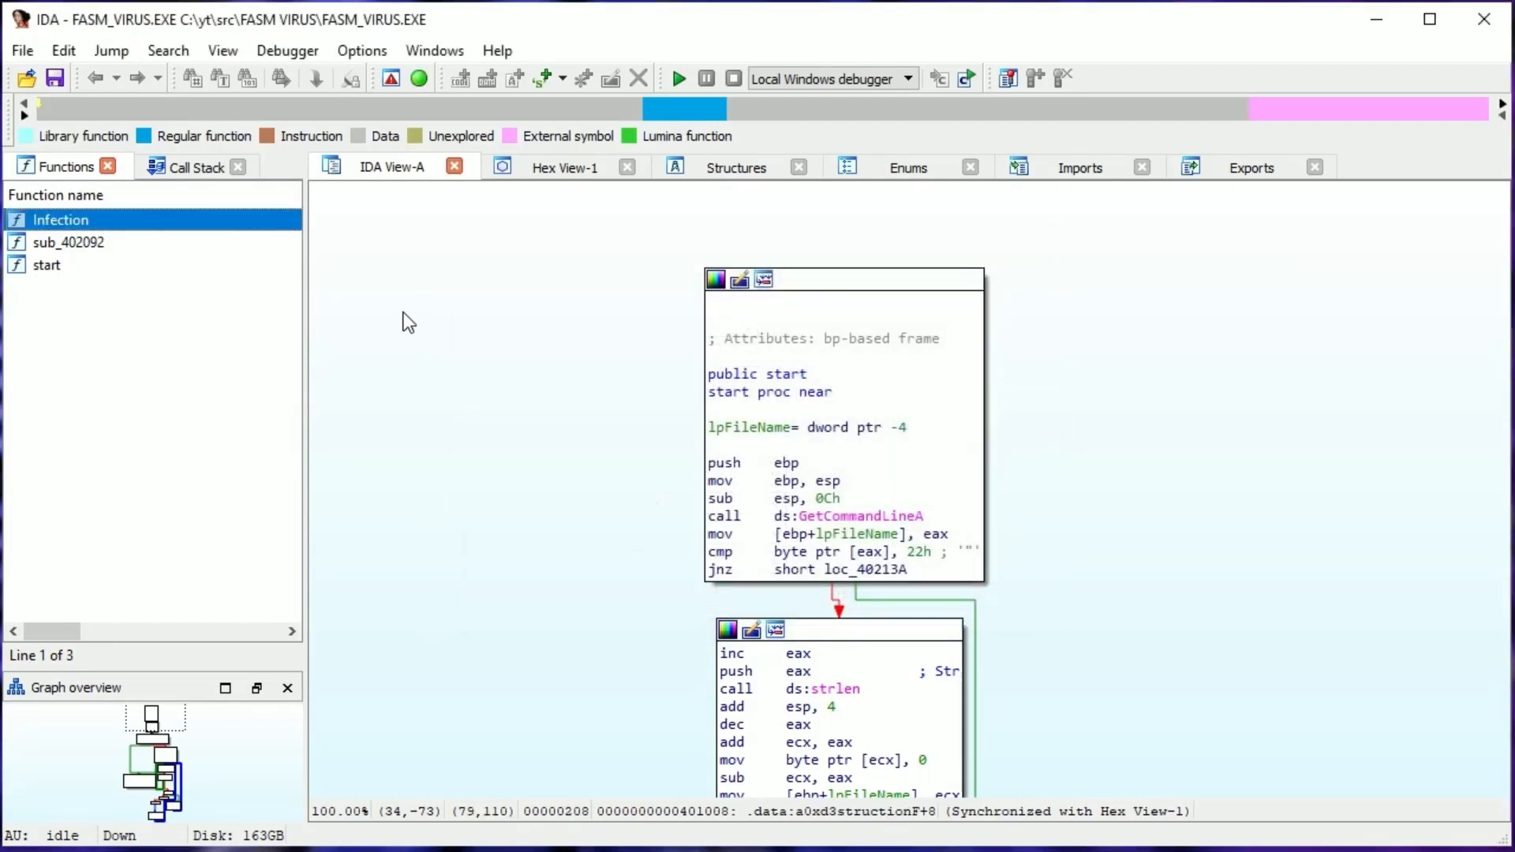
Rename function sub_402092 to SelfRead the same way.
{"action": "left_click", "coordinate": [68, 243]}
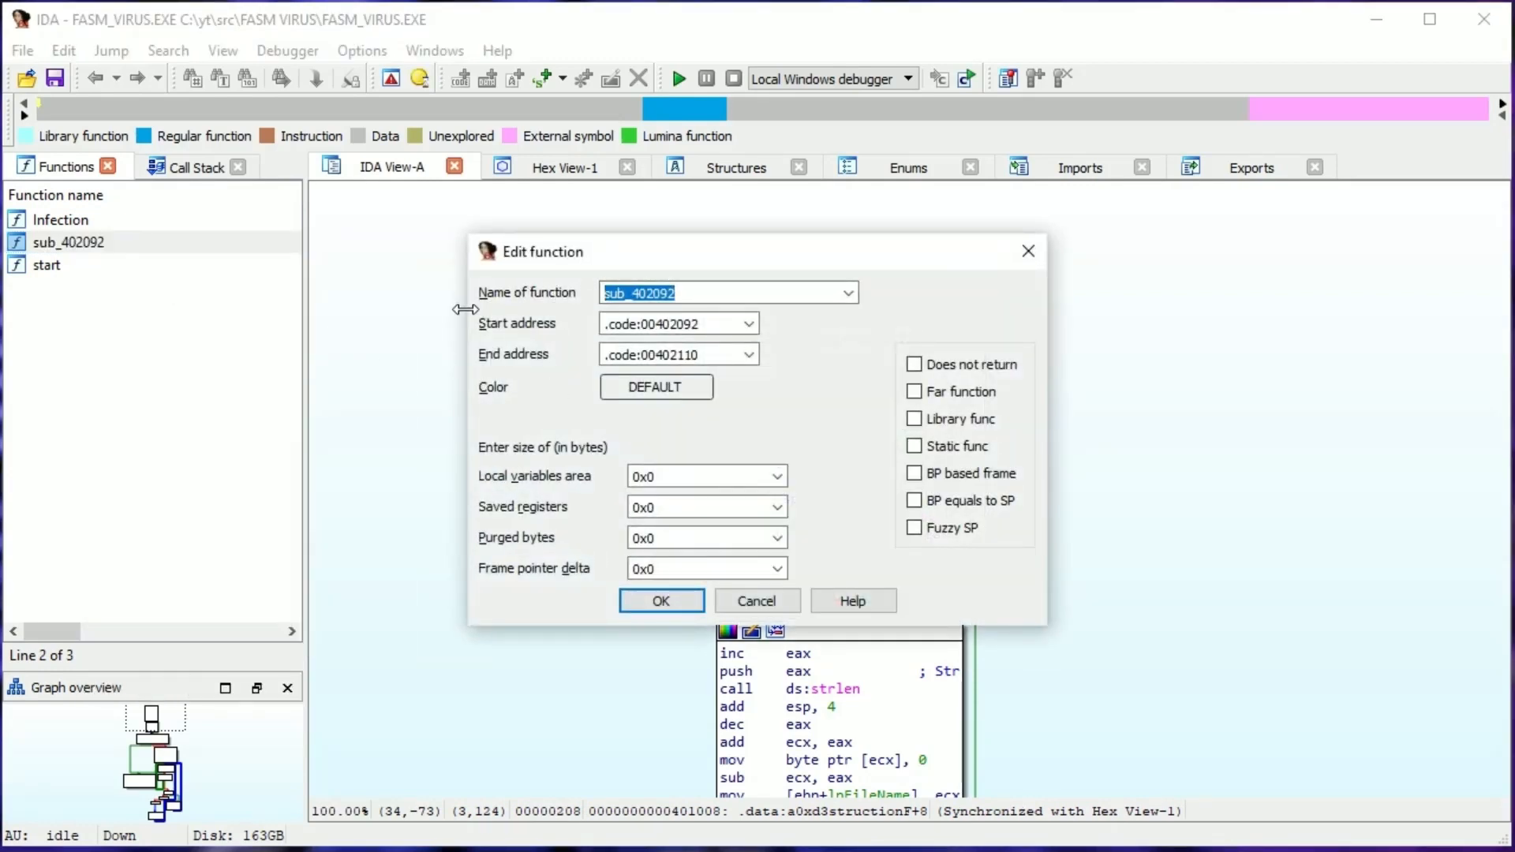
{"action": "type", "text": "SelfRe"}
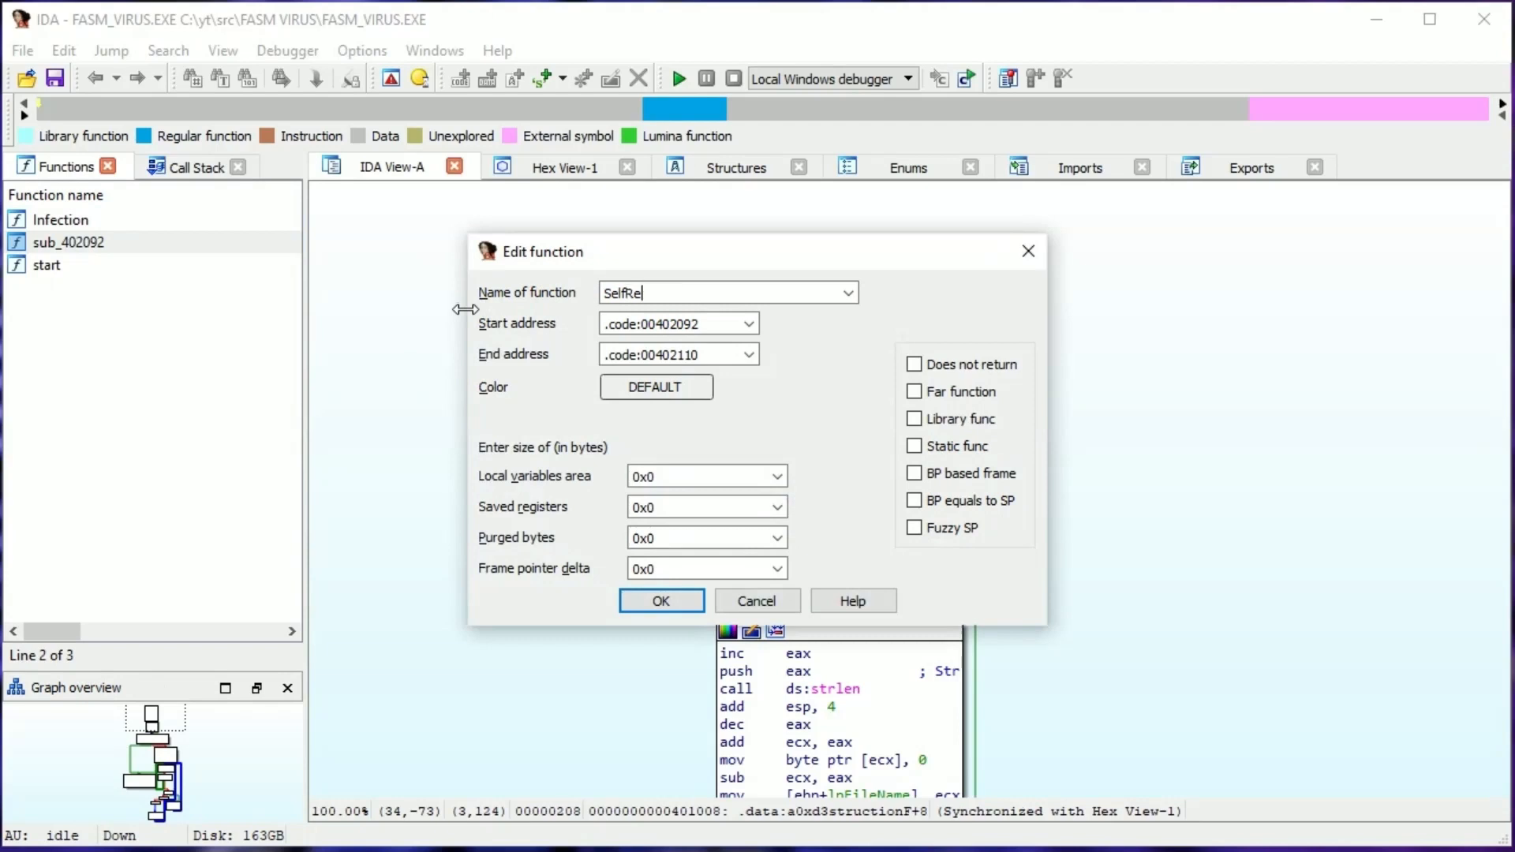
{"action": "left_click", "coordinate": [661, 600]}
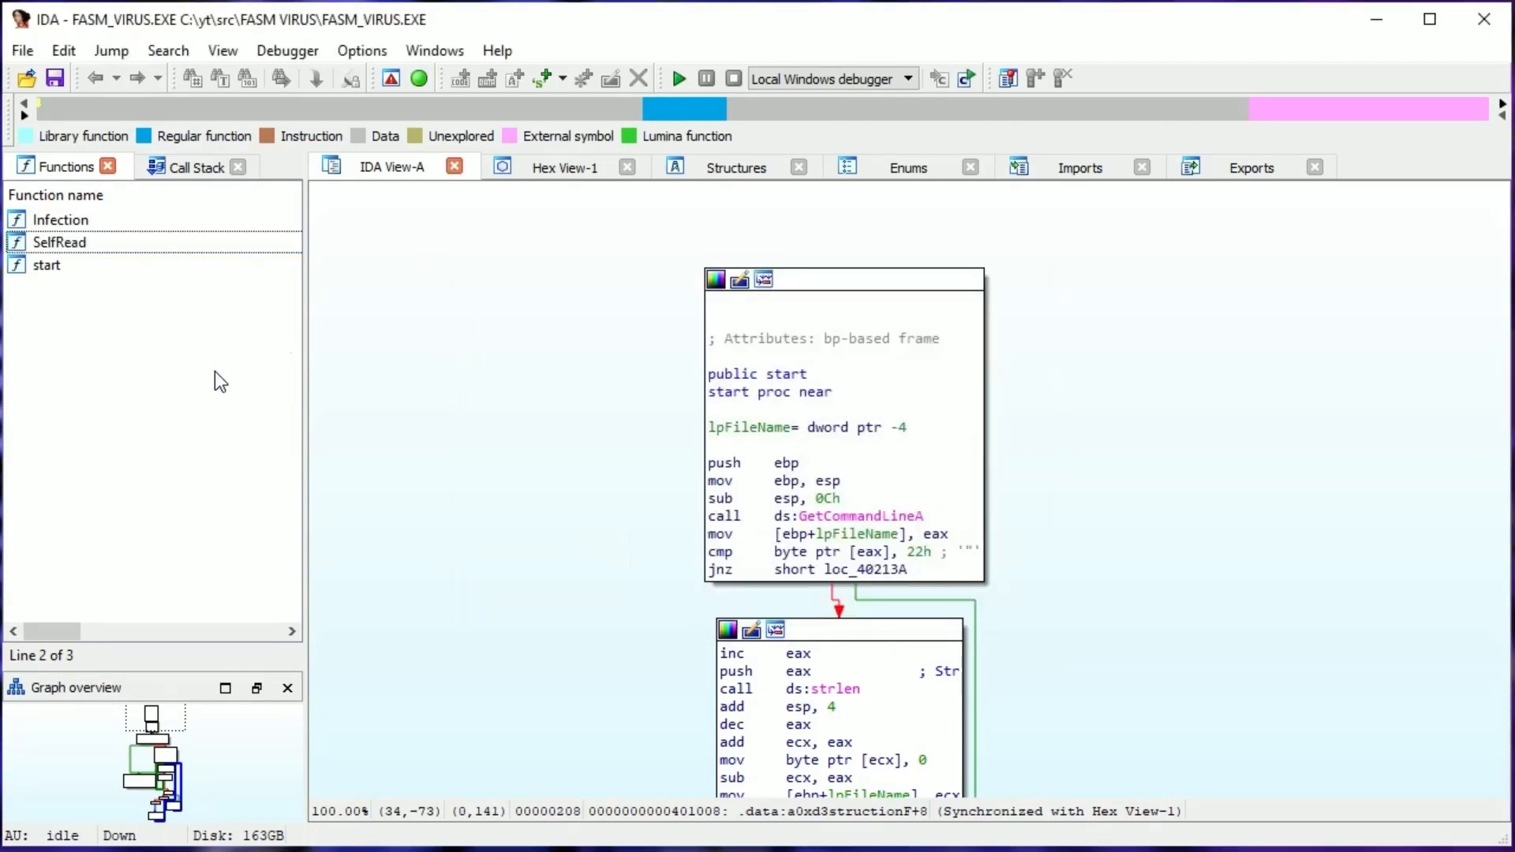
Show the raw bytes in Hex View-1 and jump through the .data, .code and .idata sections.
{"action": "left_click", "coordinate": [565, 166]}
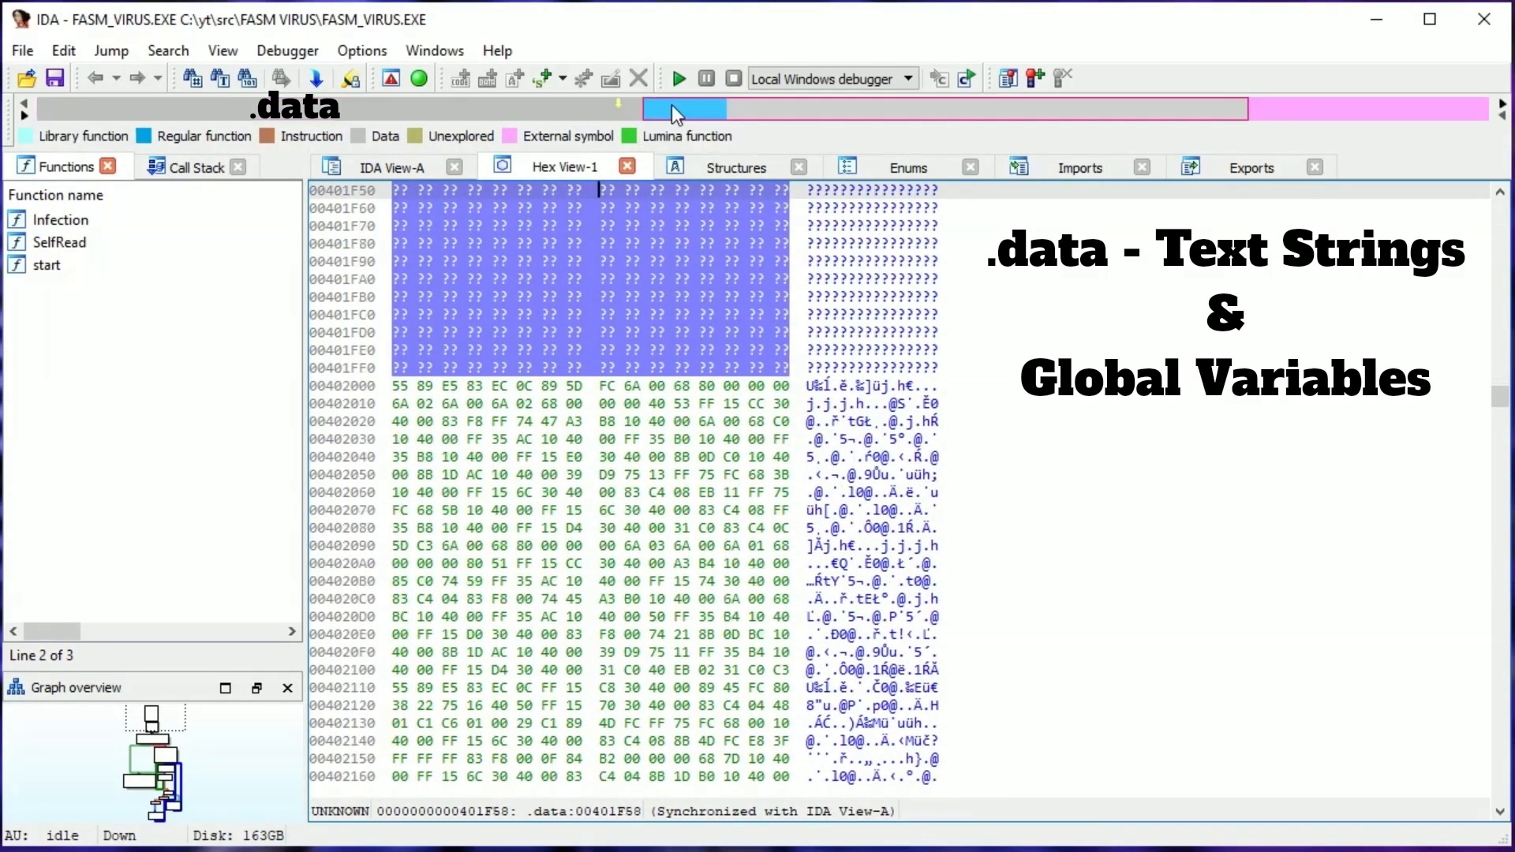
{"action": "left_click", "coordinate": [687, 108]}
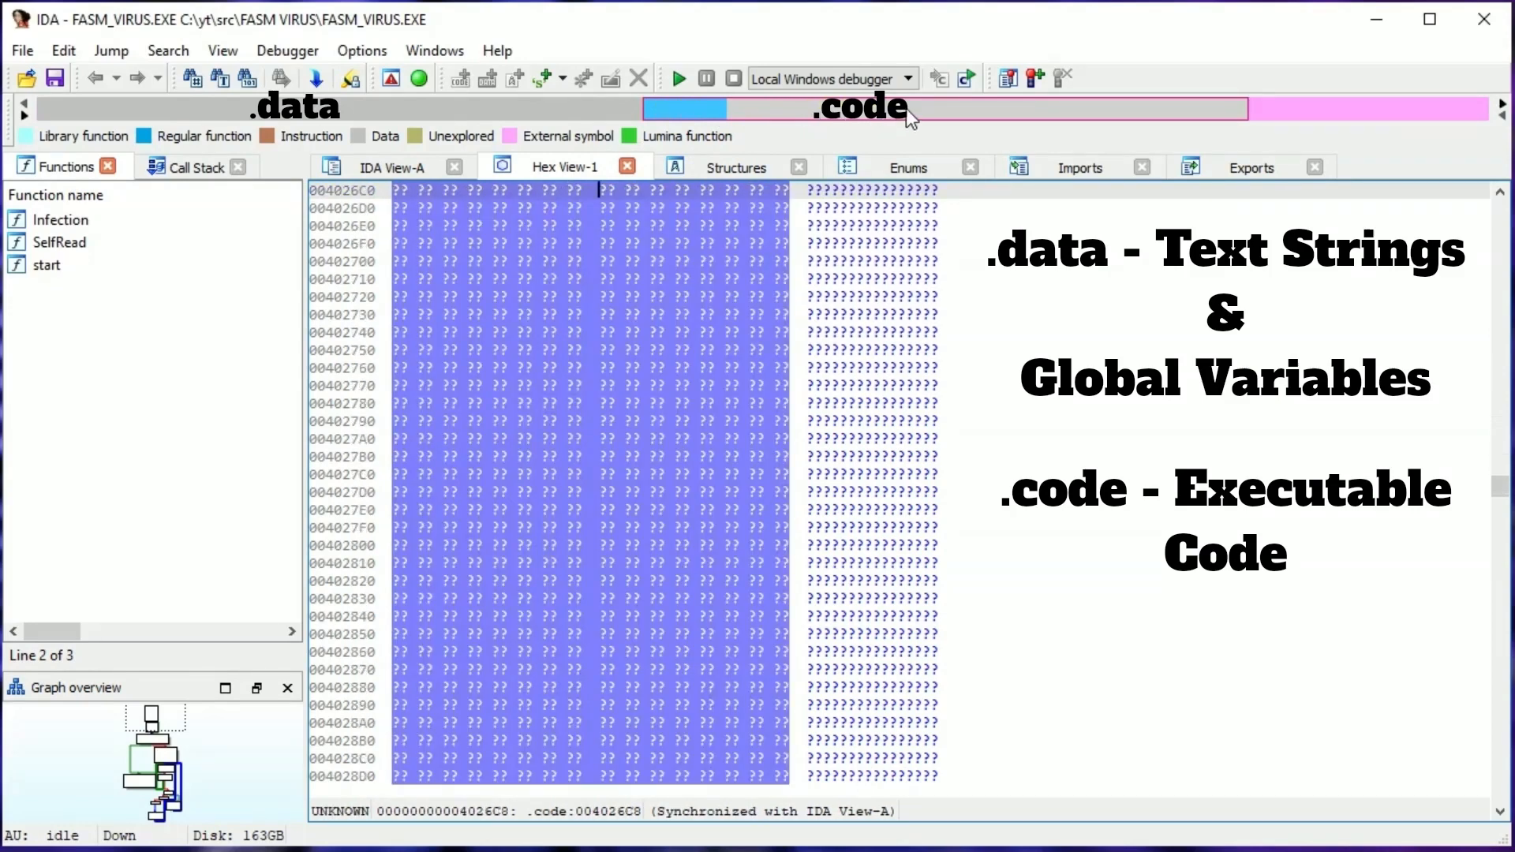
{"action": "left_click", "coordinate": [1363, 109]}
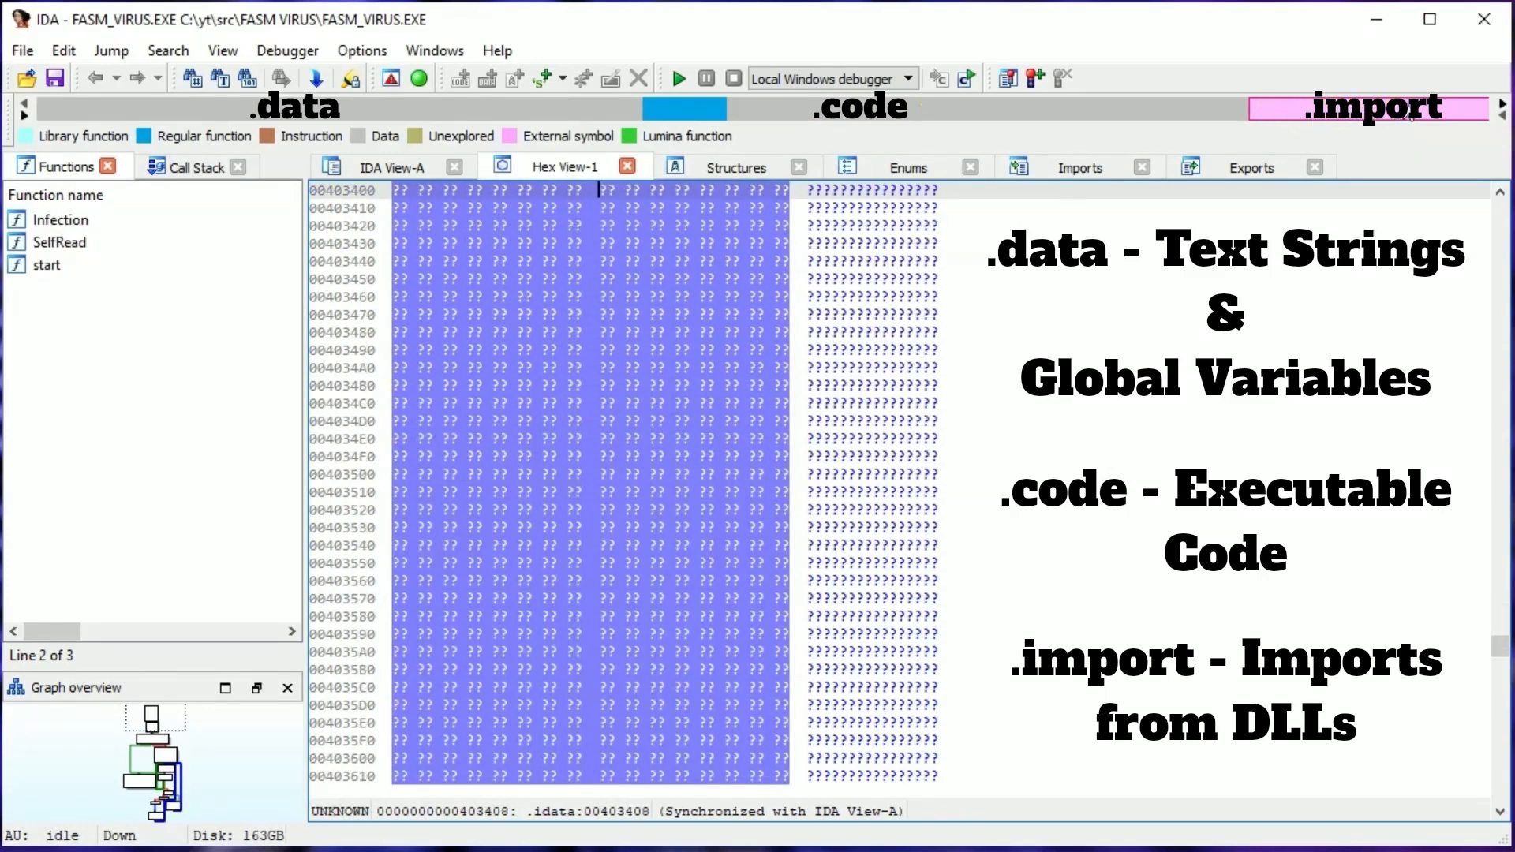
{"action": "scroll", "scroll_direction": "down", "scroll_amount": 3}
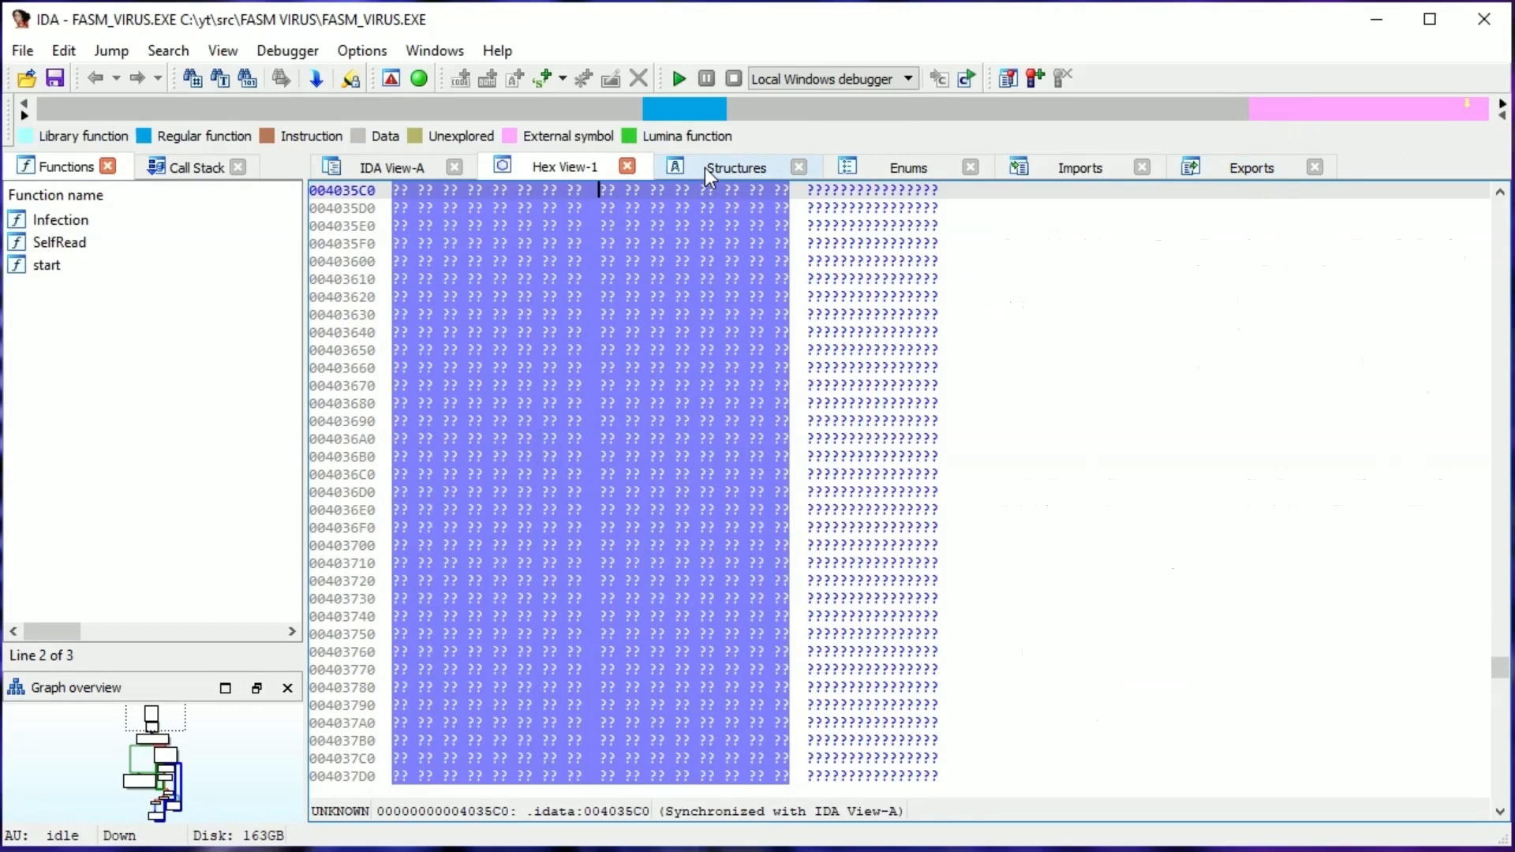
Switch to the Structures view listing _WIN32_FIND_DATAA and FILETIME.
{"action": "left_click", "coordinate": [736, 166]}
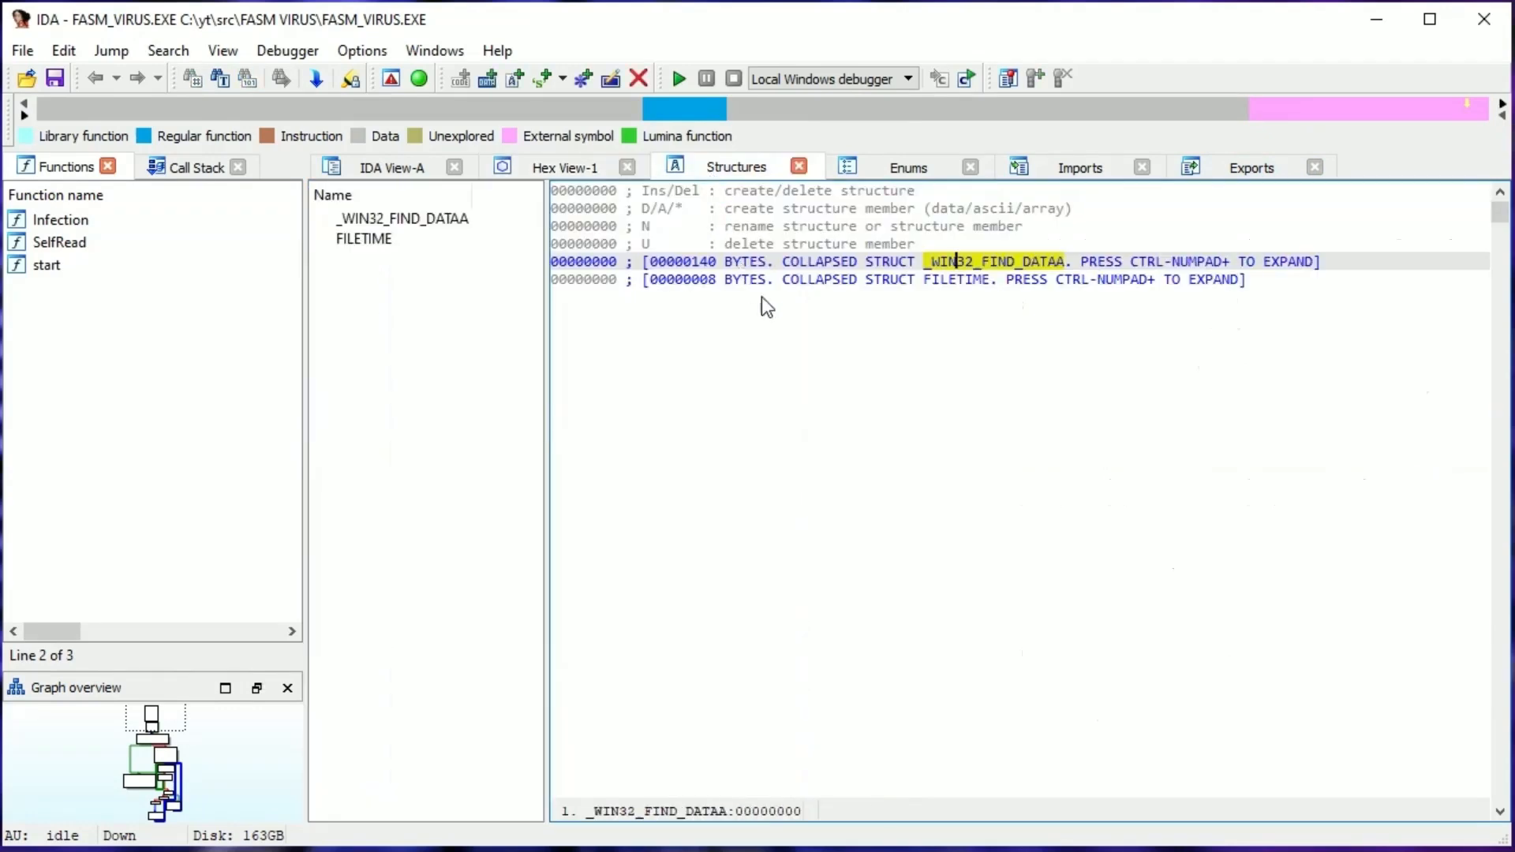
{"action": "mouse_move", "coordinate": [957, 262]}
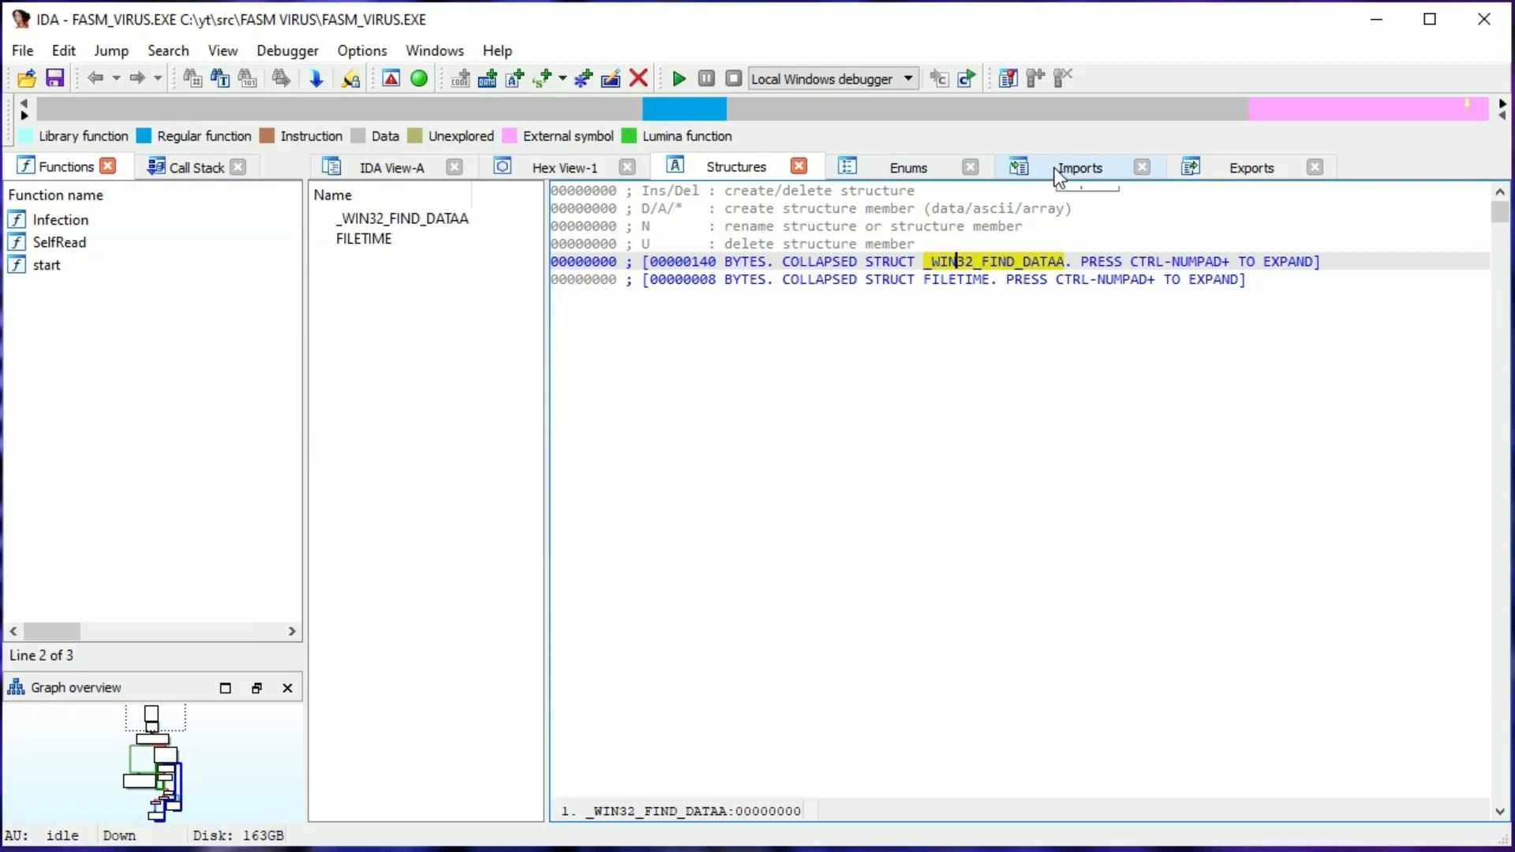
Review the Imports list, selecting malloc, GetCommandLineA, CloseHandle, FindFirstFileA and WriteFile.
{"action": "left_click", "coordinate": [1080, 166]}
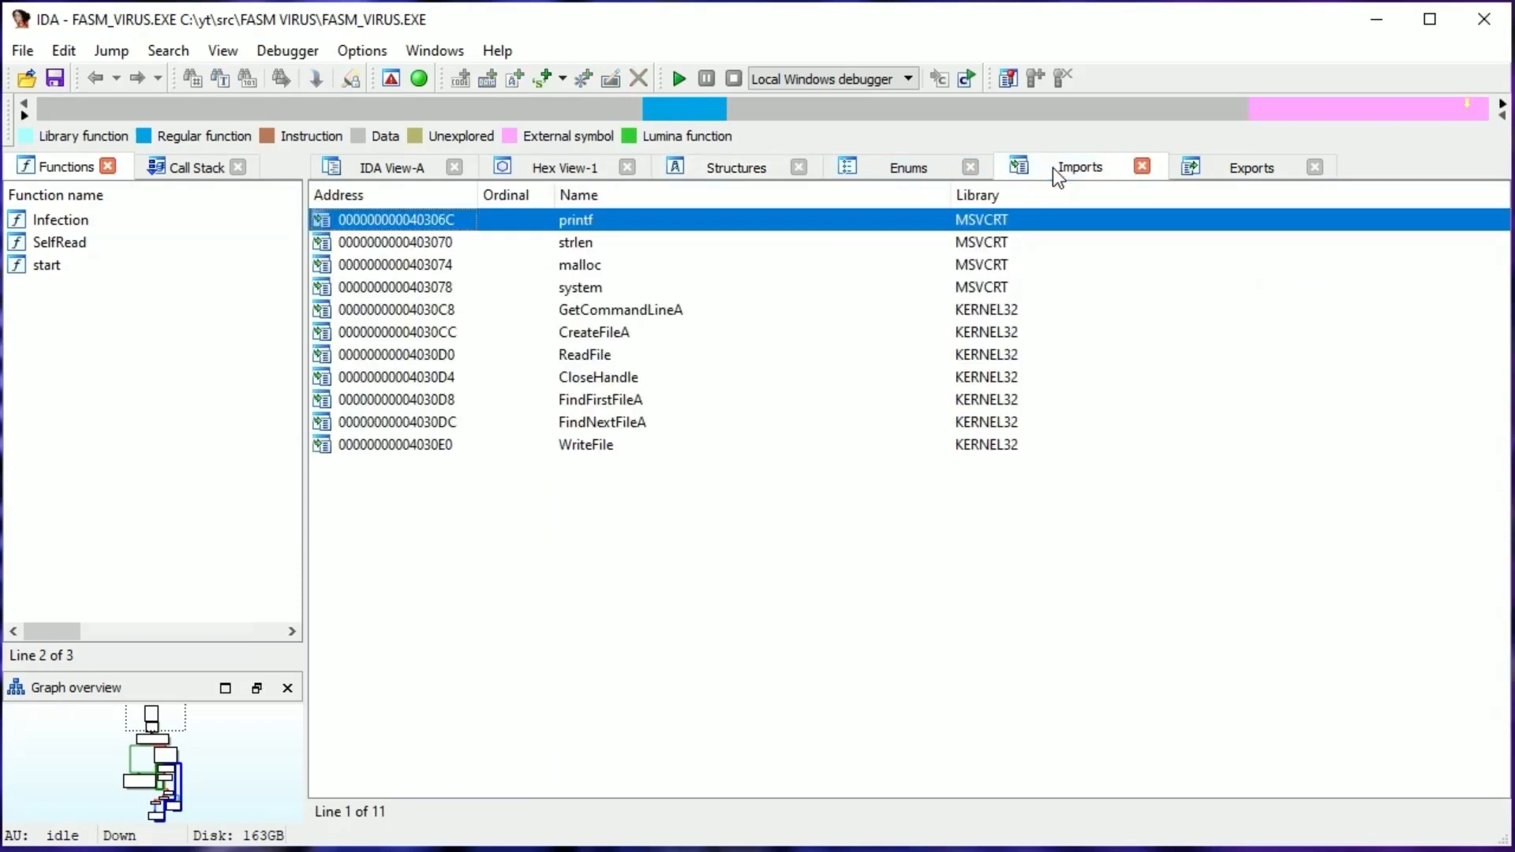
{"action": "mouse_move", "coordinate": [657, 240]}
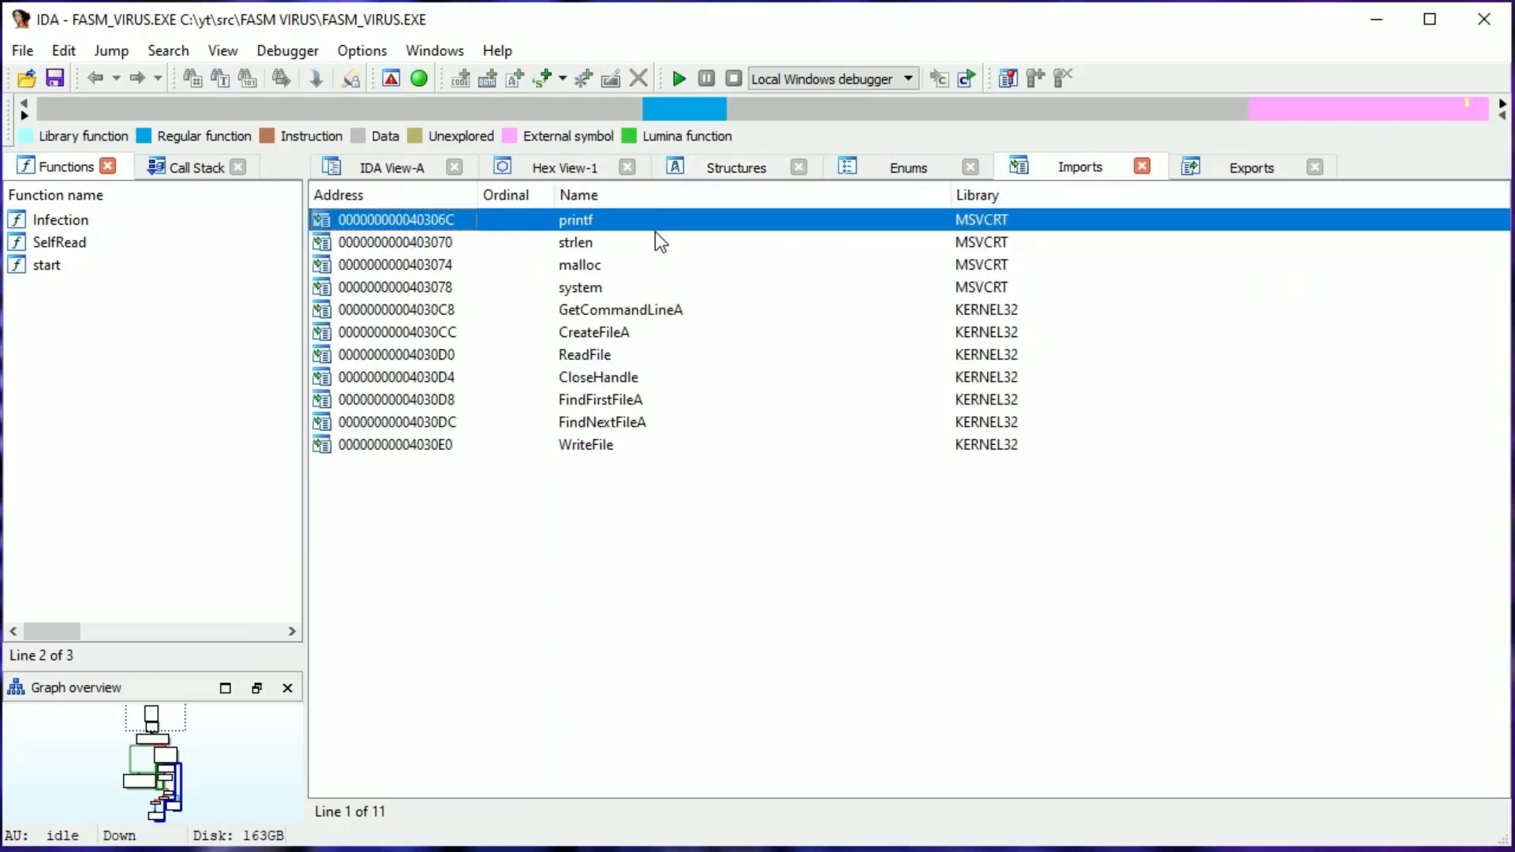
{"action": "left_click", "coordinate": [198, 166]}
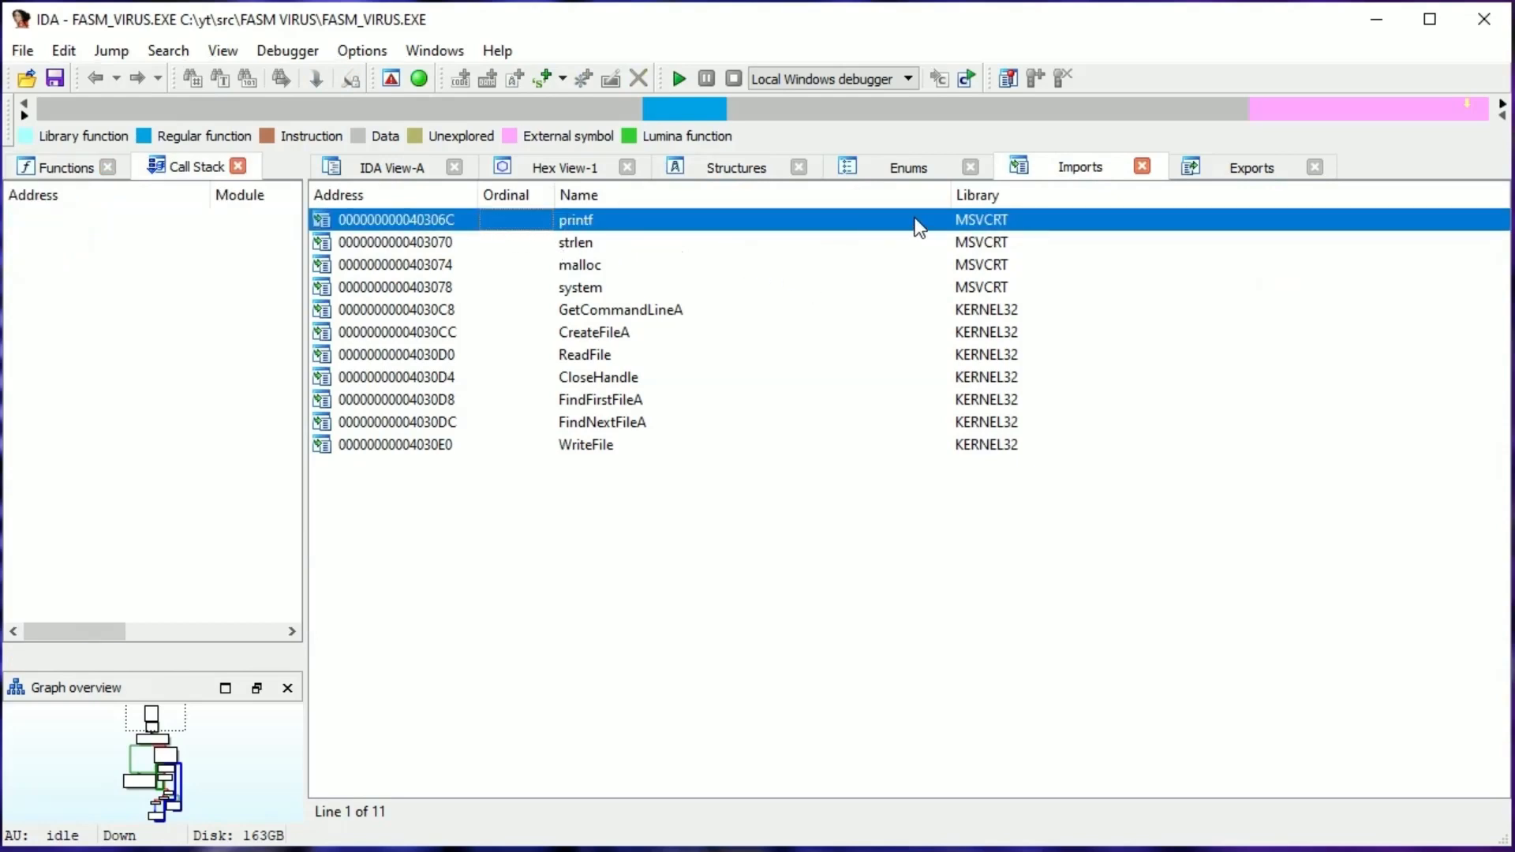
{"action": "mouse_move", "coordinate": [949, 233]}
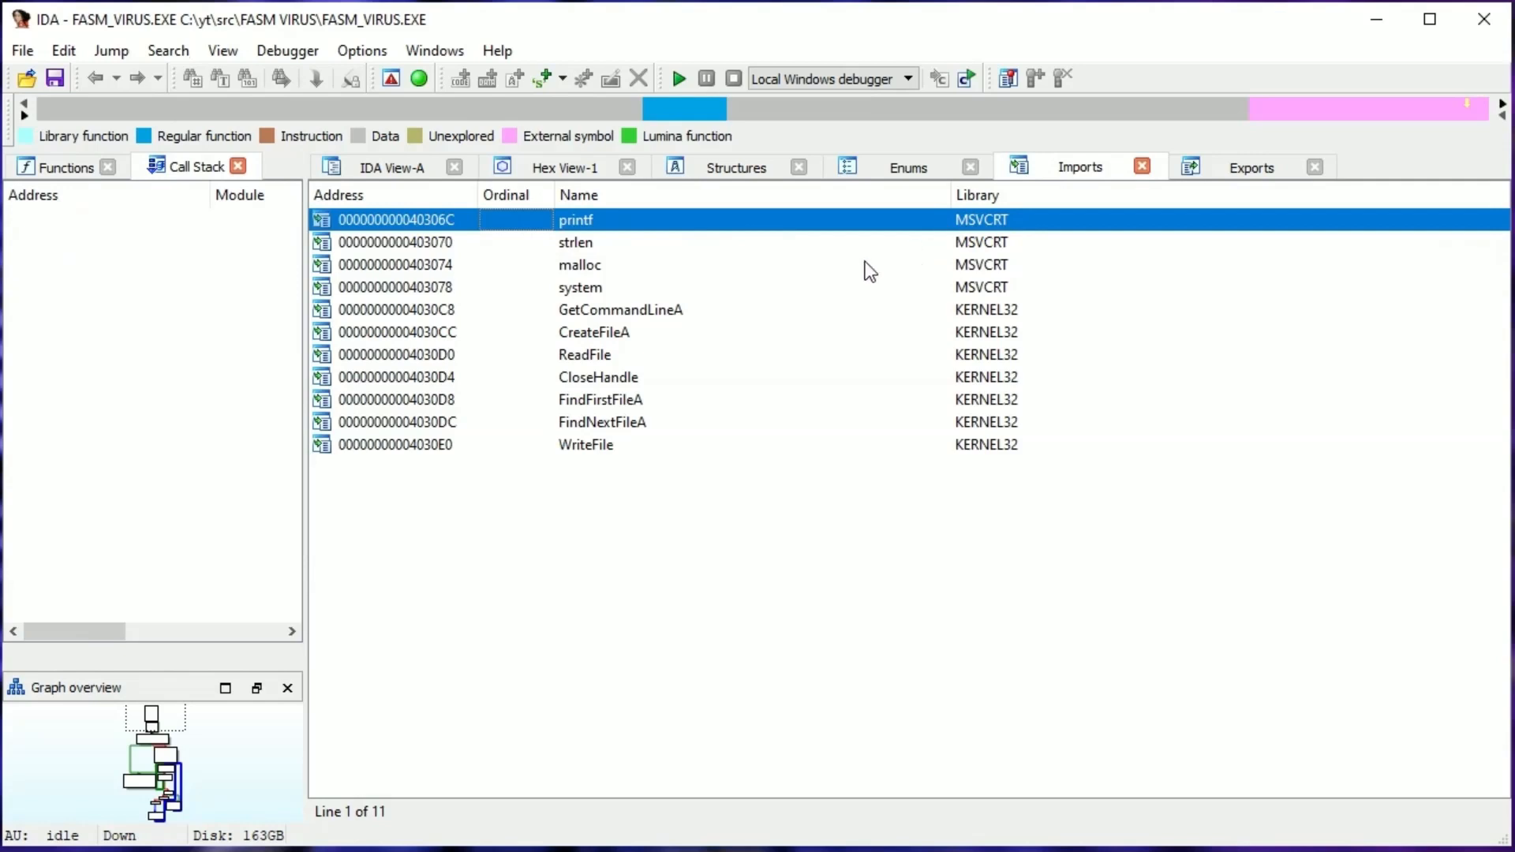
{"action": "left_click", "coordinate": [579, 265]}
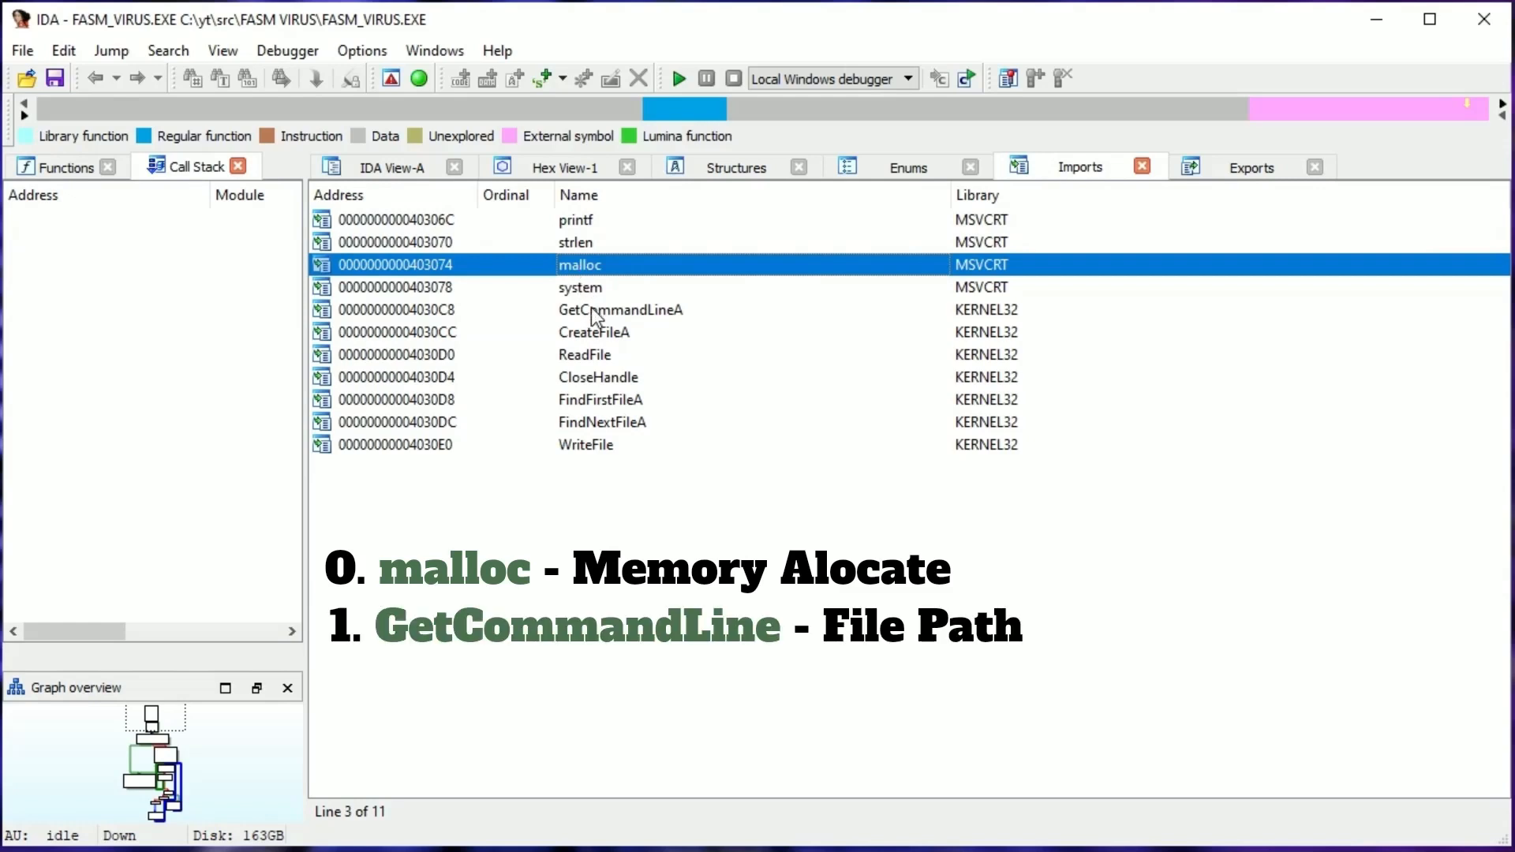
{"action": "left_click", "coordinate": [622, 310]}
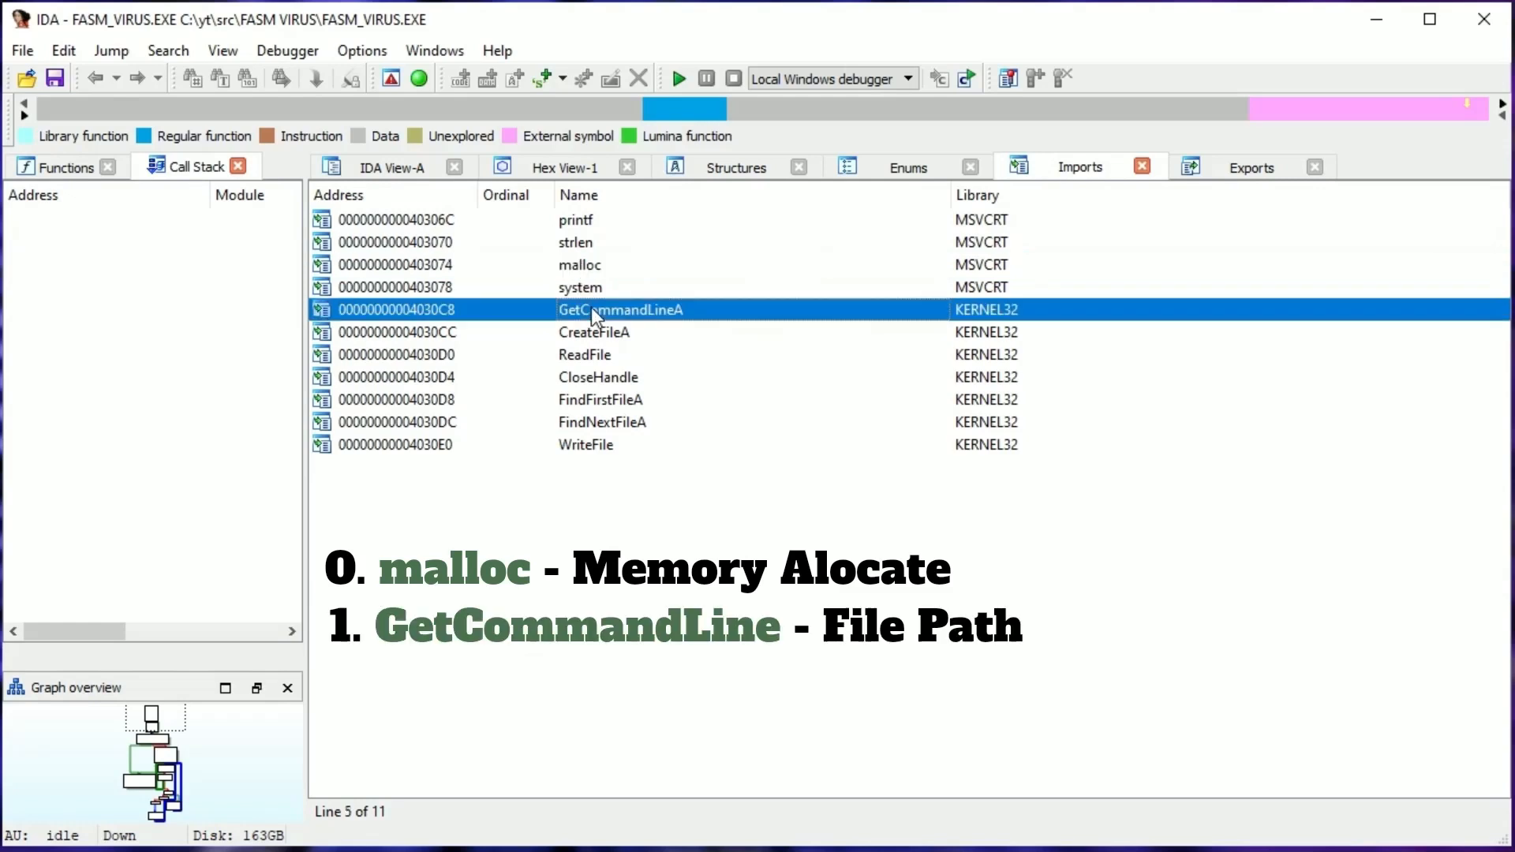
{"action": "left_click", "coordinate": [598, 378]}
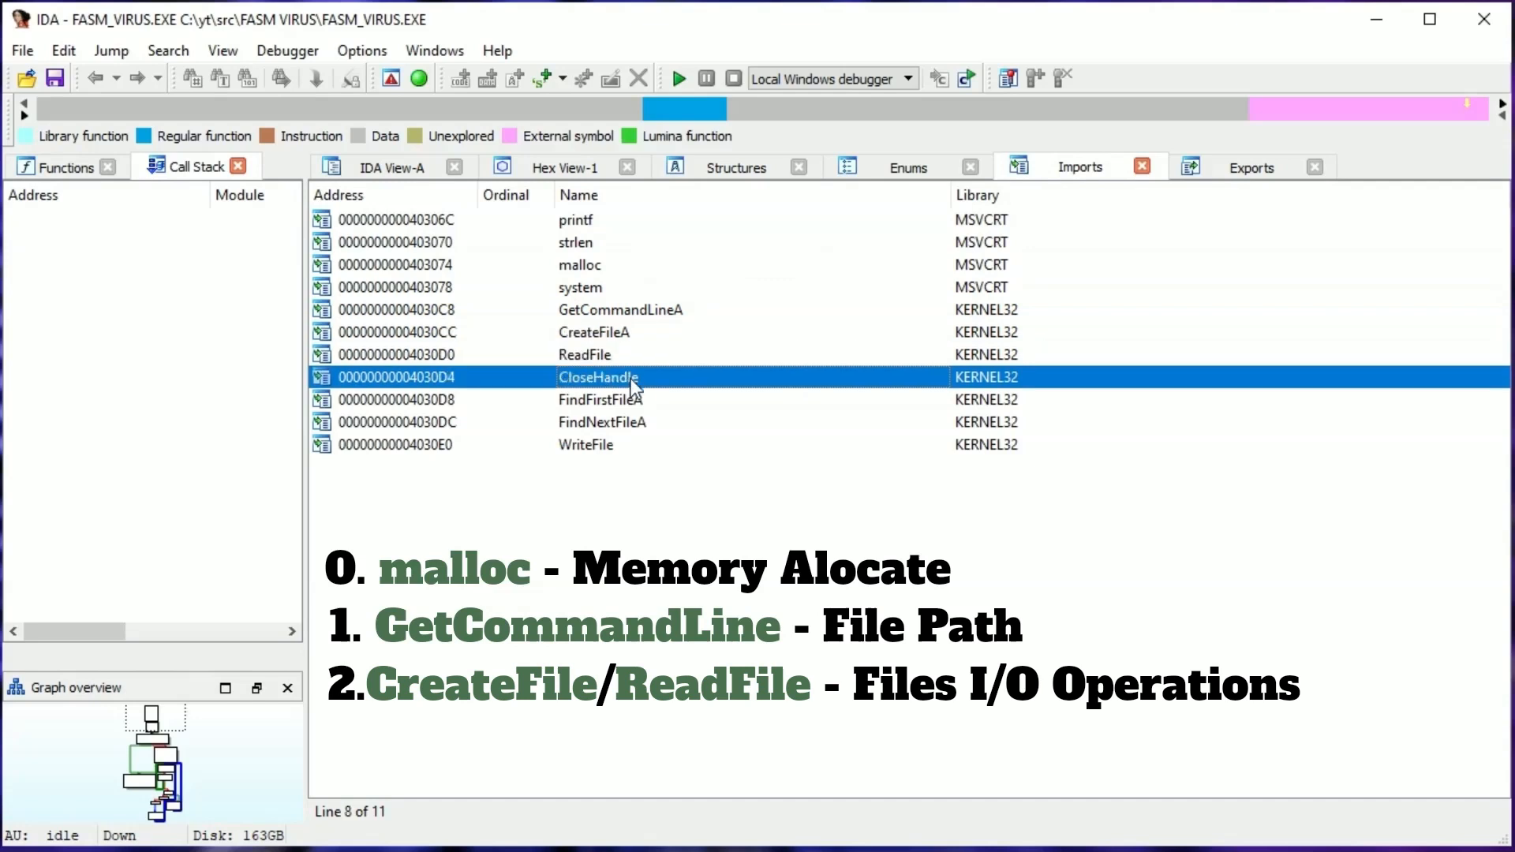
{"action": "left_click", "coordinate": [600, 400]}
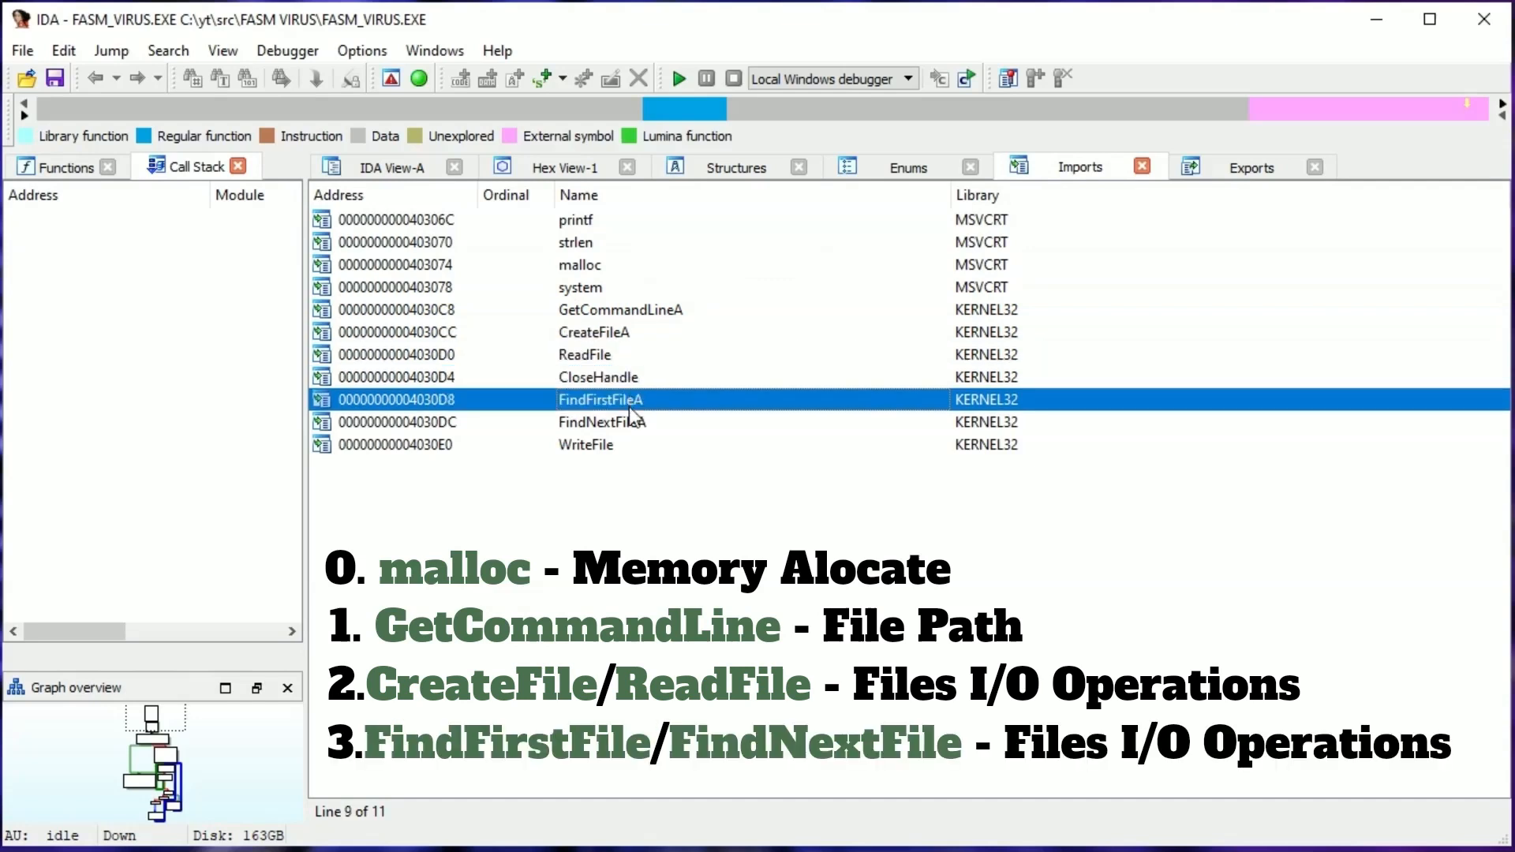
{"action": "left_click", "coordinate": [587, 445]}
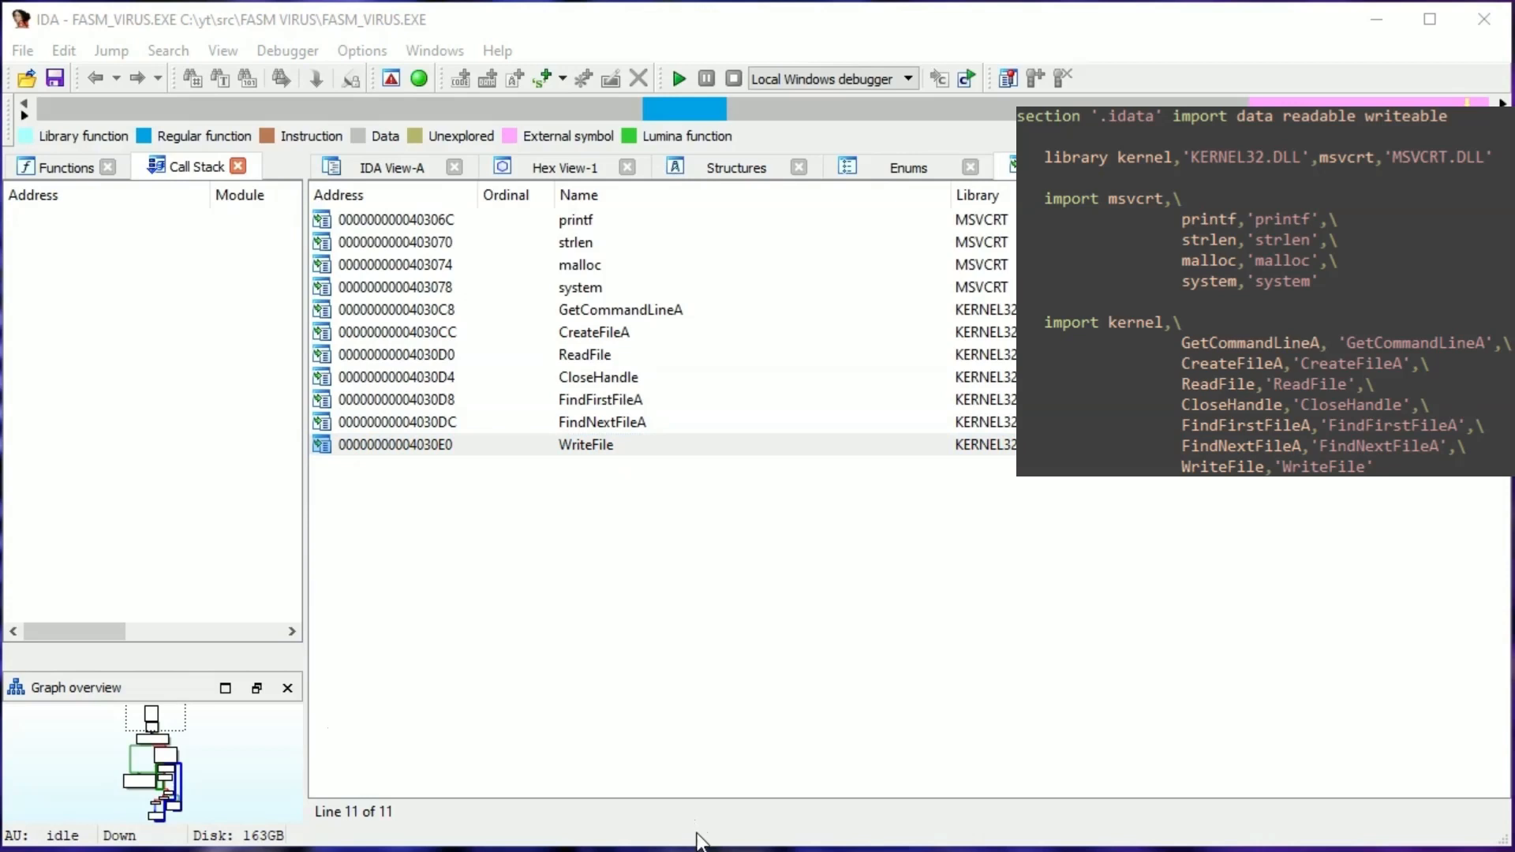
{"action": "mouse_move", "coordinate": [720, 825]}
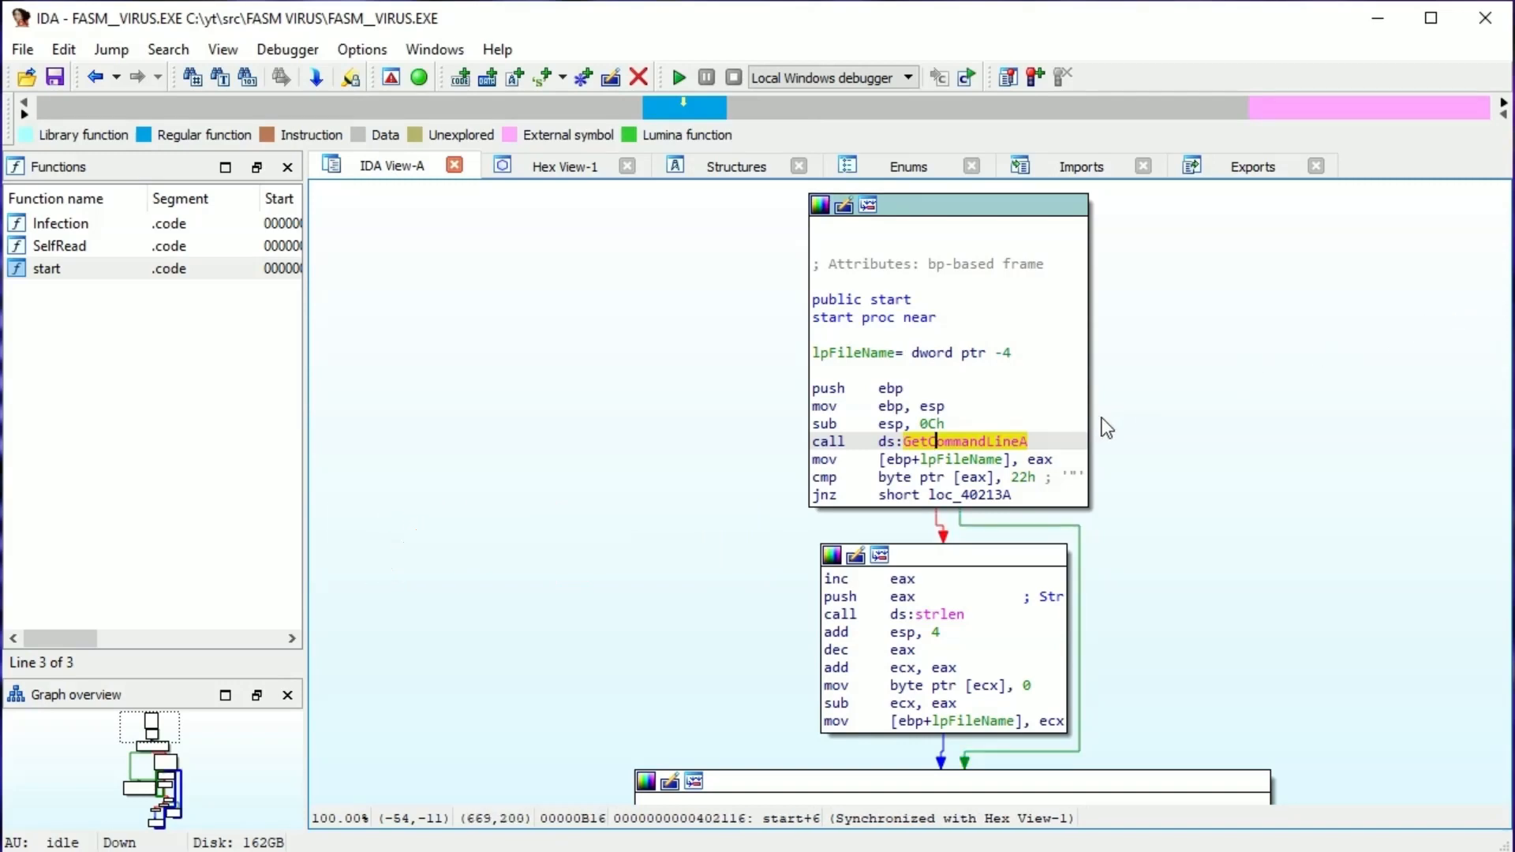
{"action": "mouse_move", "coordinate": [1141, 437]}
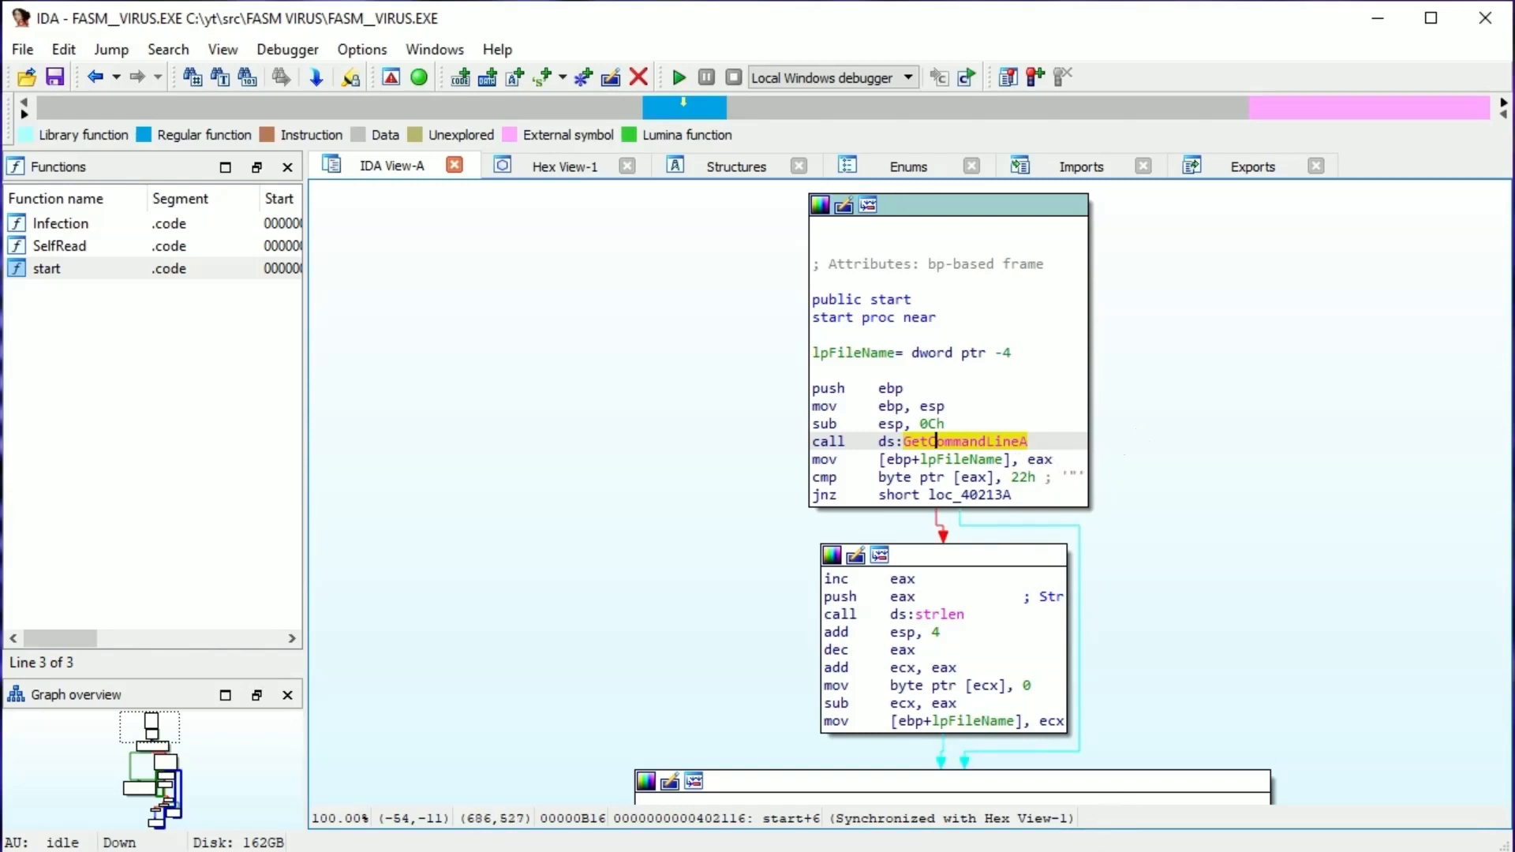
{"action": "mouse_move", "coordinate": [969, 436]}
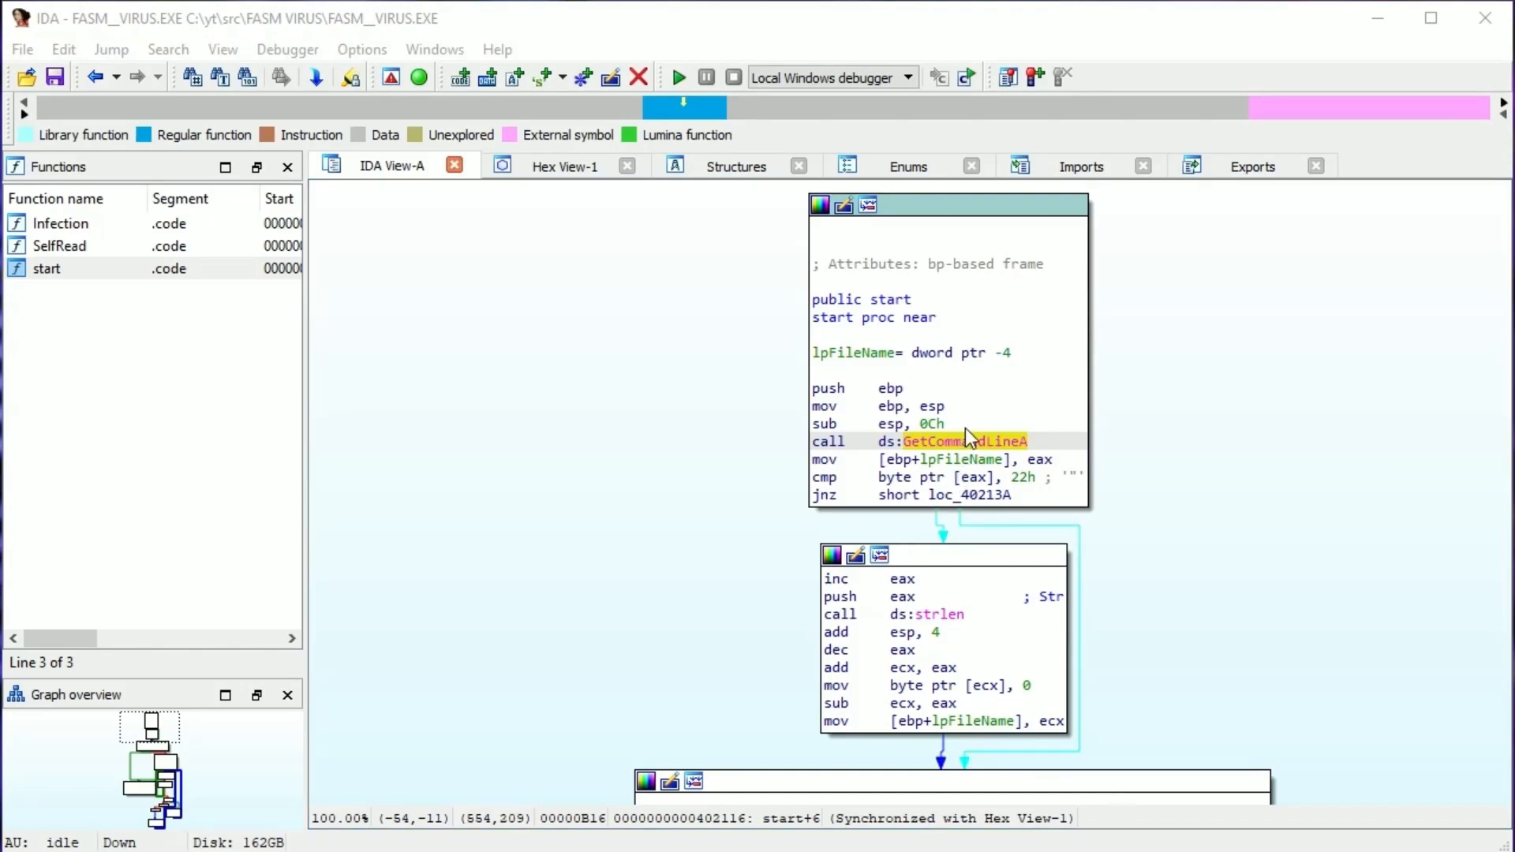
Select the 'call ds:GetCommandLineA' line in start for a breakpoint.
{"action": "left_click", "coordinate": [919, 440]}
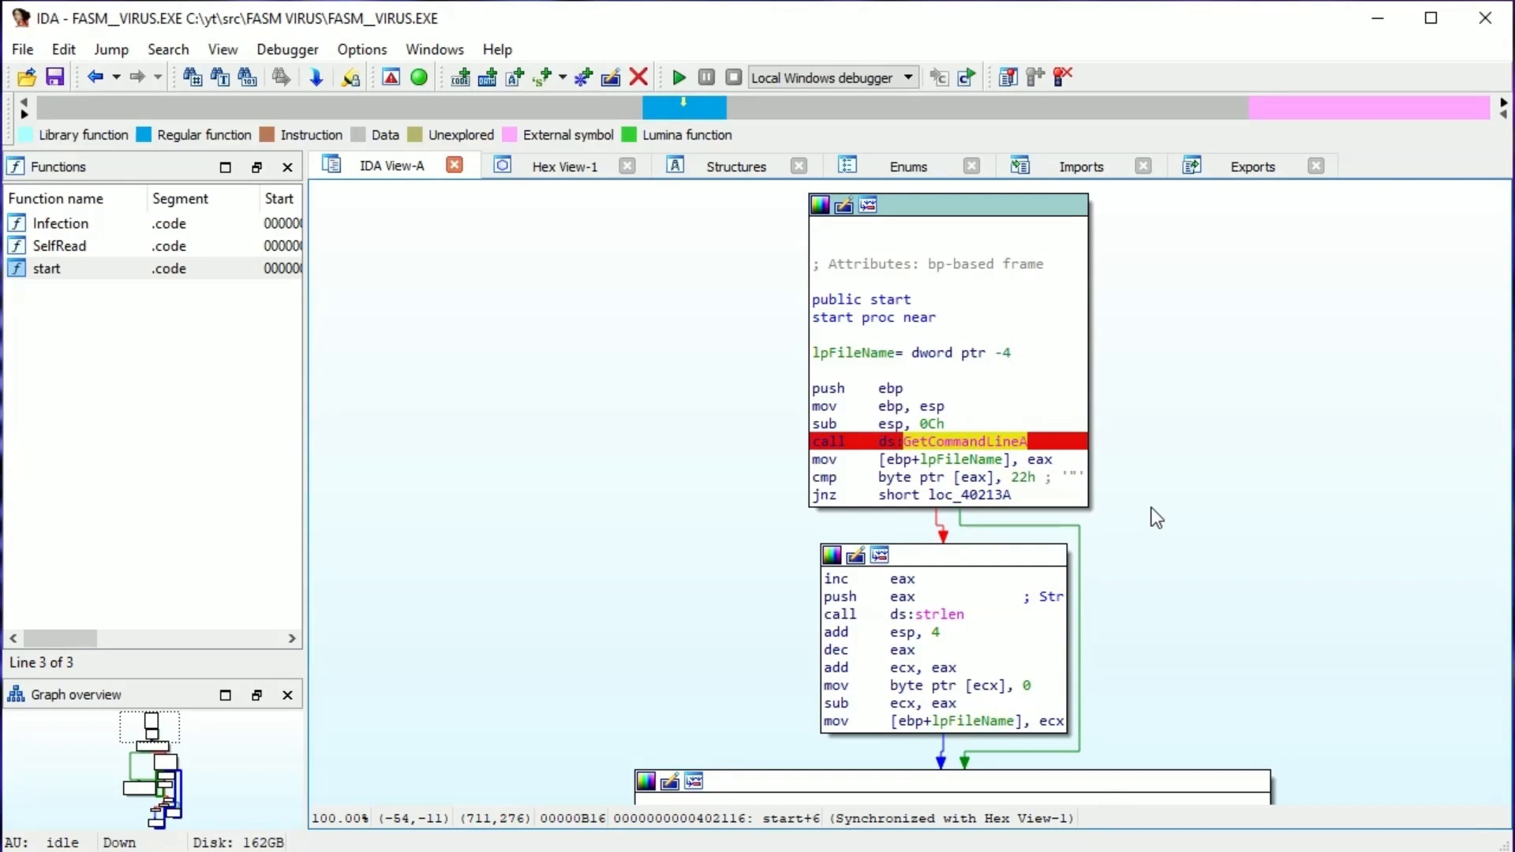
{"action": "mouse_move", "coordinate": [1163, 527]}
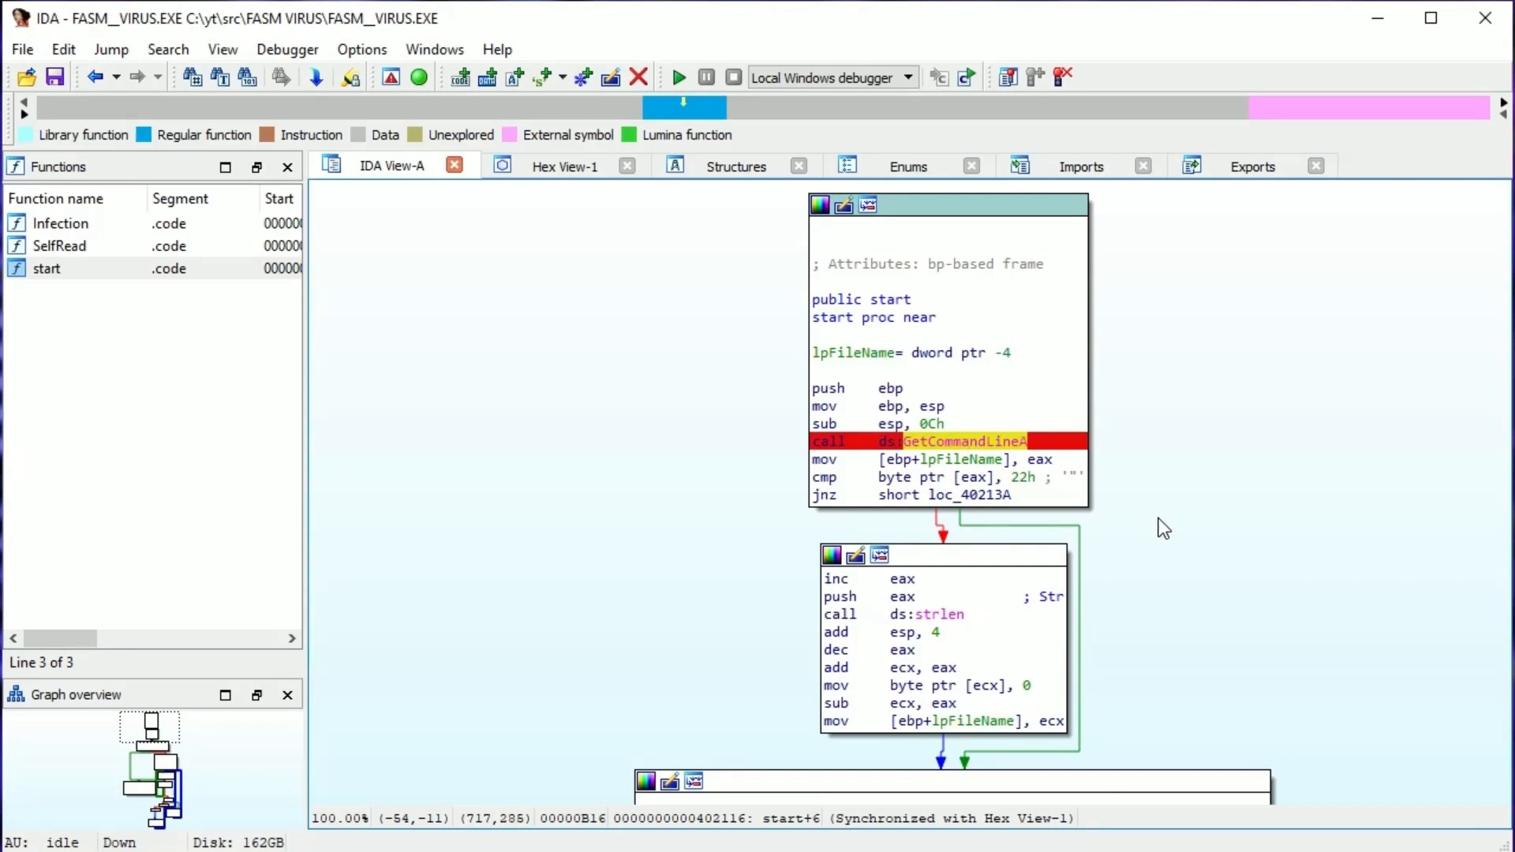
{"action": "mouse_move", "coordinate": [1169, 535]}
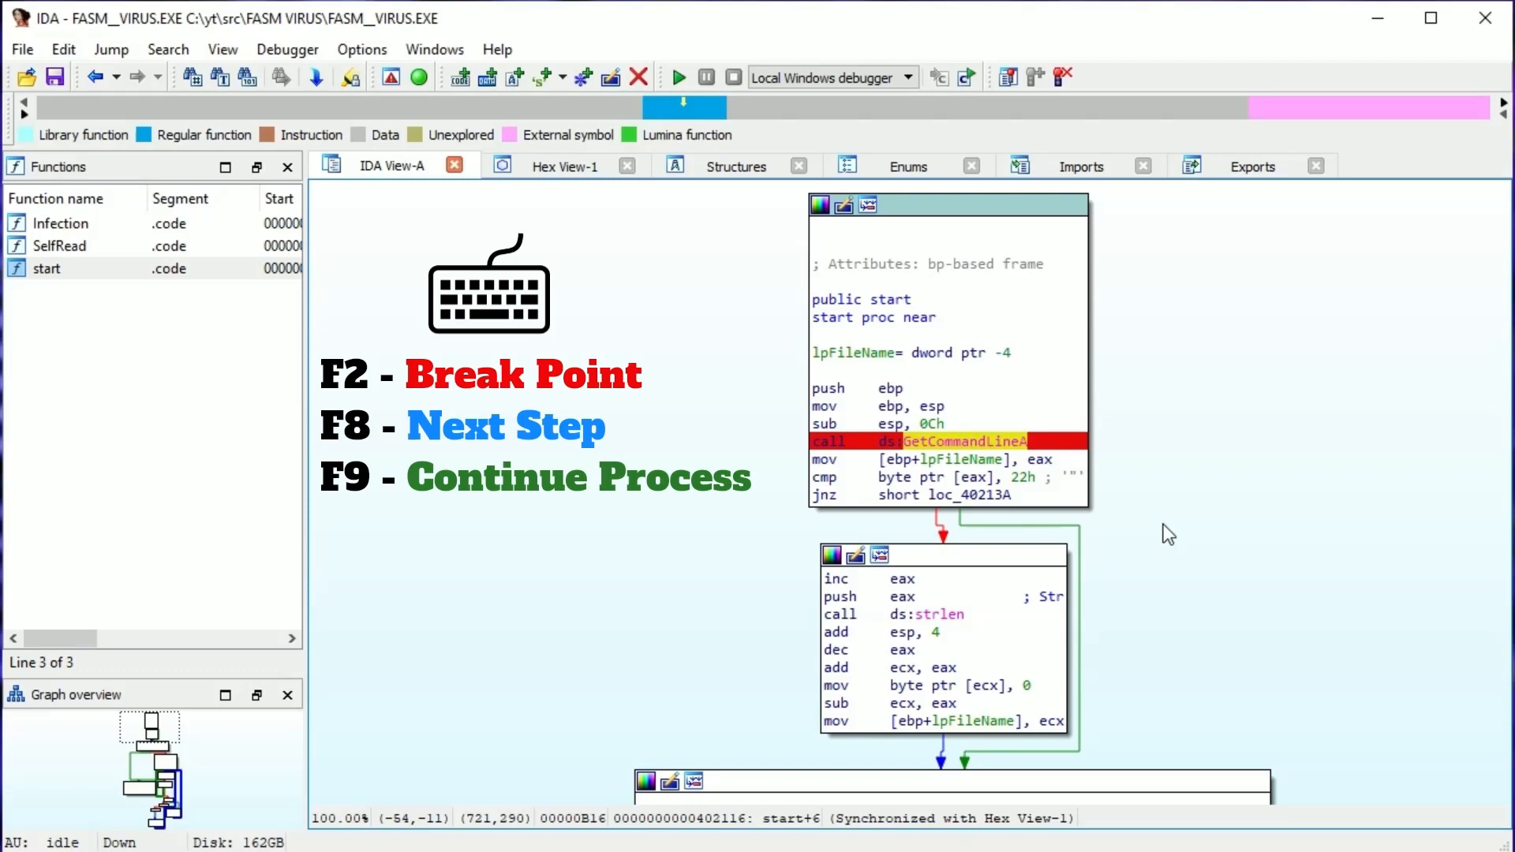
{"action": "mouse_move", "coordinate": [1135, 519]}
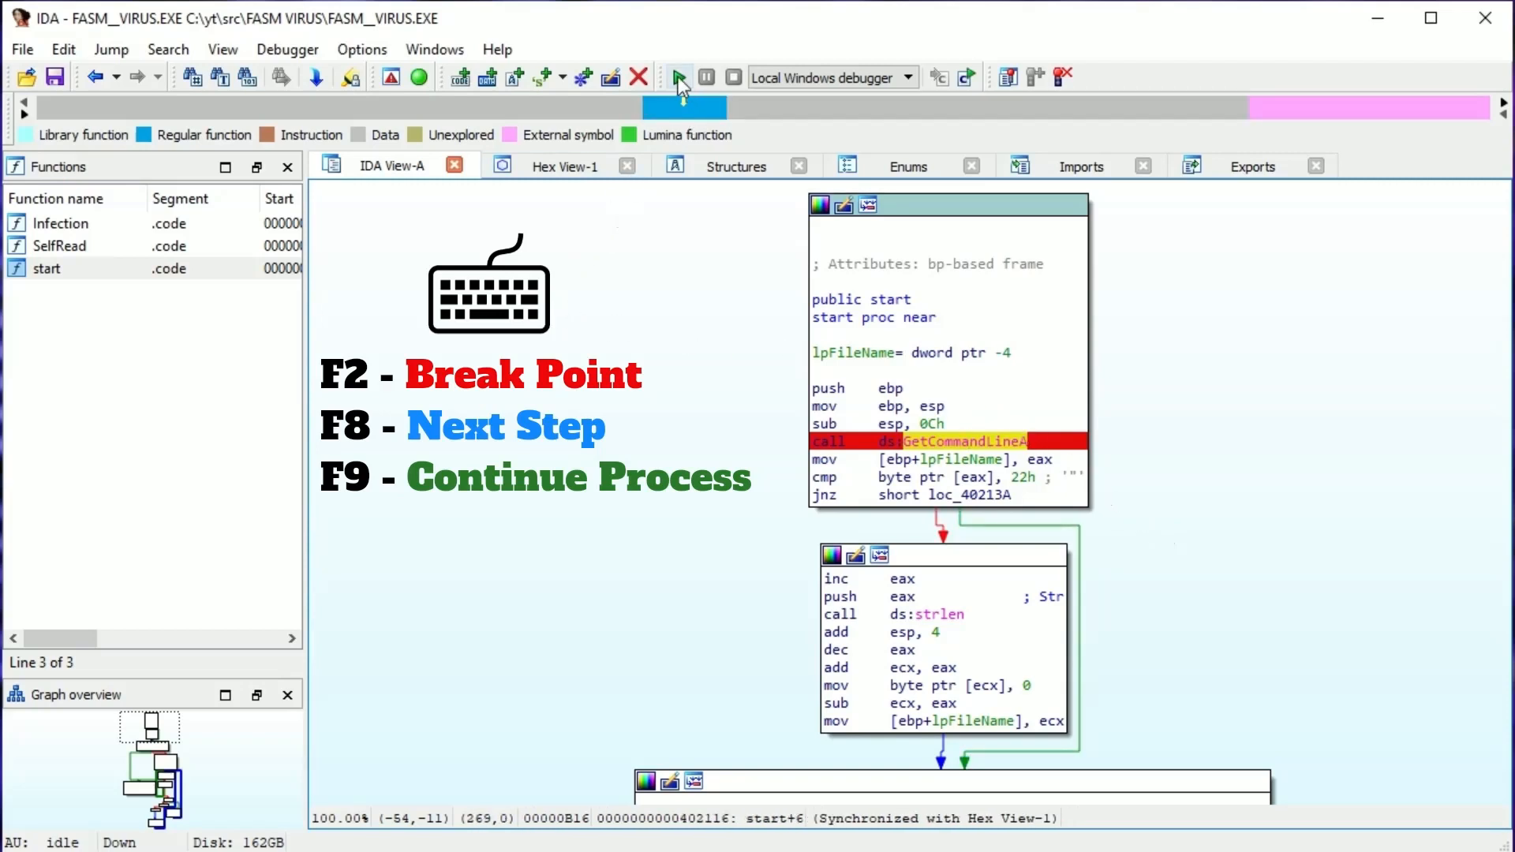
{"action": "mouse_move", "coordinate": [679, 79]}
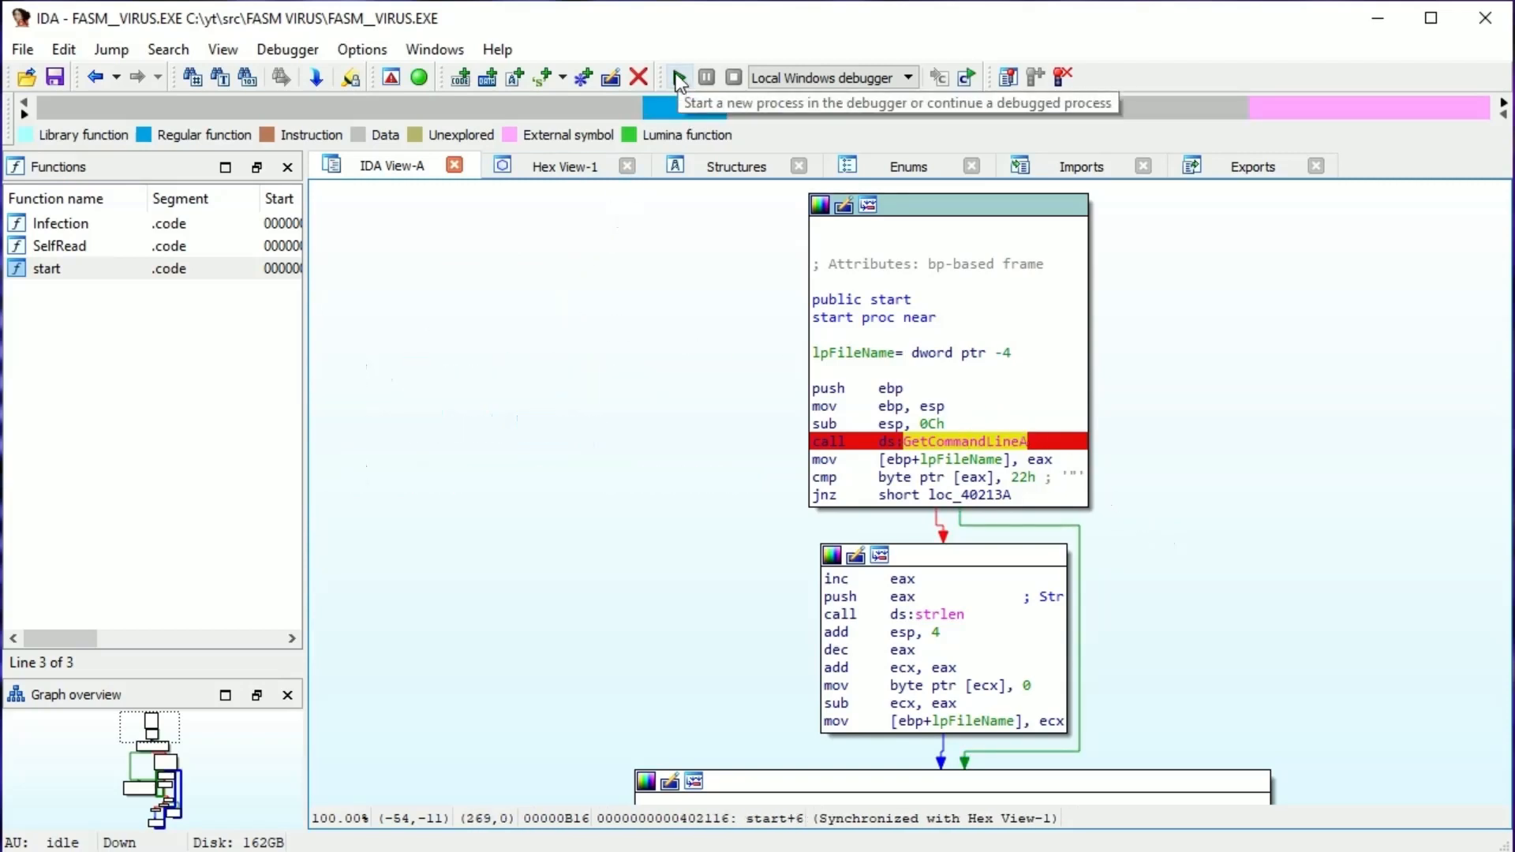
Start FASM_VIRUS.EXE under the debugger, raising the launch warning.
{"action": "left_click", "coordinate": [679, 76]}
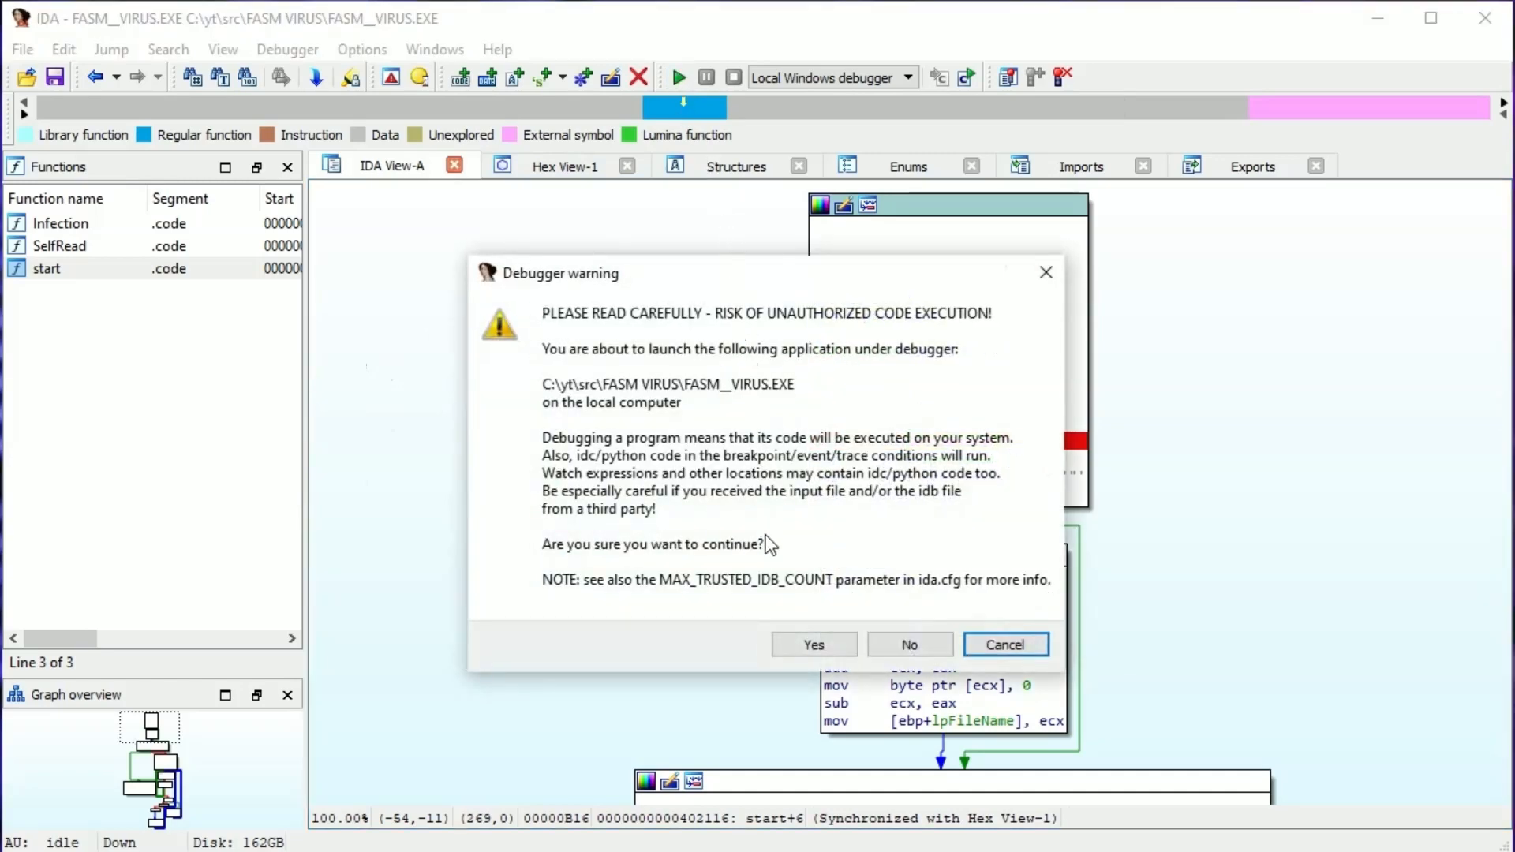
{"action": "mouse_move", "coordinate": [627, 548]}
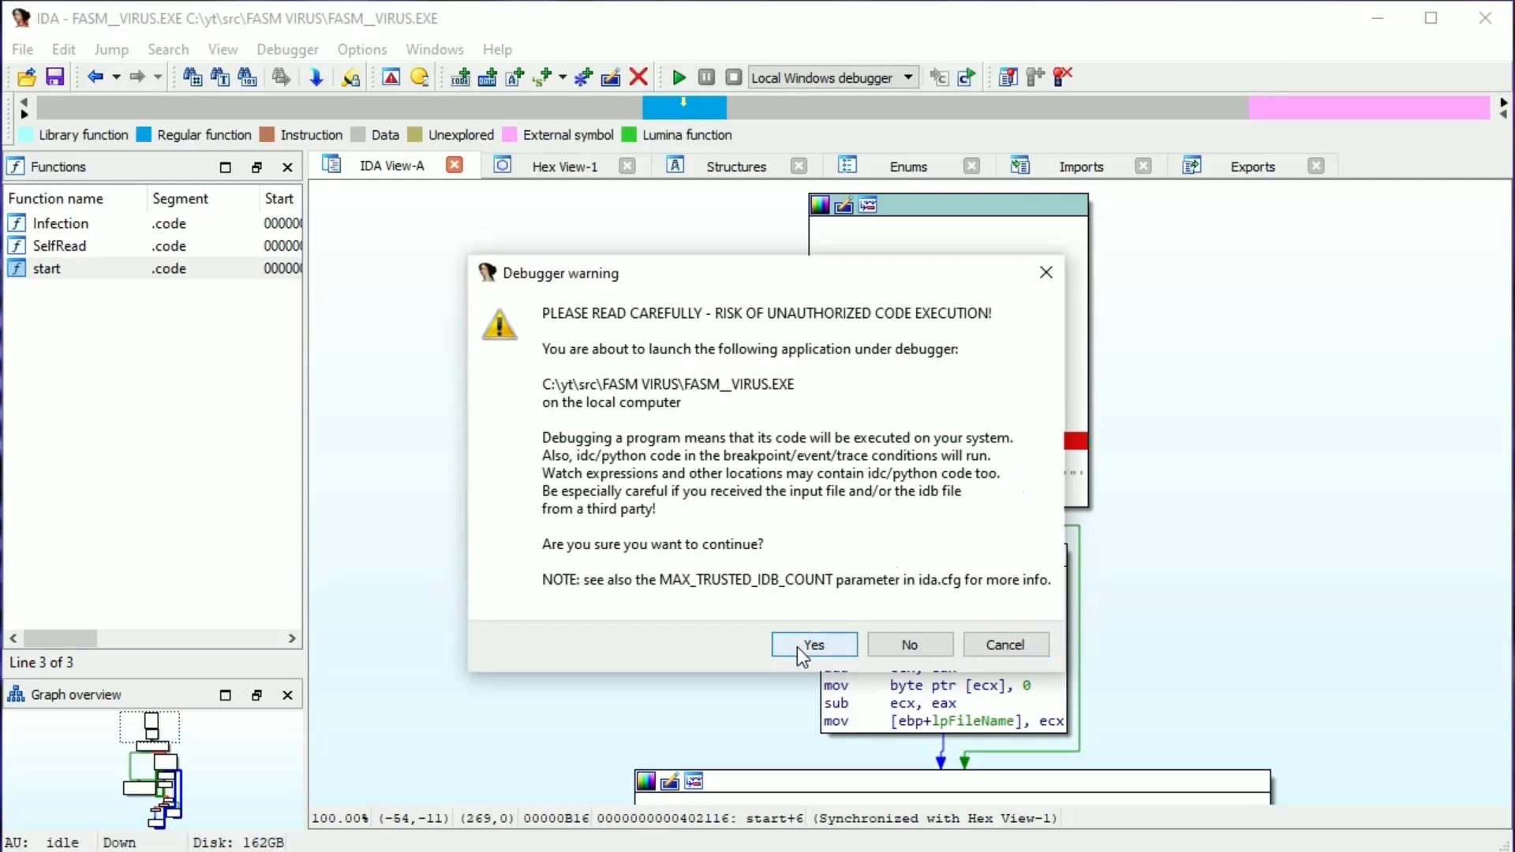
Confirm the warning with Yes so FASM_VIRUS.EXE runs in the local debugger.
{"action": "left_click", "coordinate": [813, 644]}
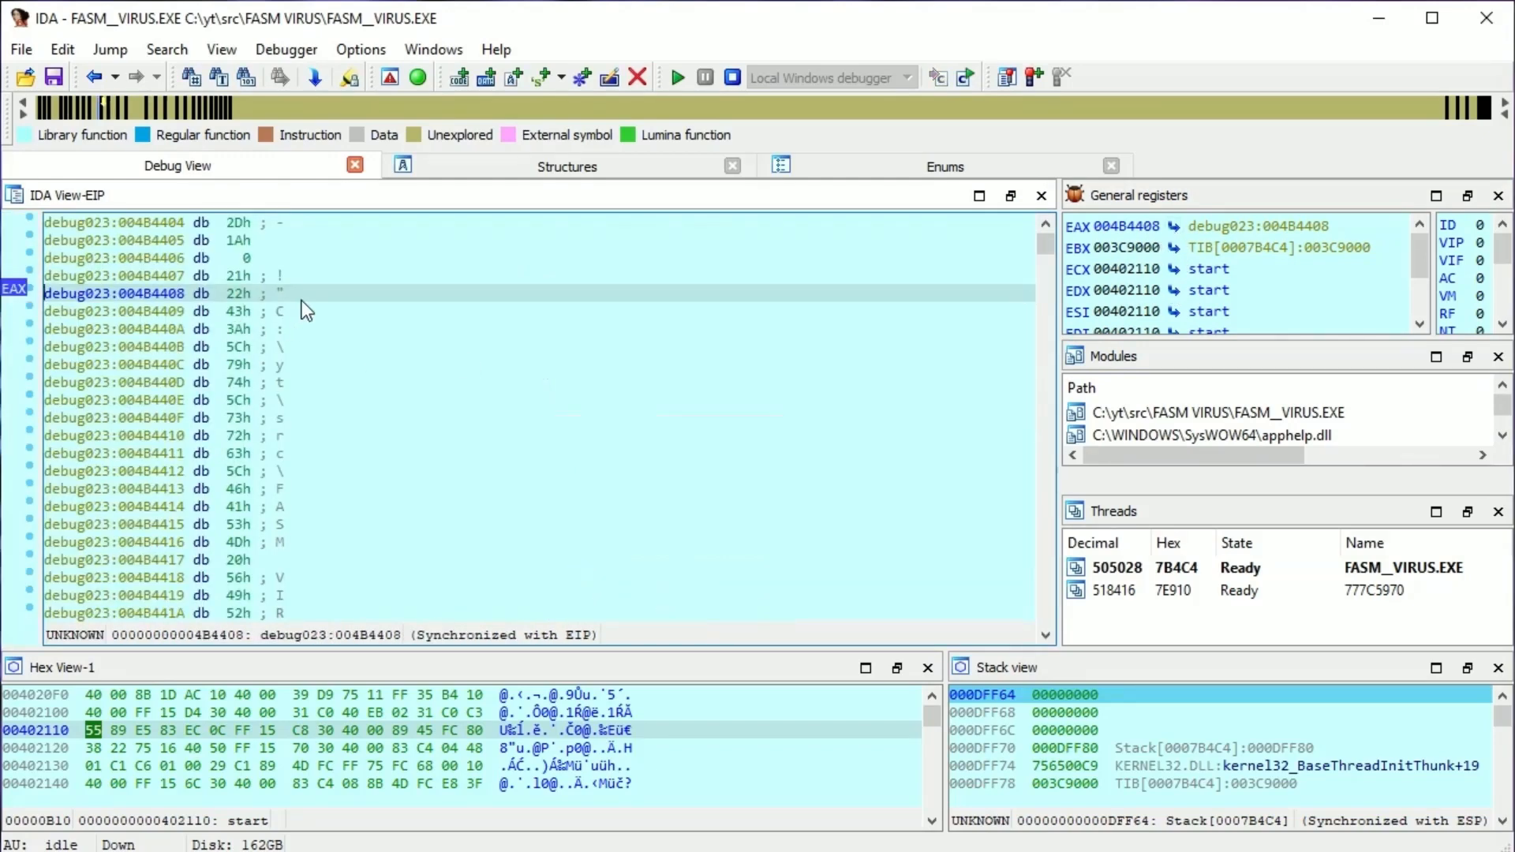
Scroll the start function's graph around the paused cmp byte ptr [eax], 22h instruction.
{"action": "scroll", "scroll_direction": "down", "scroll_amount": 3}
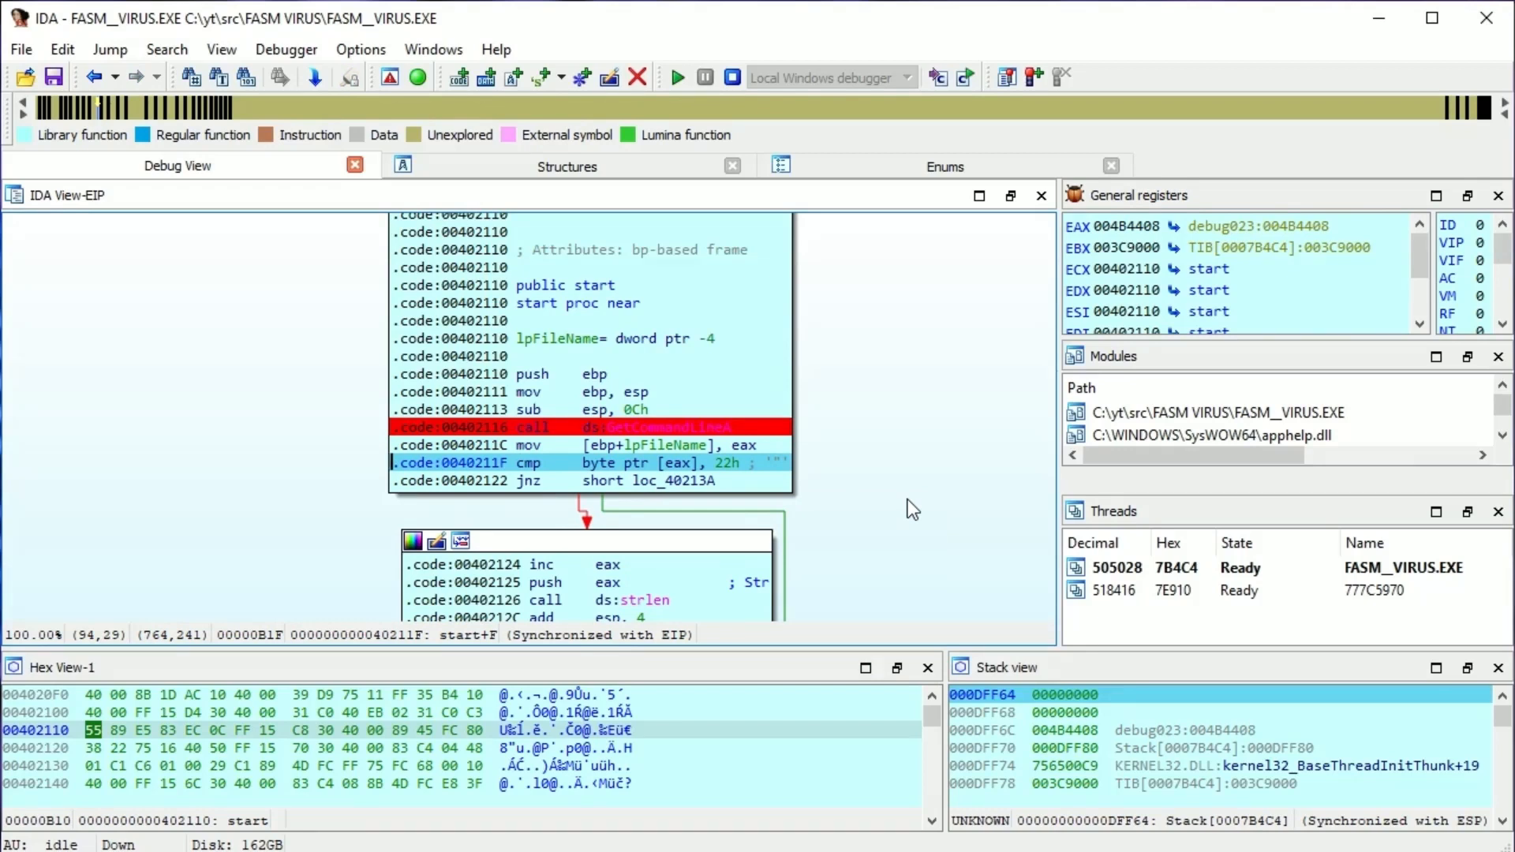
{"action": "mouse_move", "coordinate": [865, 494]}
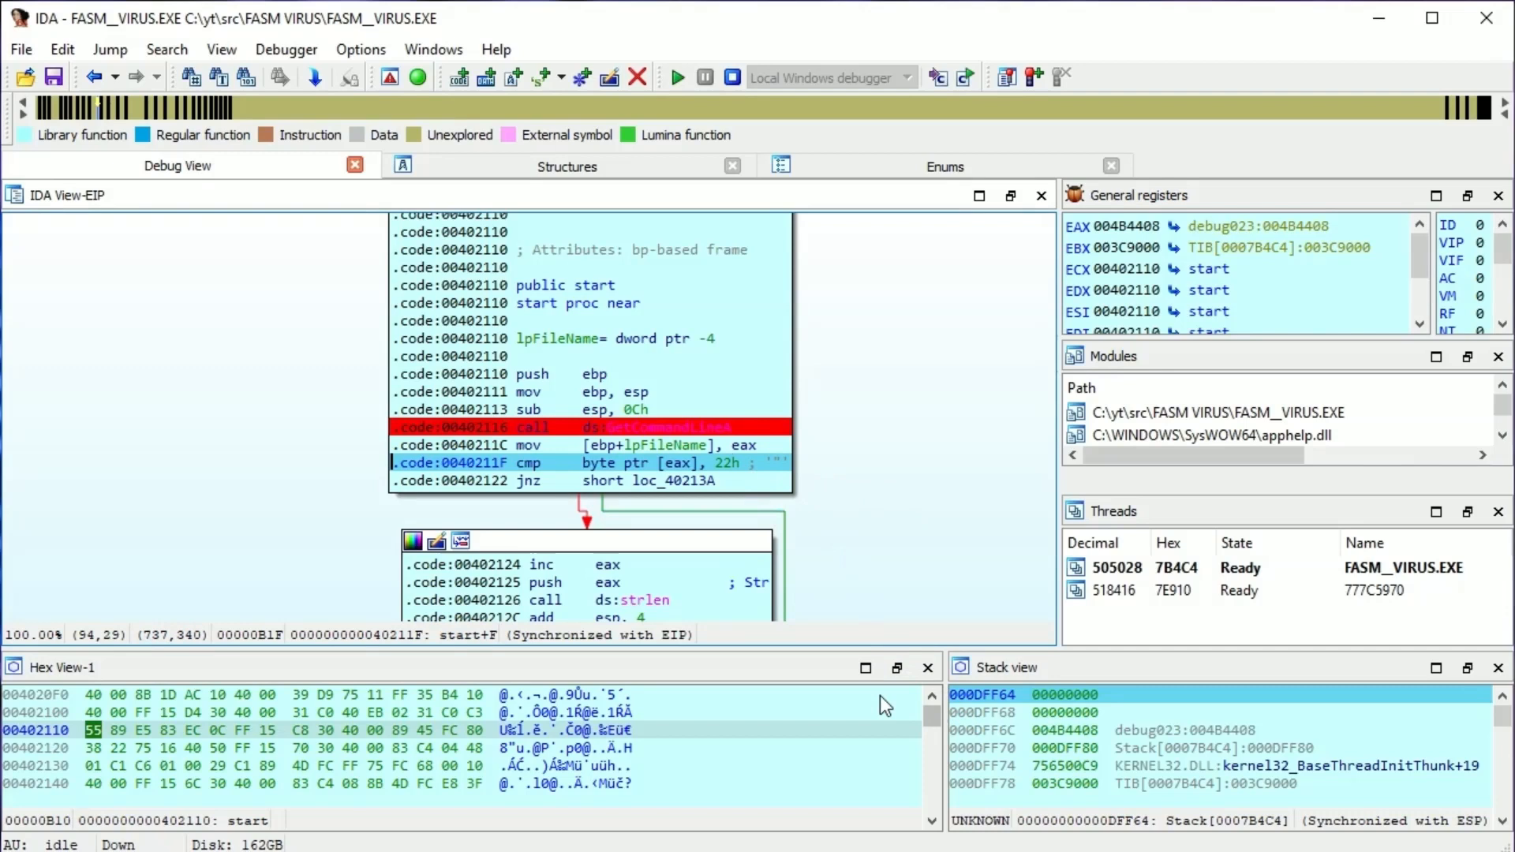
{"action": "mouse_move", "coordinate": [846, 704]}
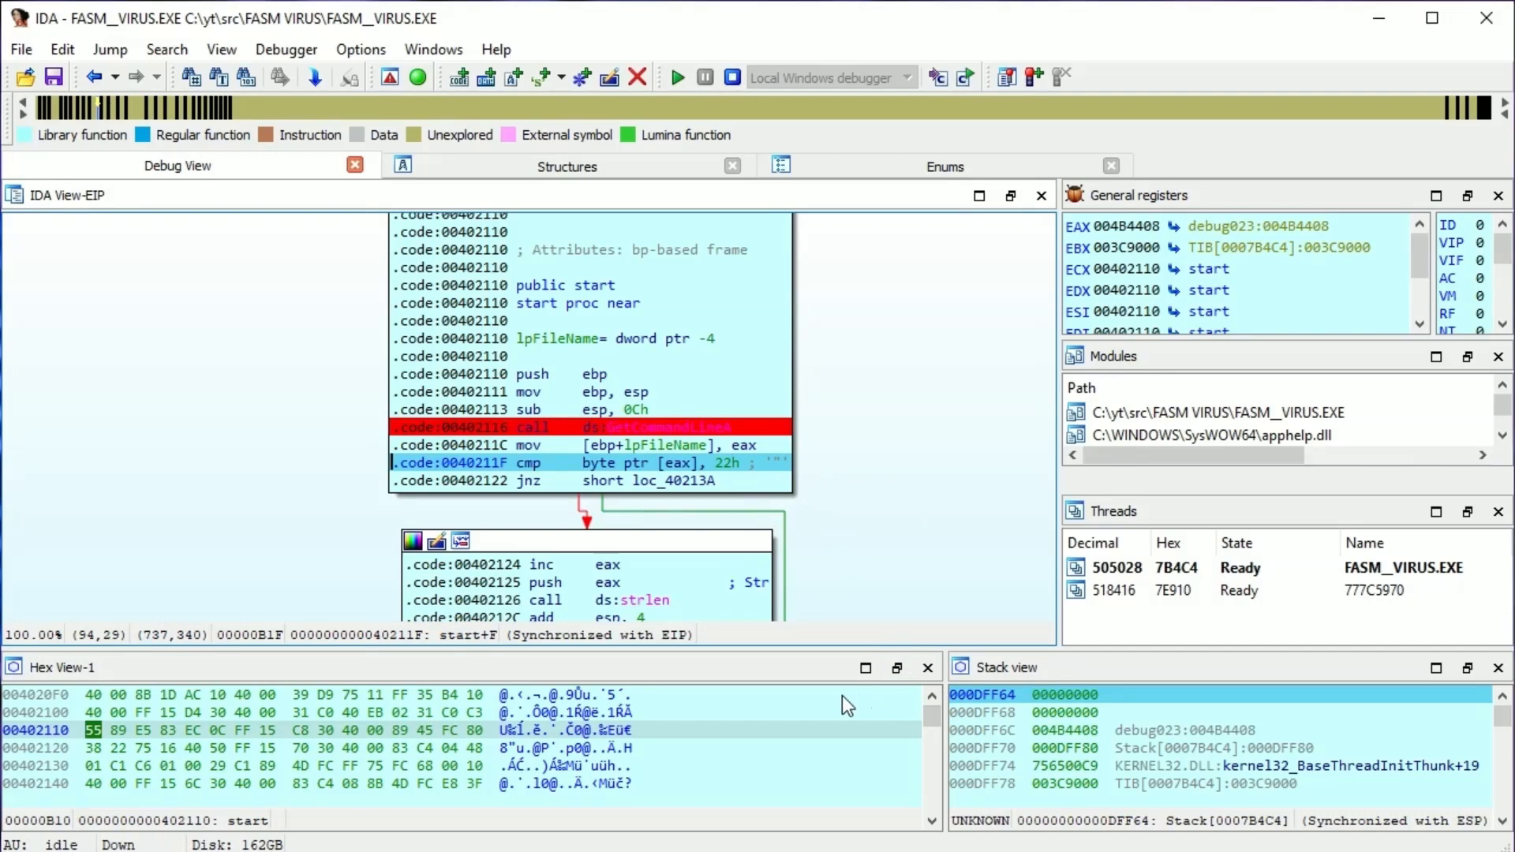
{"action": "mouse_move", "coordinate": [869, 511]}
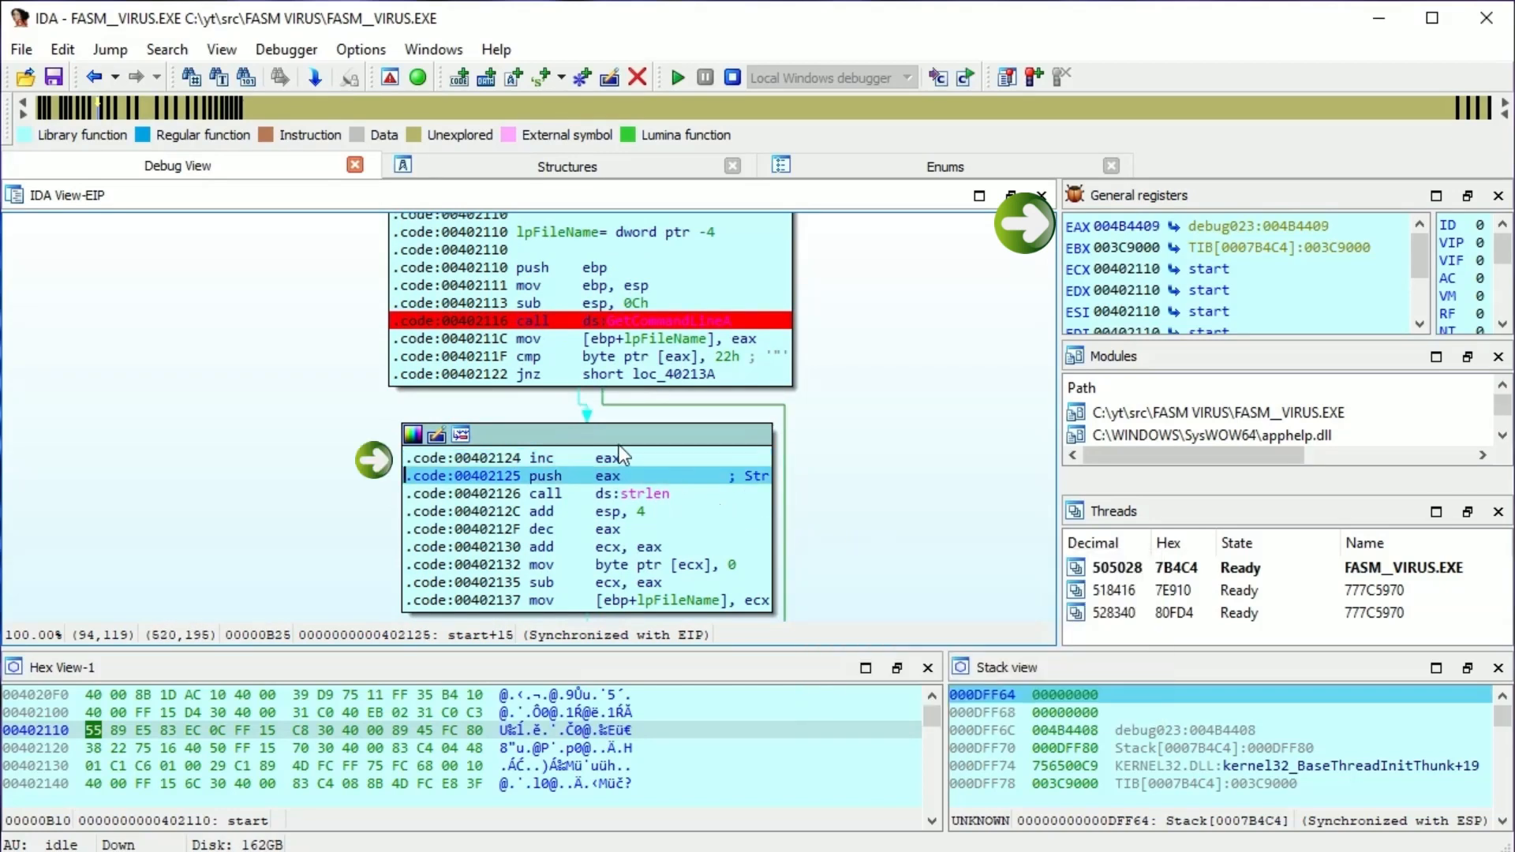
{"action": "mouse_move", "coordinate": [627, 475]}
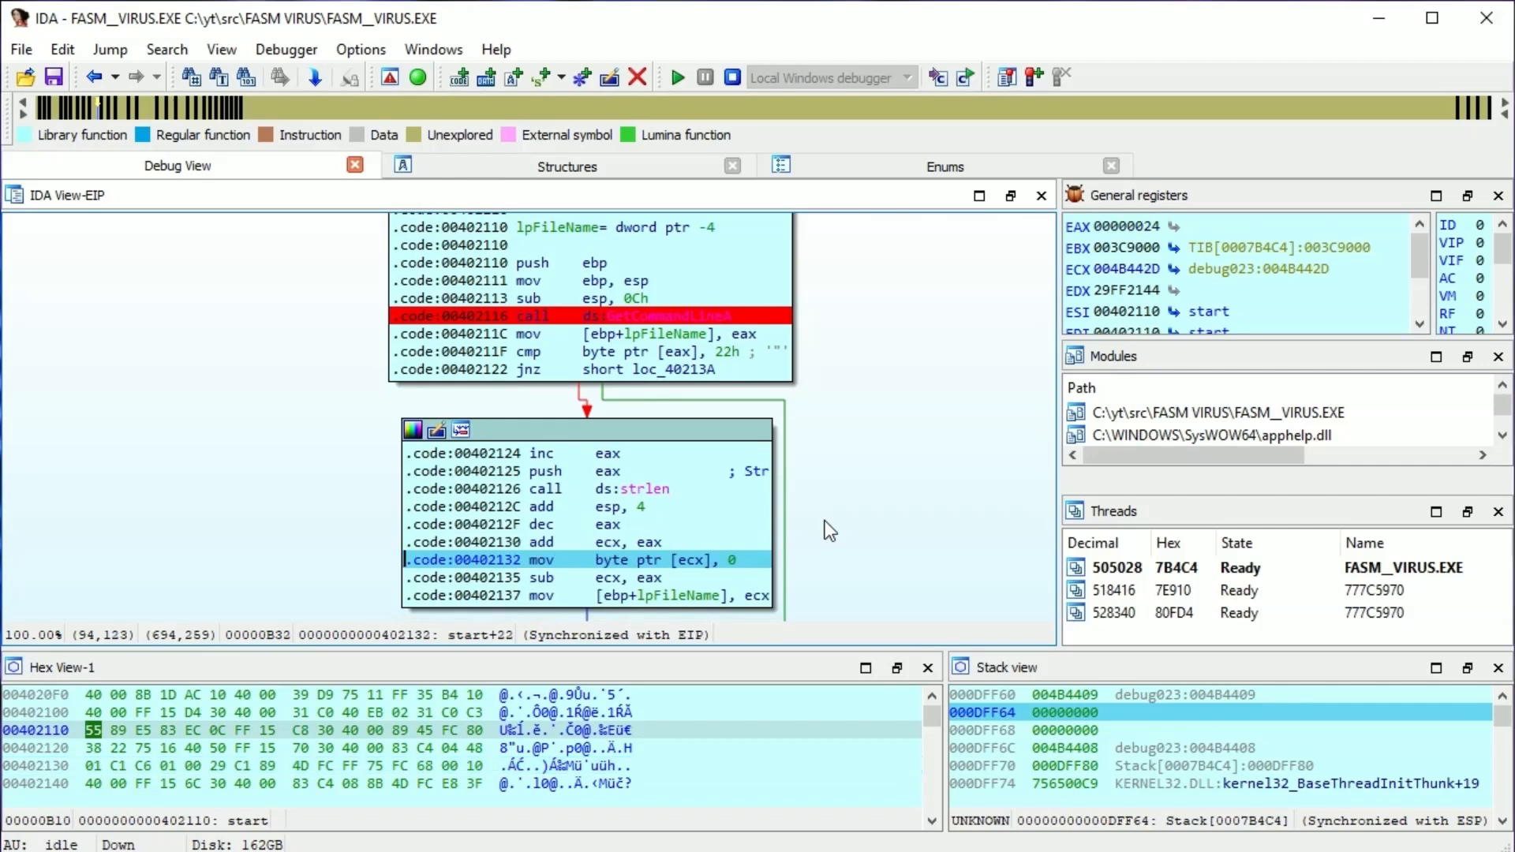
{"action": "mouse_move", "coordinate": [807, 530]}
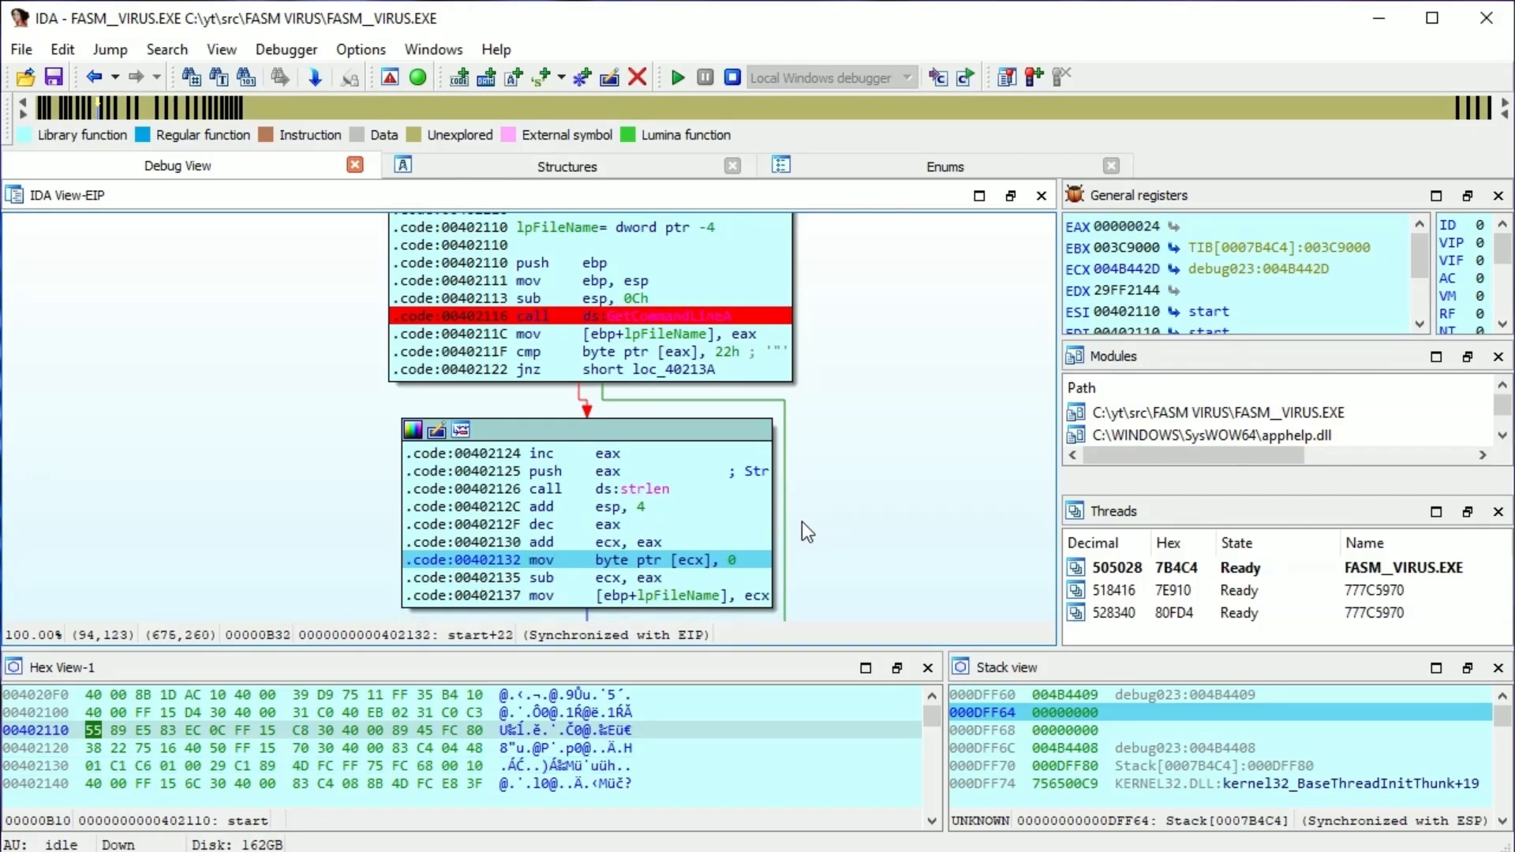
{"action": "mouse_move", "coordinate": [701, 576]}
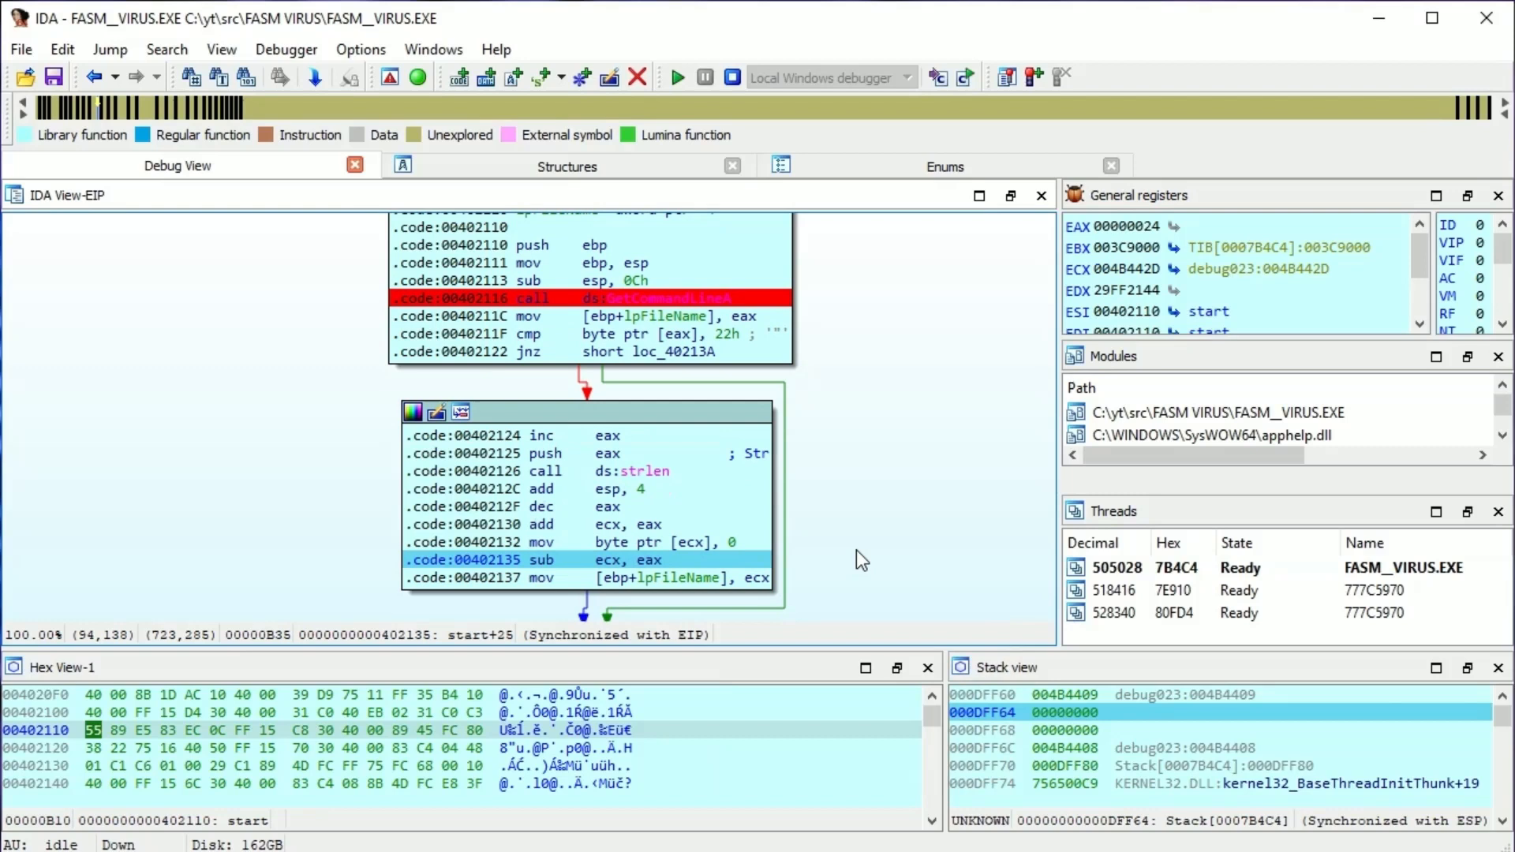
{"action": "mouse_move", "coordinate": [696, 542]}
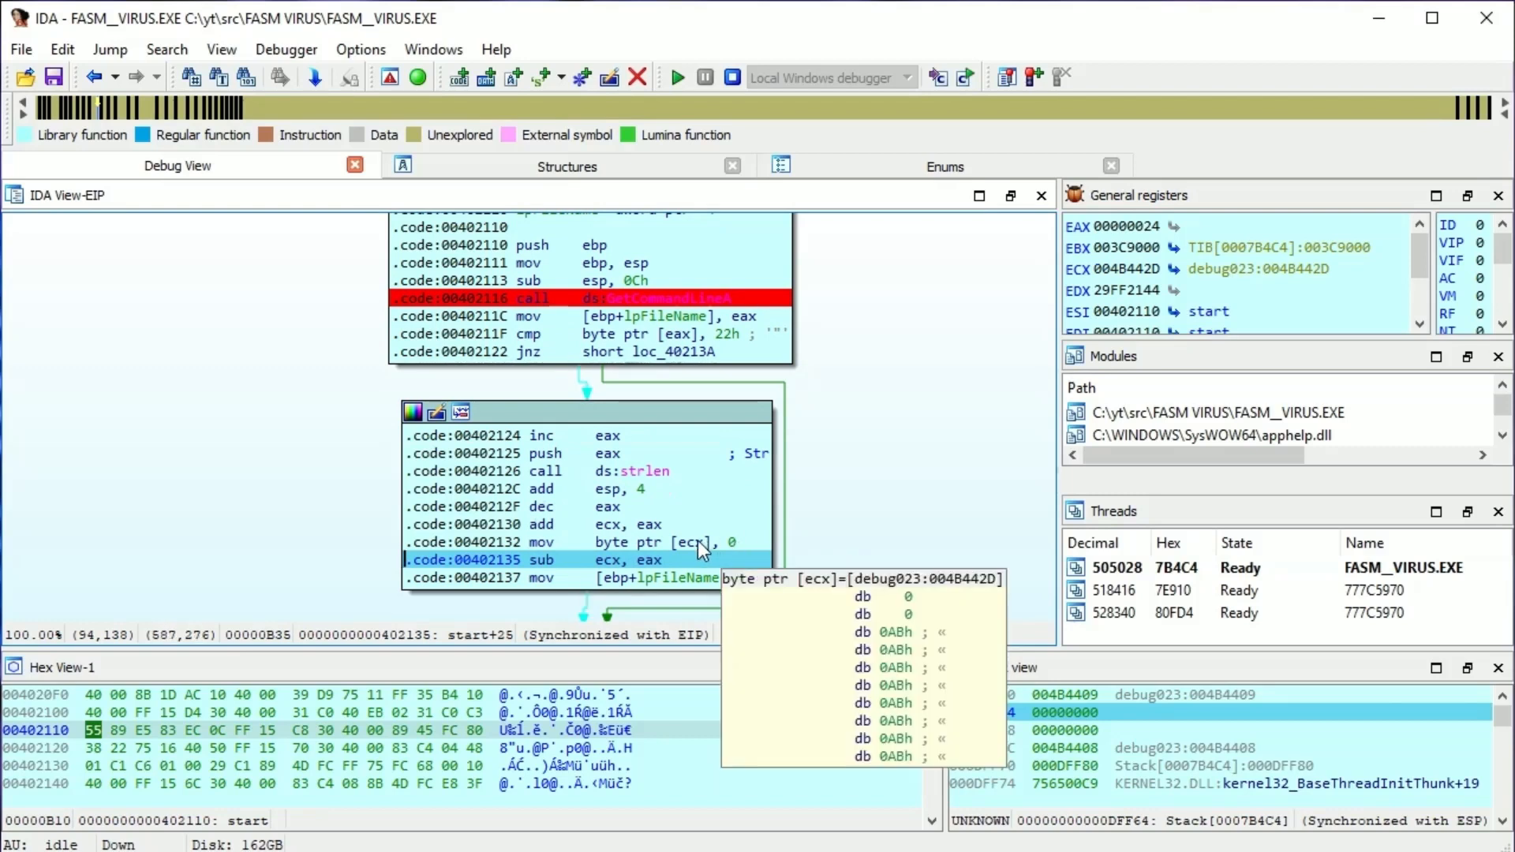
{"action": "mouse_move", "coordinate": [854, 565]}
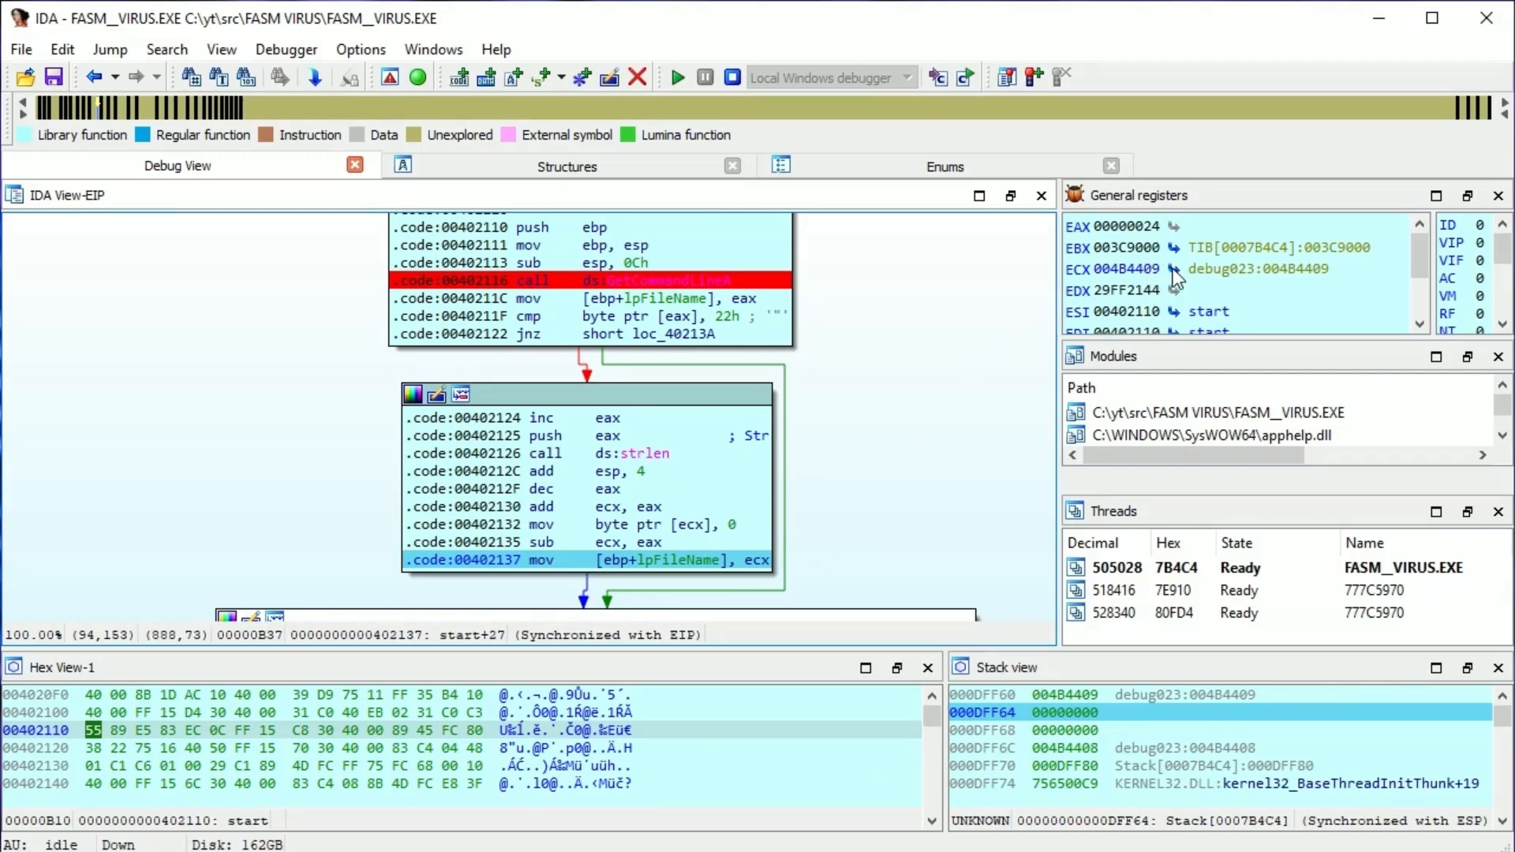
{"action": "left_click", "coordinate": [1174, 268]}
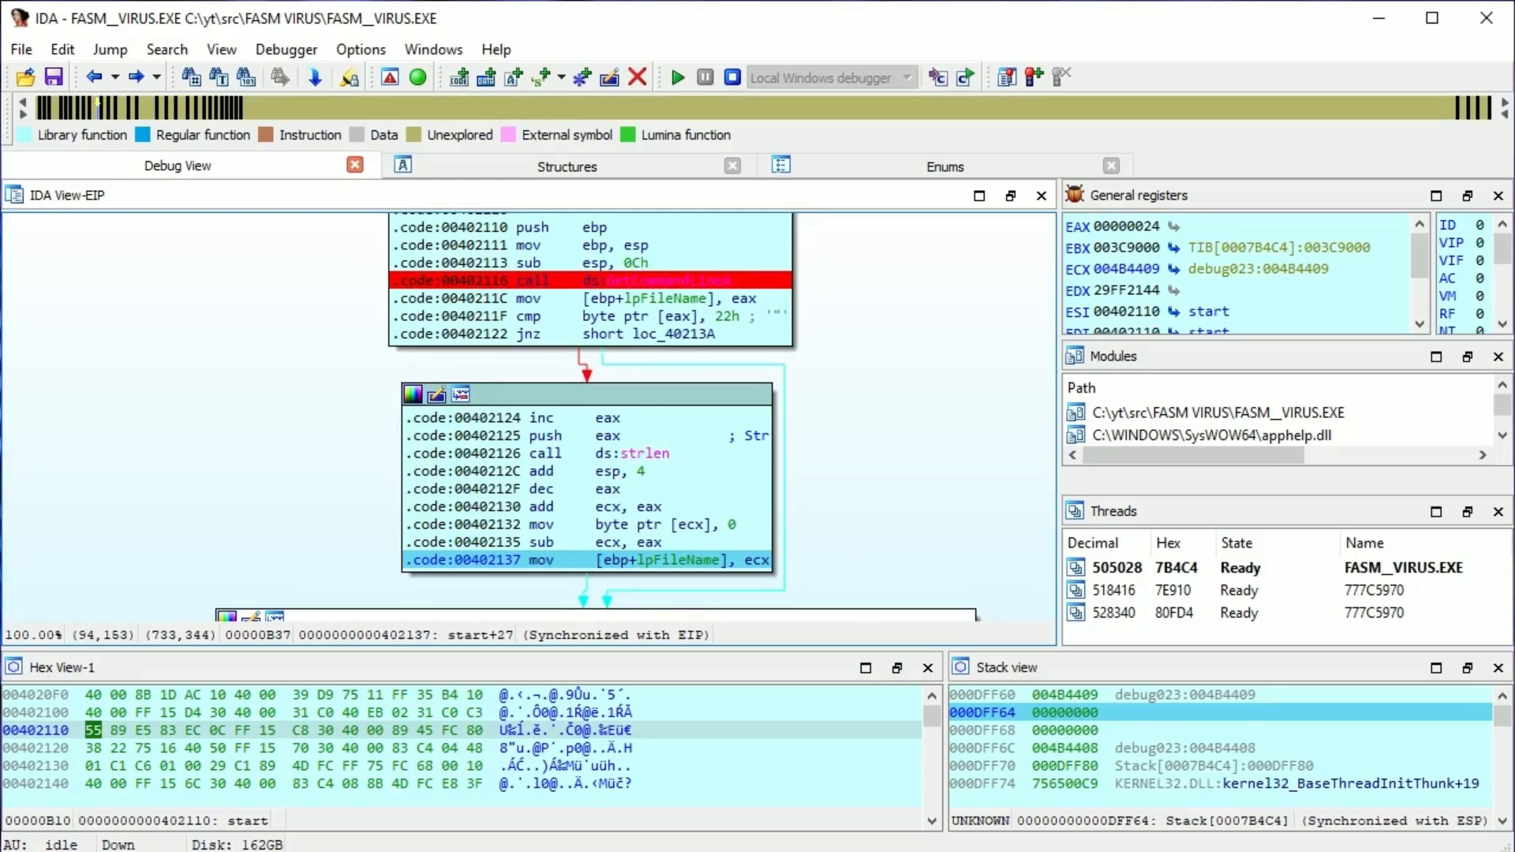
{"action": "mouse_move", "coordinate": [906, 589]}
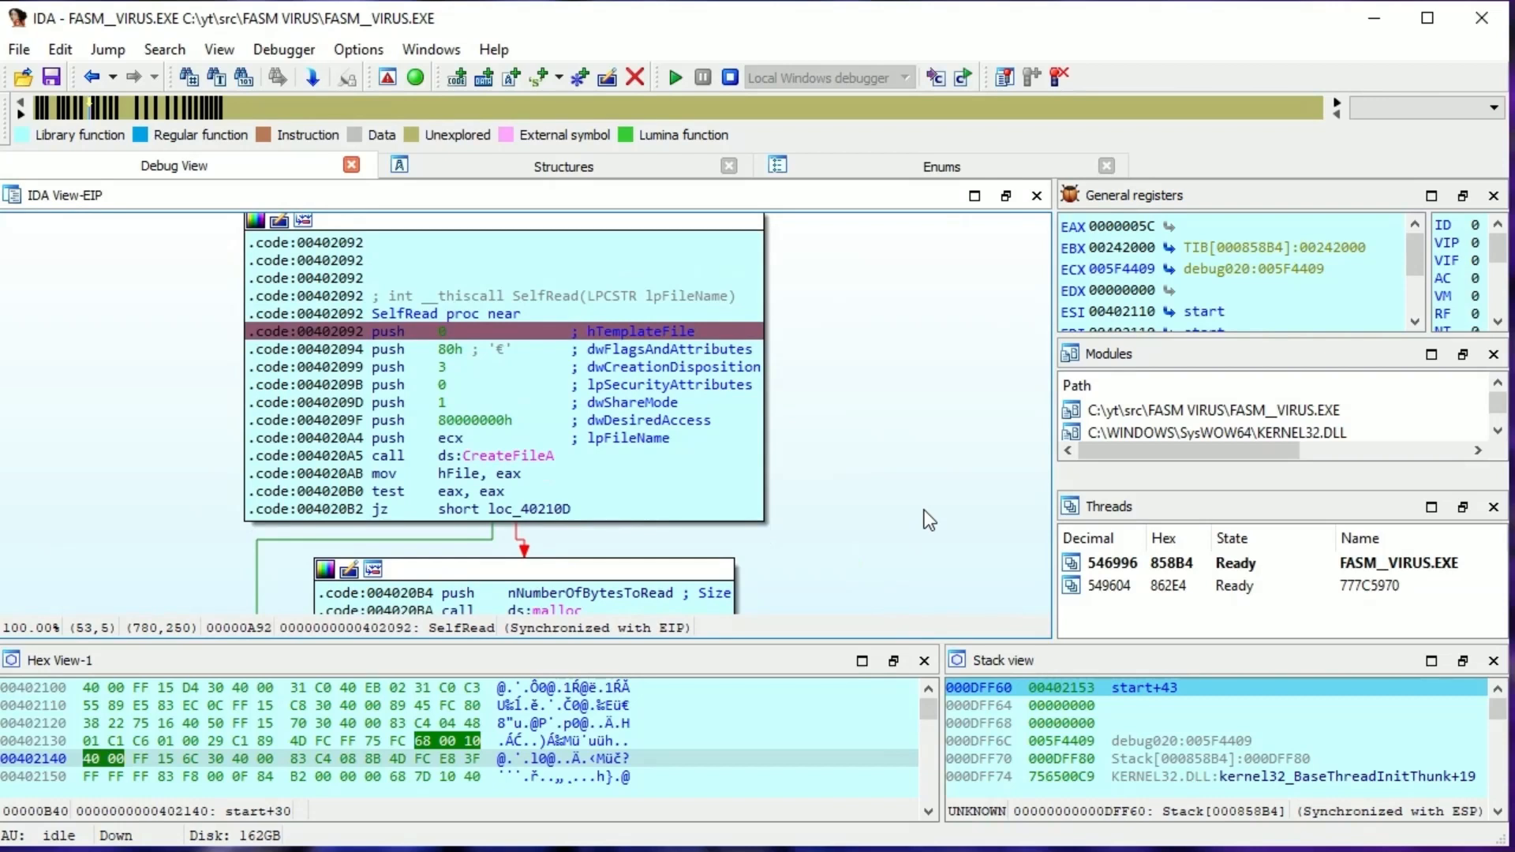
{"action": "mouse_move", "coordinate": [933, 540]}
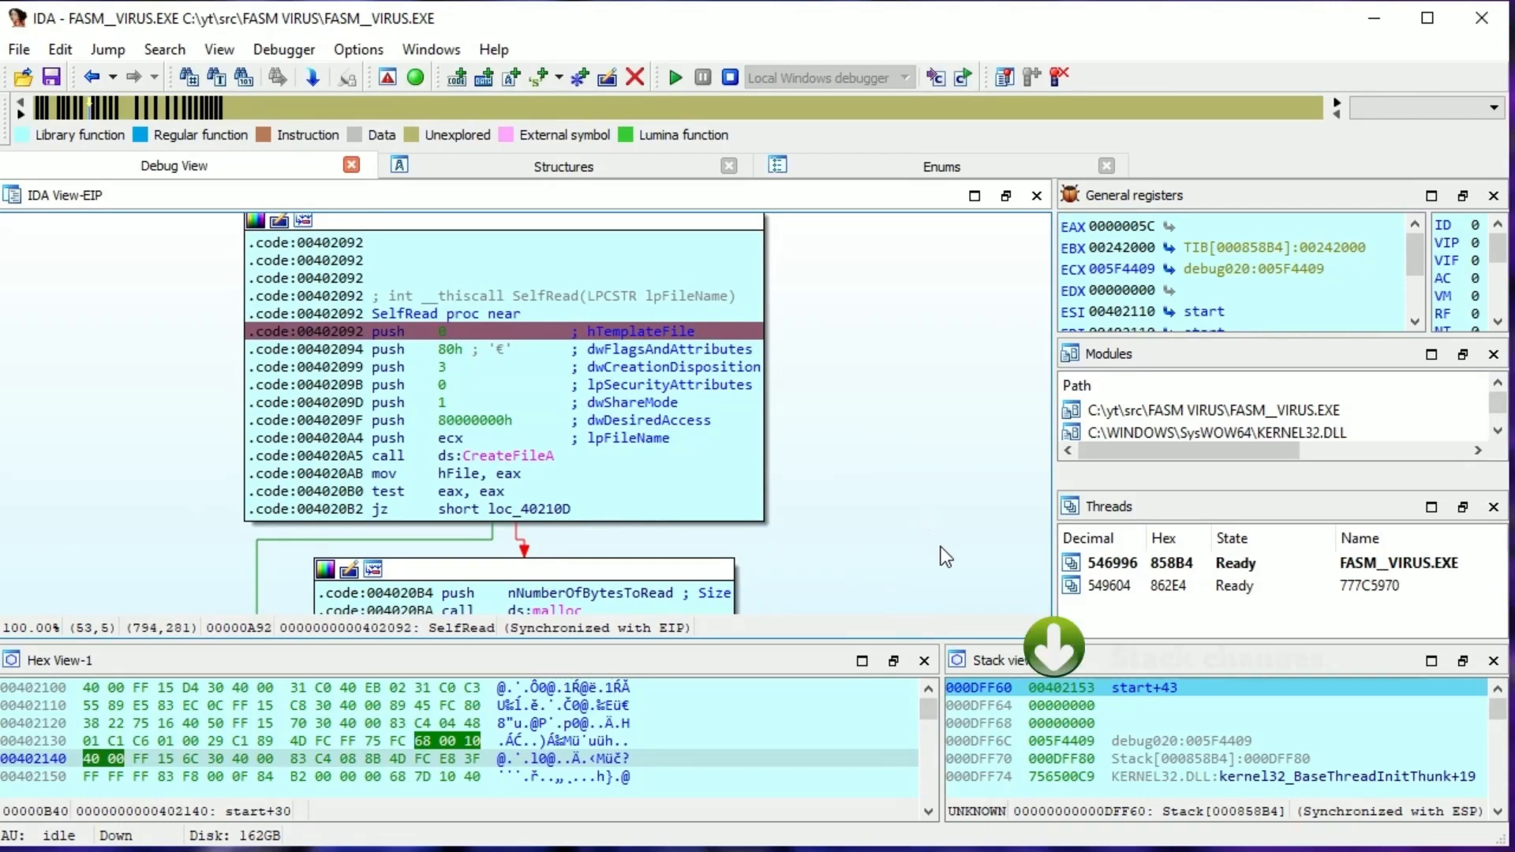
Step over SelfRead's argument pushes and CreateFileA call, stopping at call malloc.
{"action": "key", "text": "F8"}
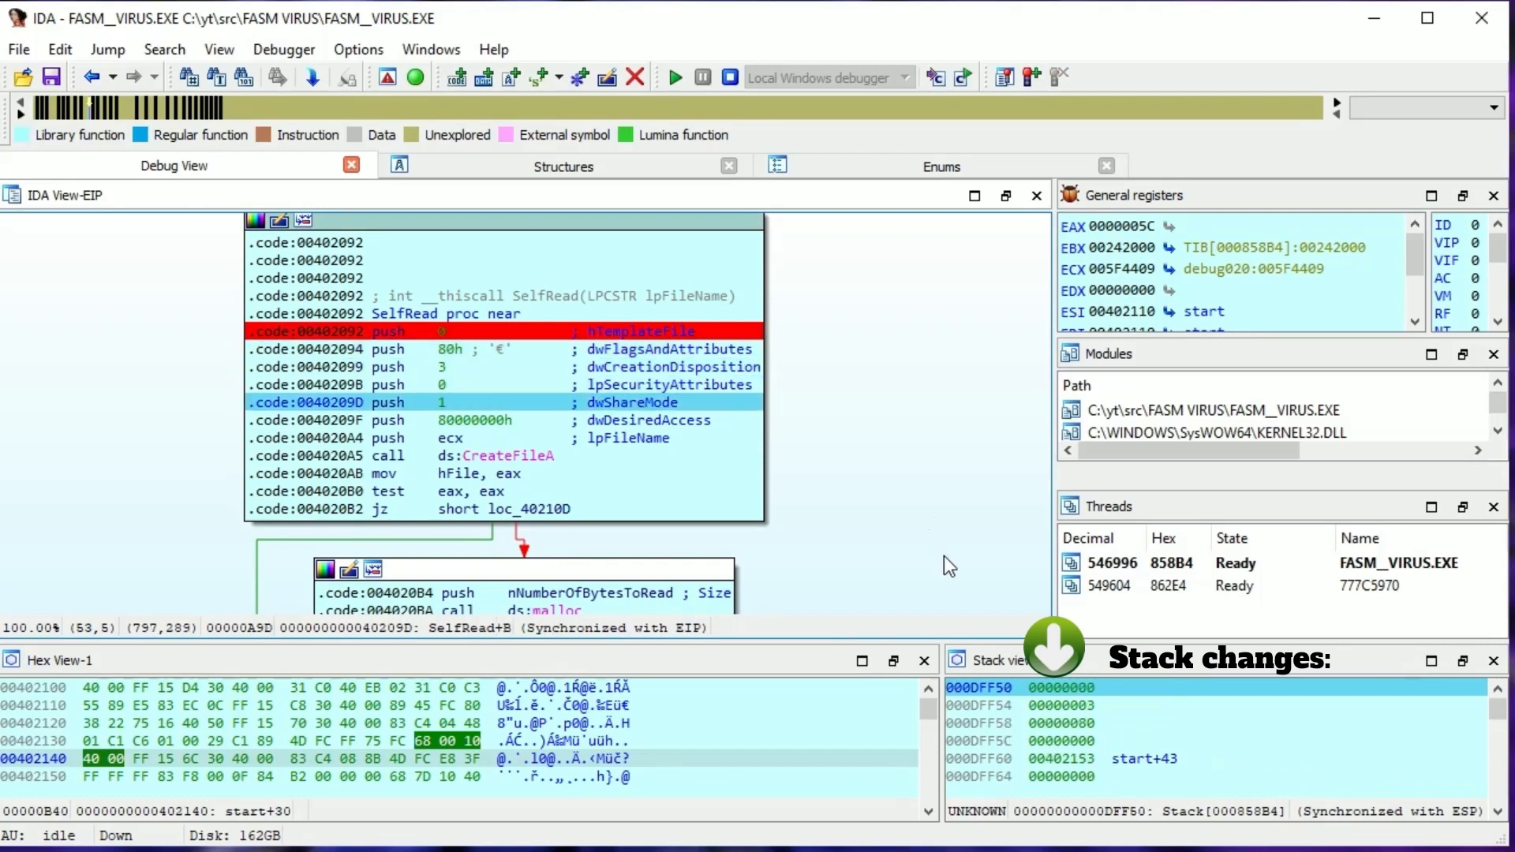
{"action": "key", "text": "F8"}
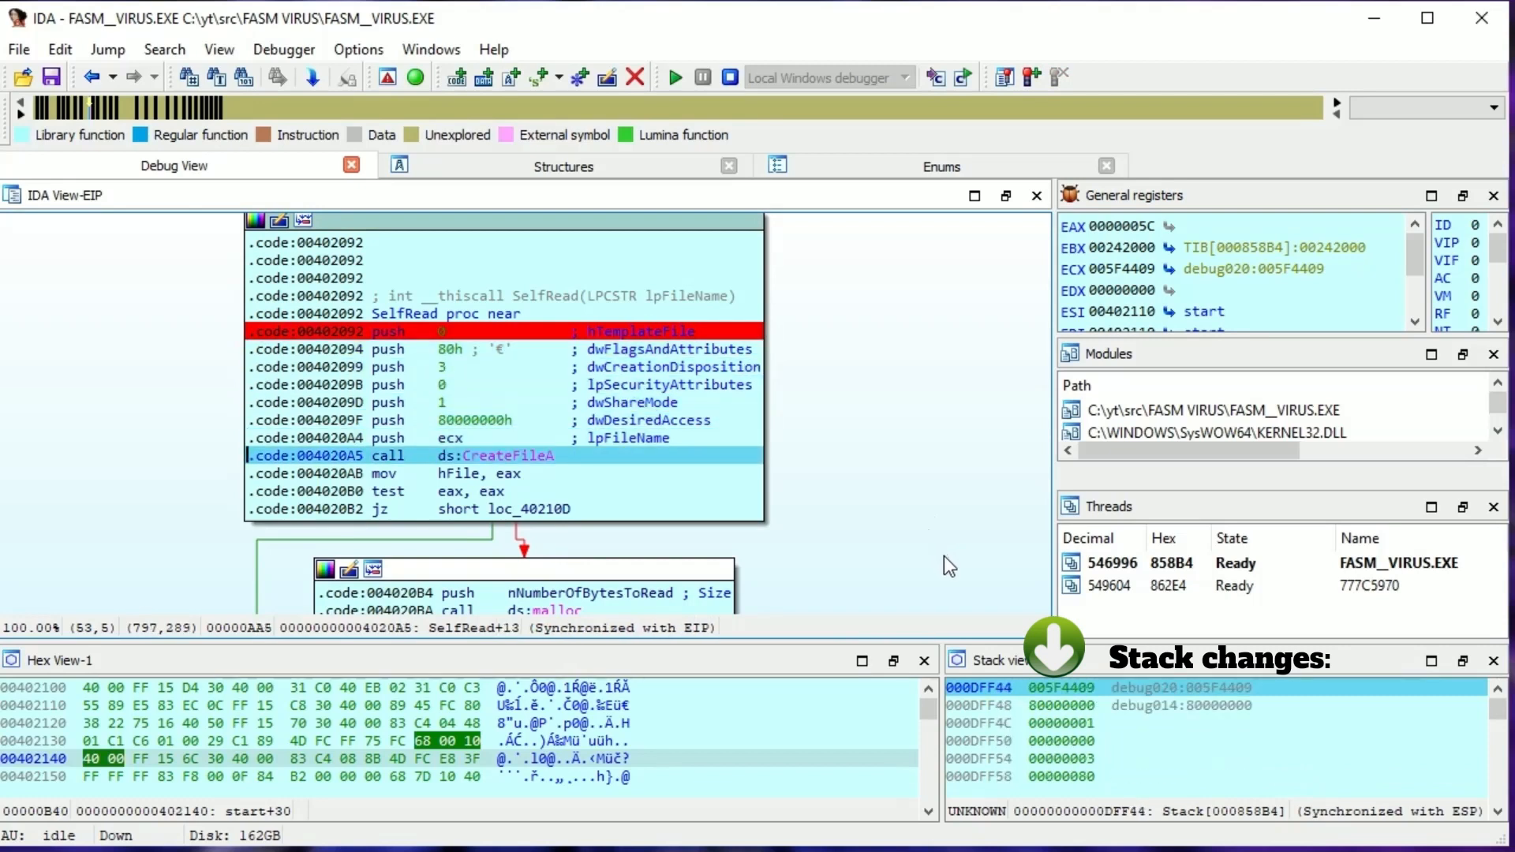
{"action": "key", "text": "F8"}
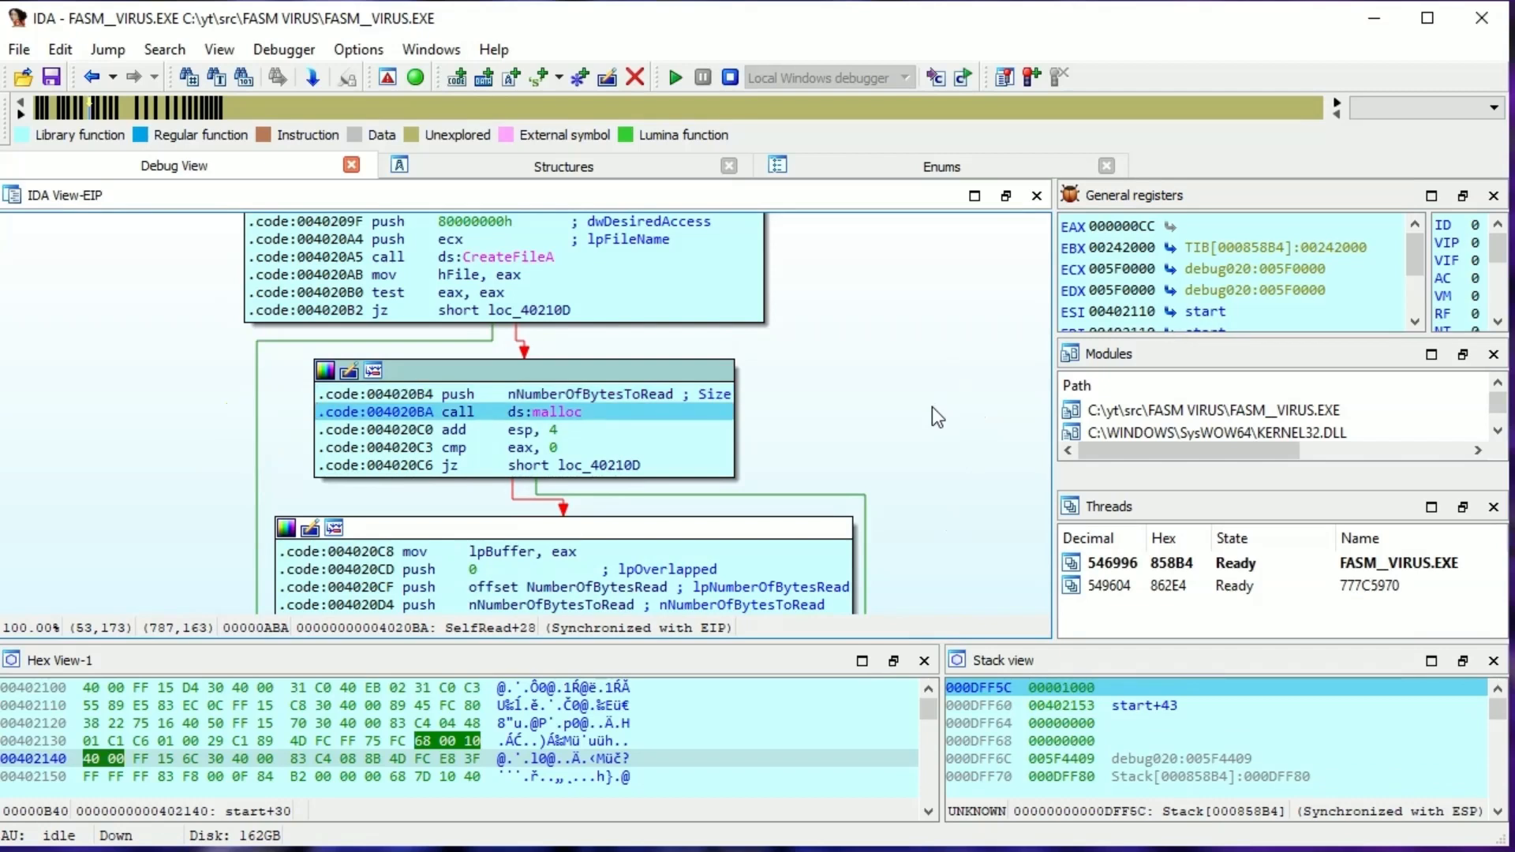
Step over malloc, ReadFile and CloseHandle in SelfRead, stopping at xor eax, eax.
{"action": "key", "text": "F8"}
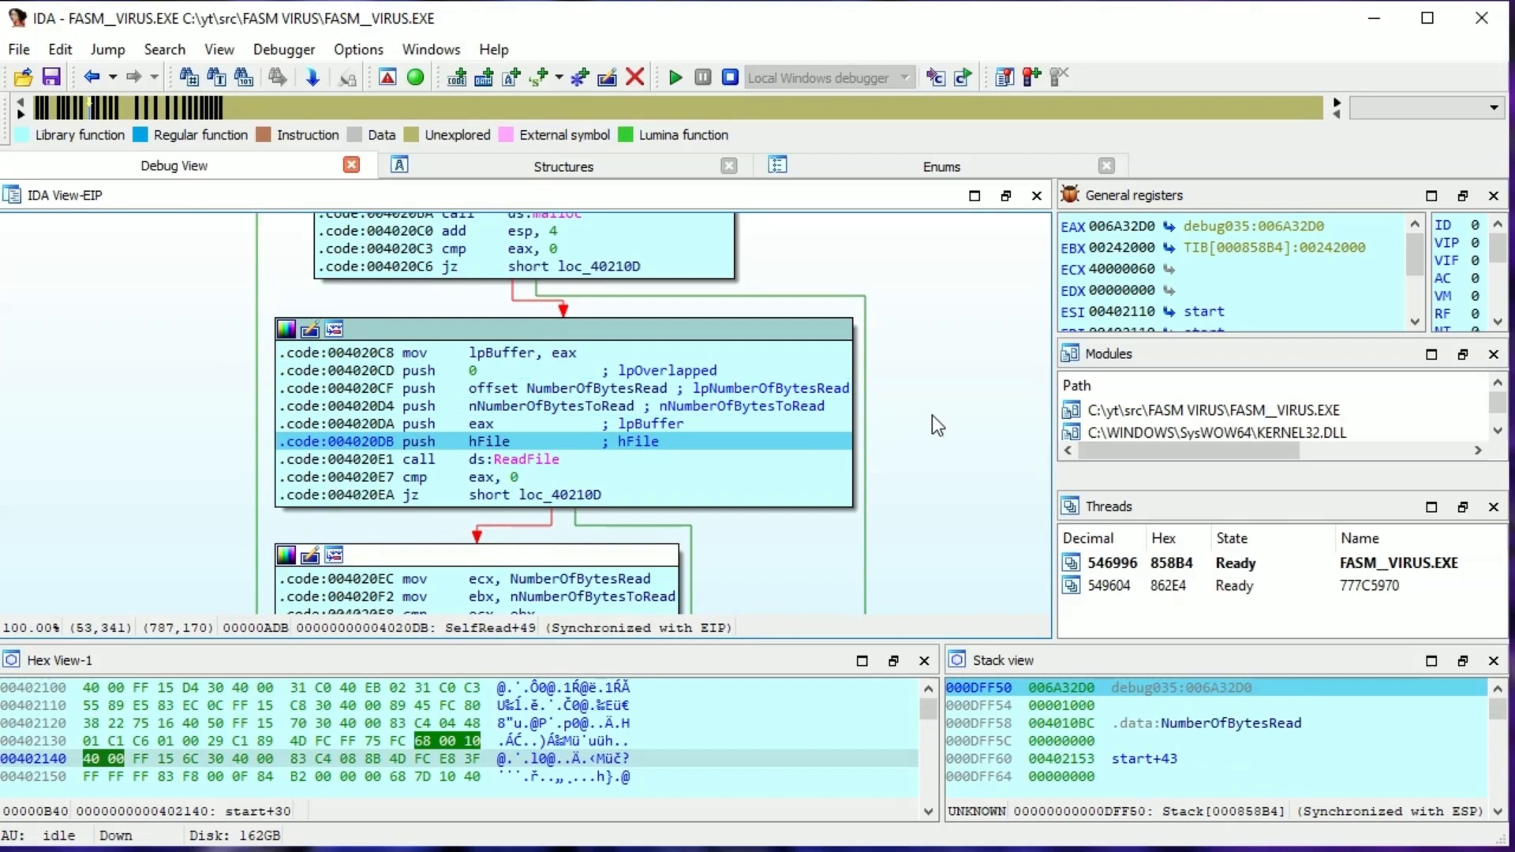
{"action": "key", "text": "F8"}
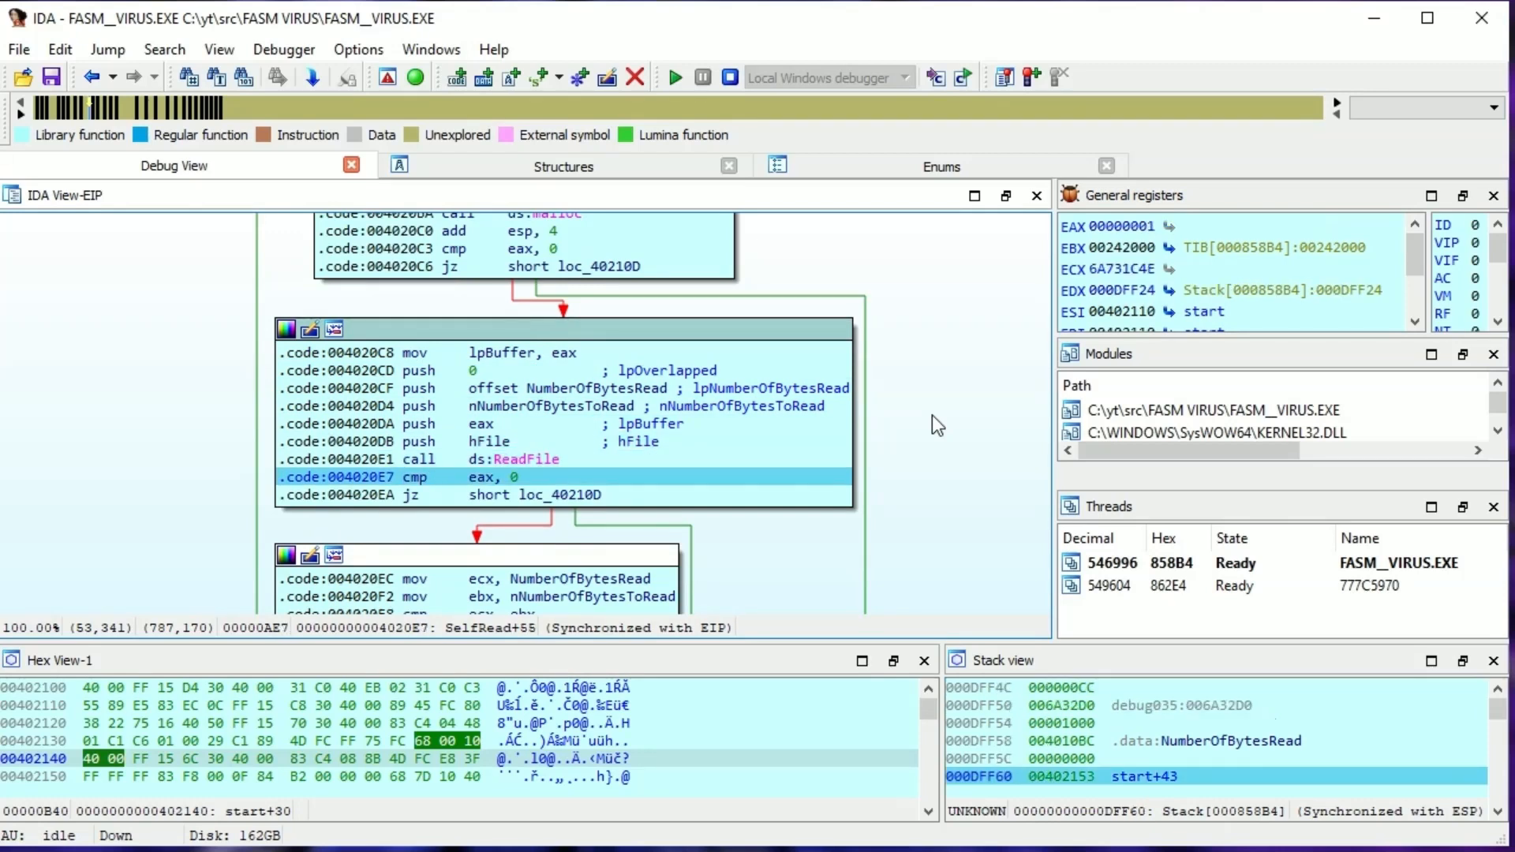
{"action": "key", "text": "F8"}
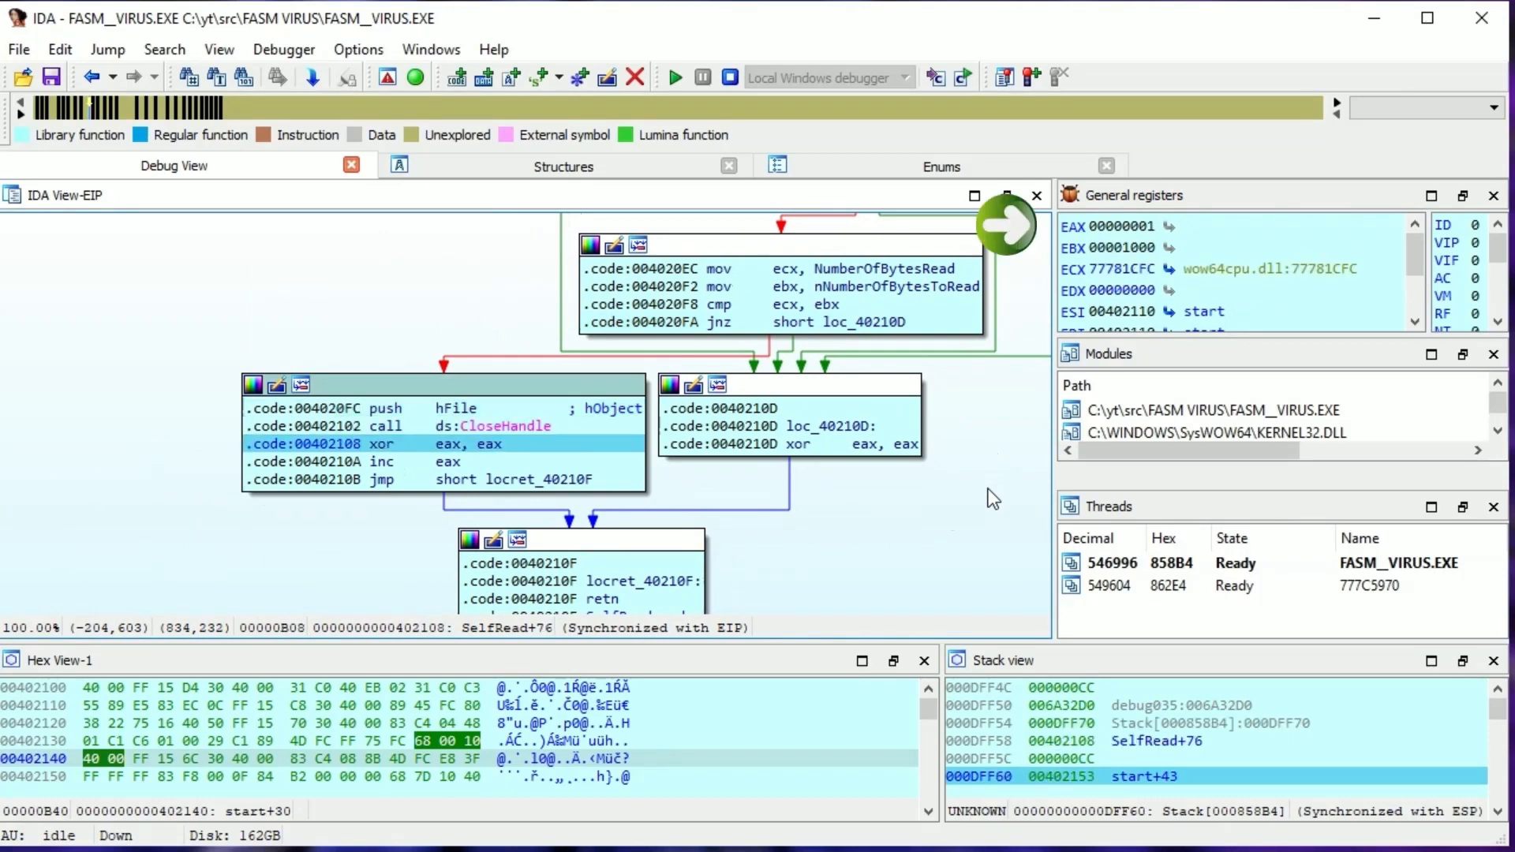
Step execution forward so the debugger pauses at the FindNextFileA loop at loc_4021A6.
{"action": "key", "text": "F8"}
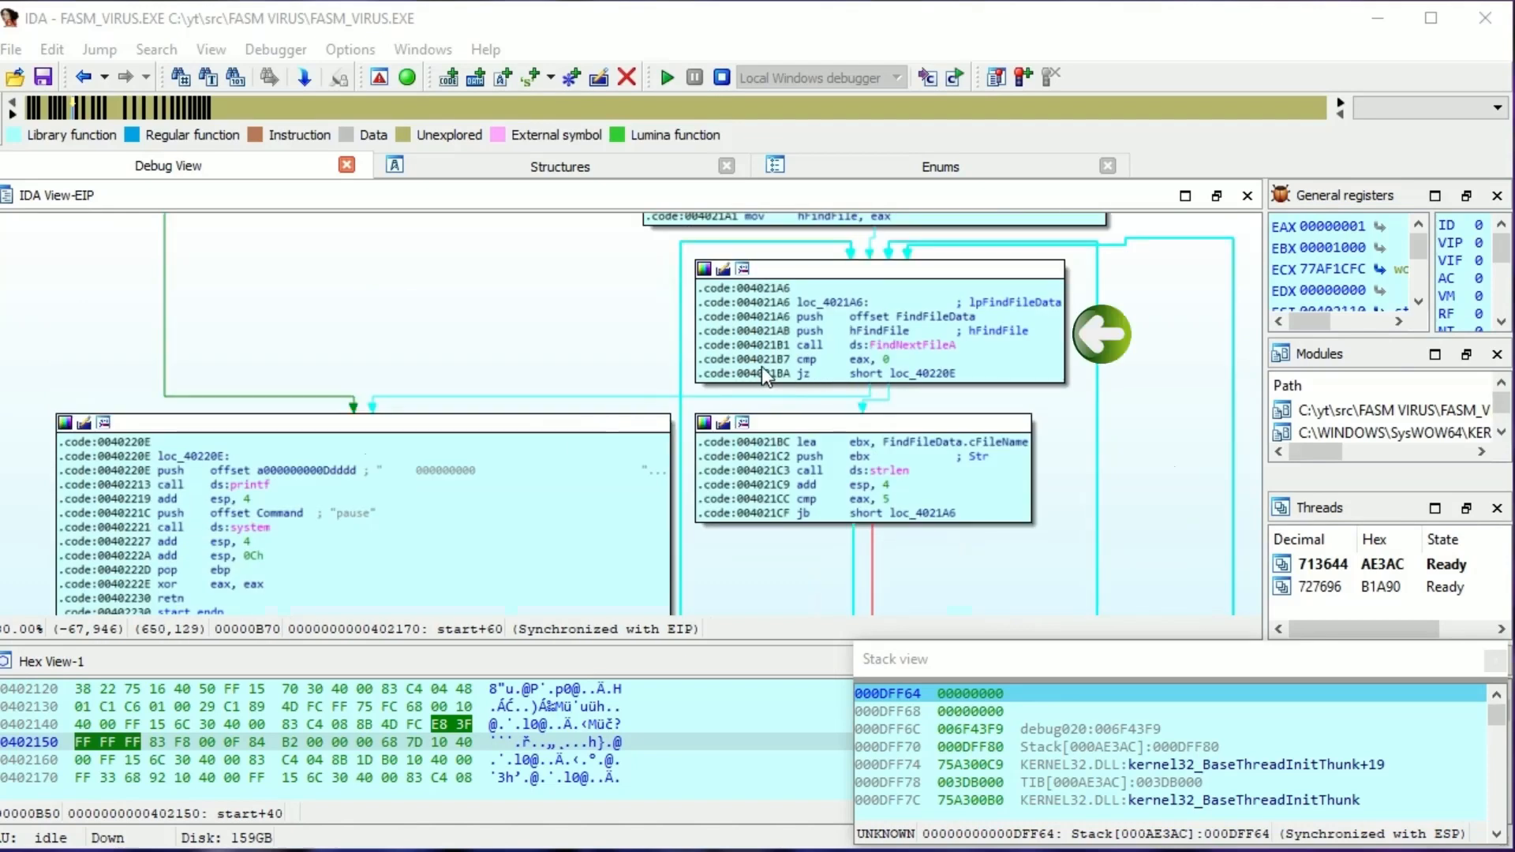
{"action": "mouse_move", "coordinate": [523, 352]}
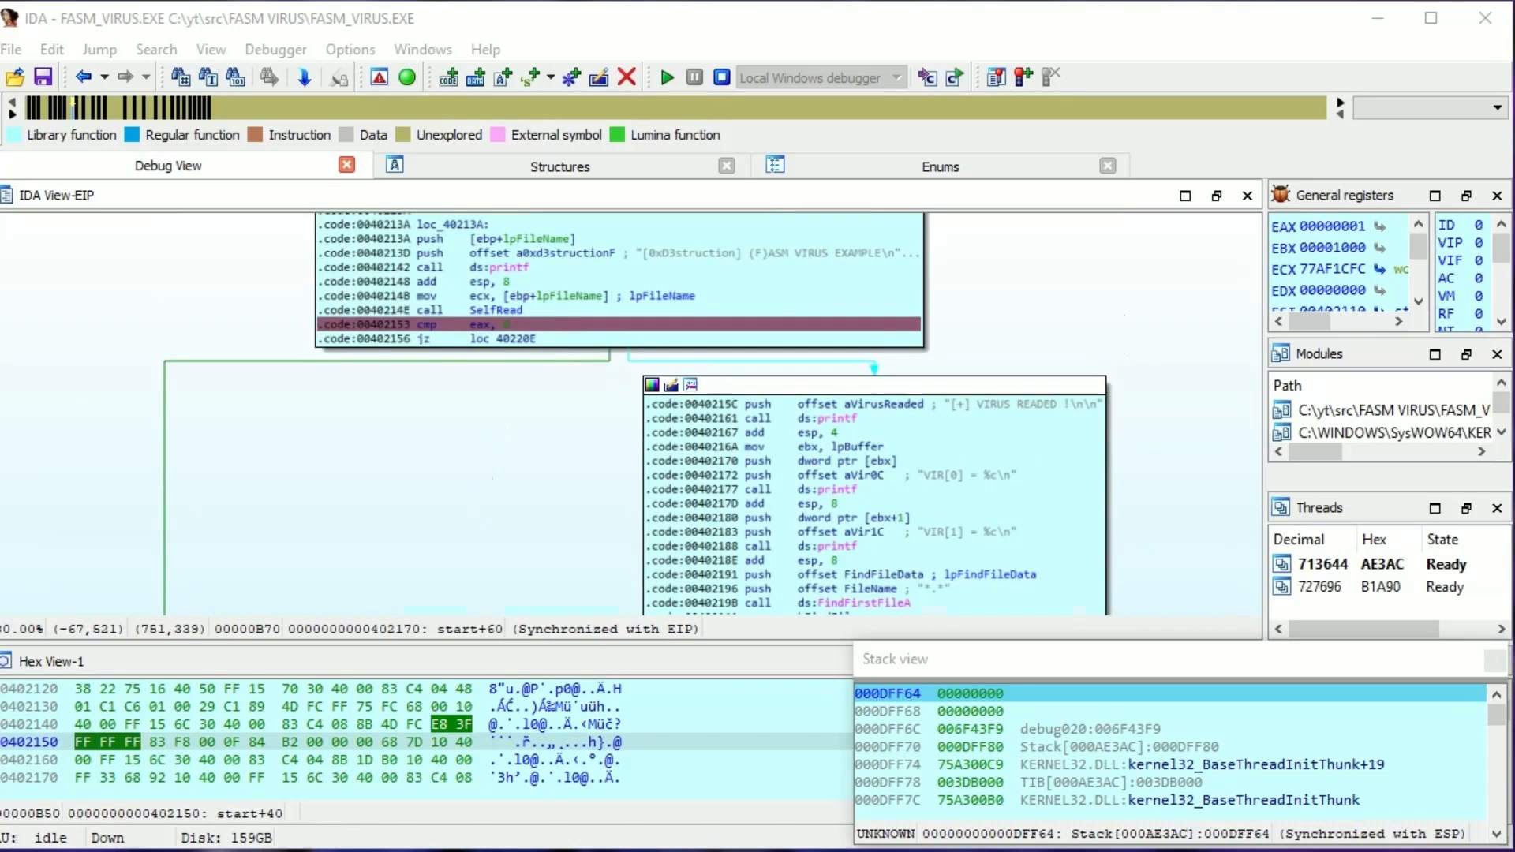
Step over the SelfRead result check and the 'VIRUS READED' printf, pausing at the VIR[1] printf.
{"action": "key", "text": "F8"}
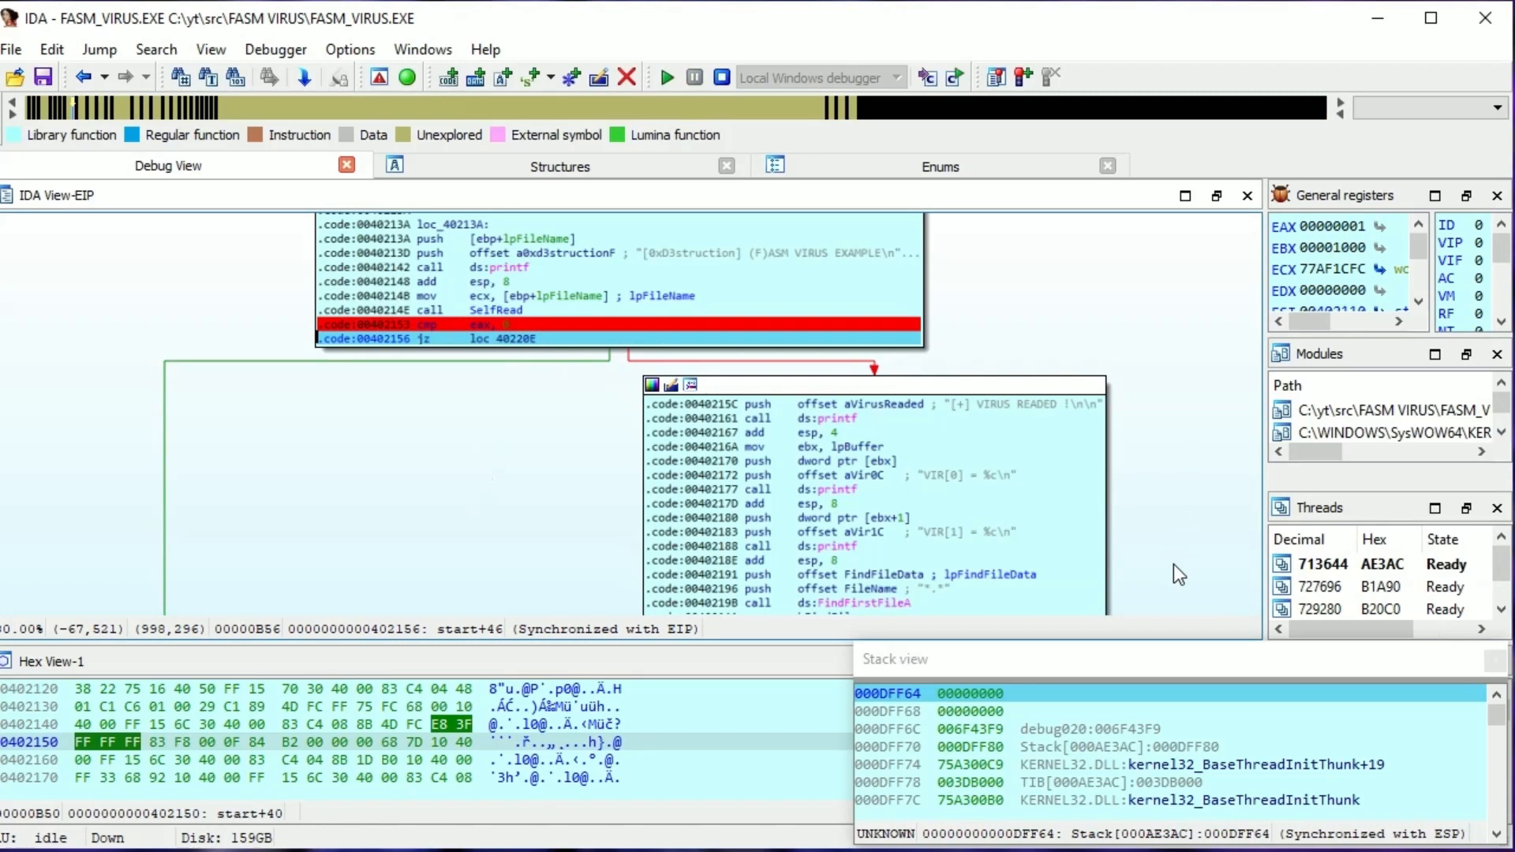
{"action": "key", "text": "F8"}
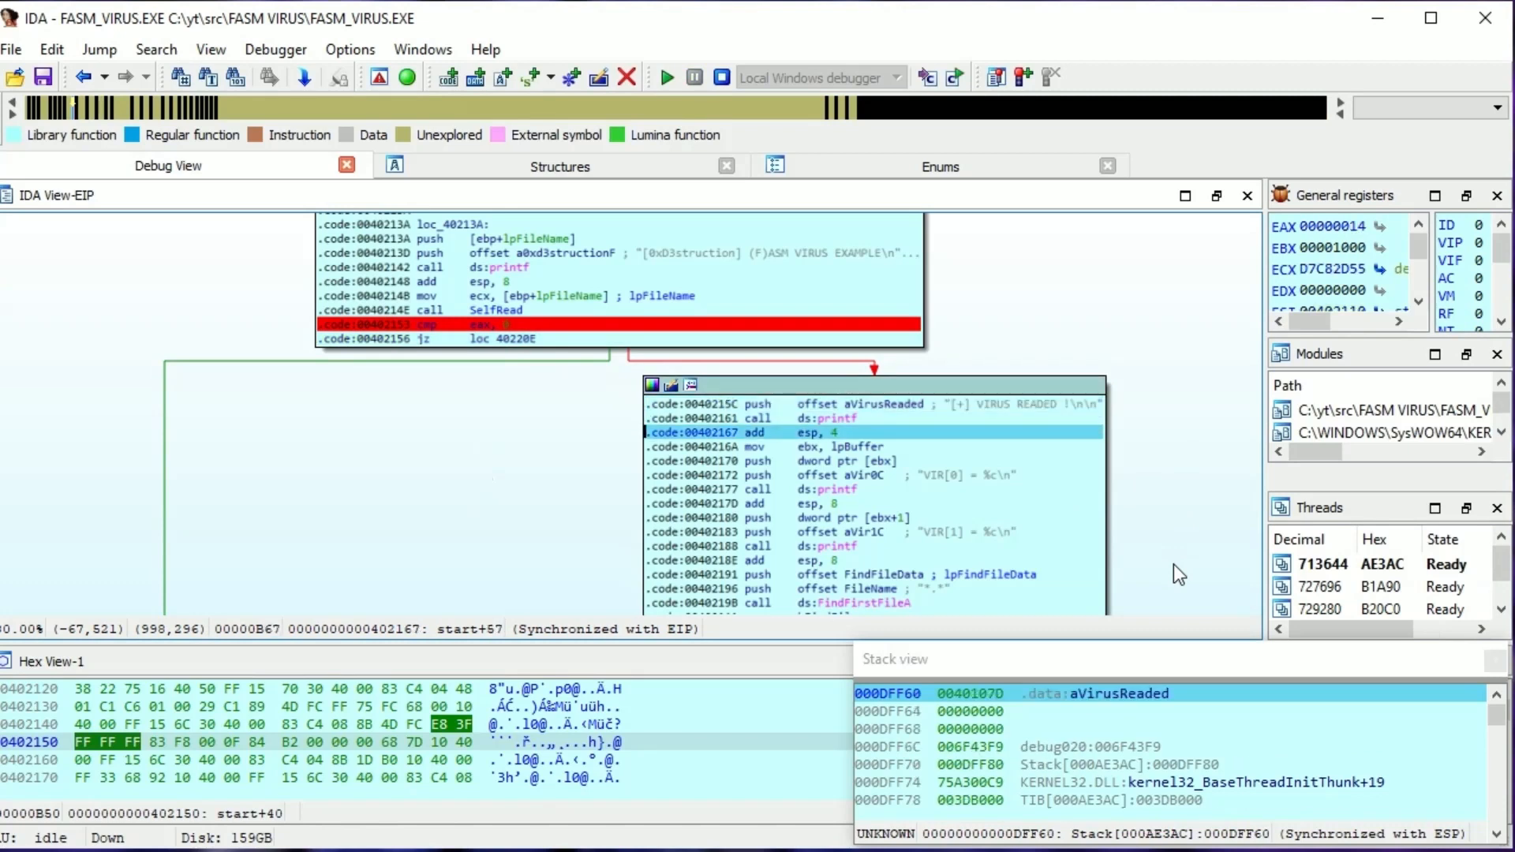
{"action": "key", "text": "F8"}
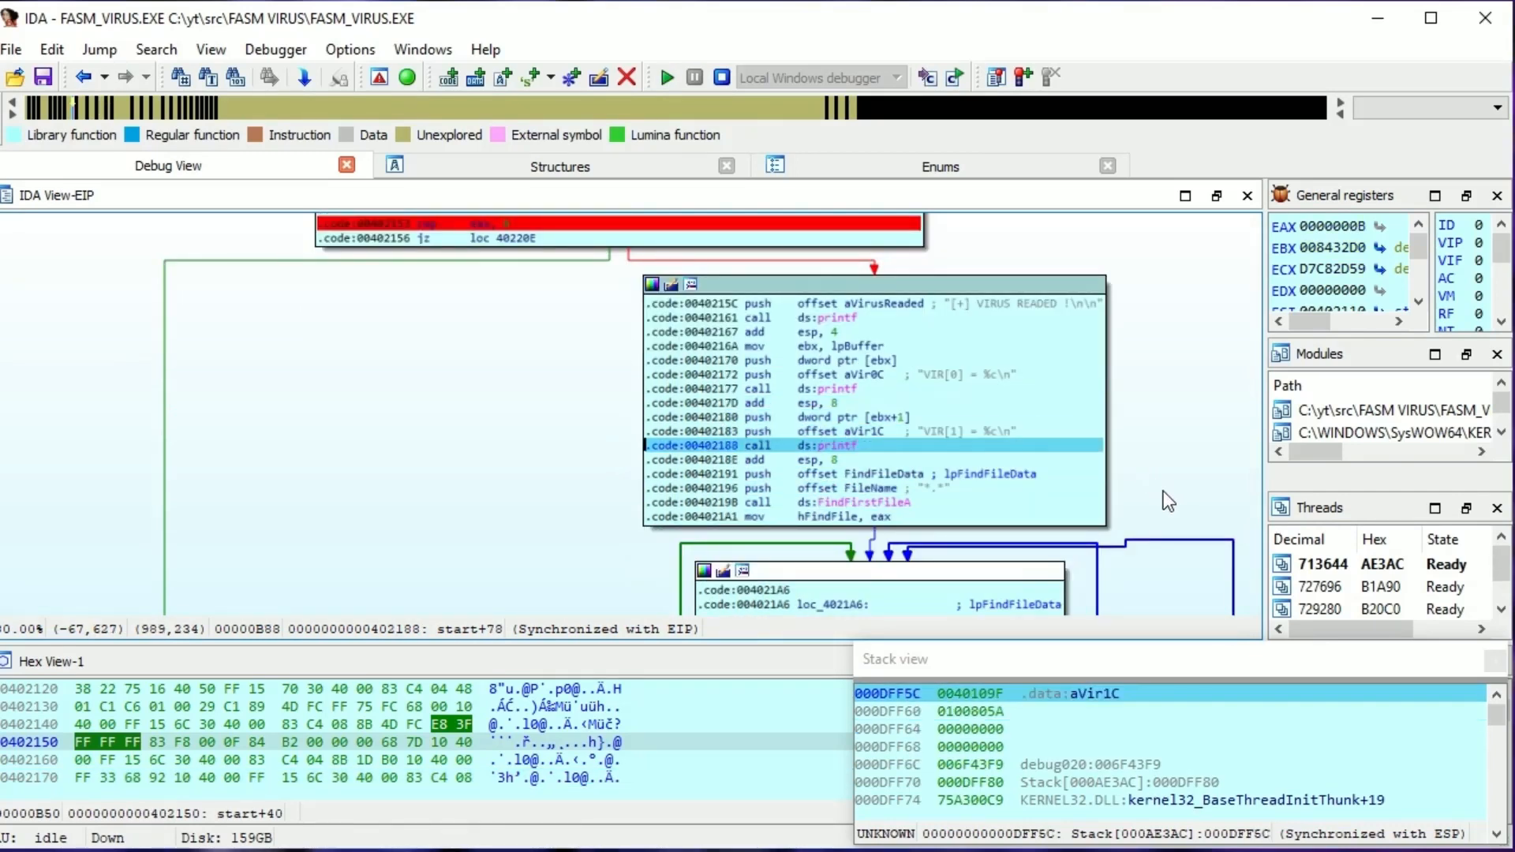
Step through the found file's strlen and extension cmp/jz checks toward call Infection at loc_4021FD.
{"action": "key", "text": "F8"}
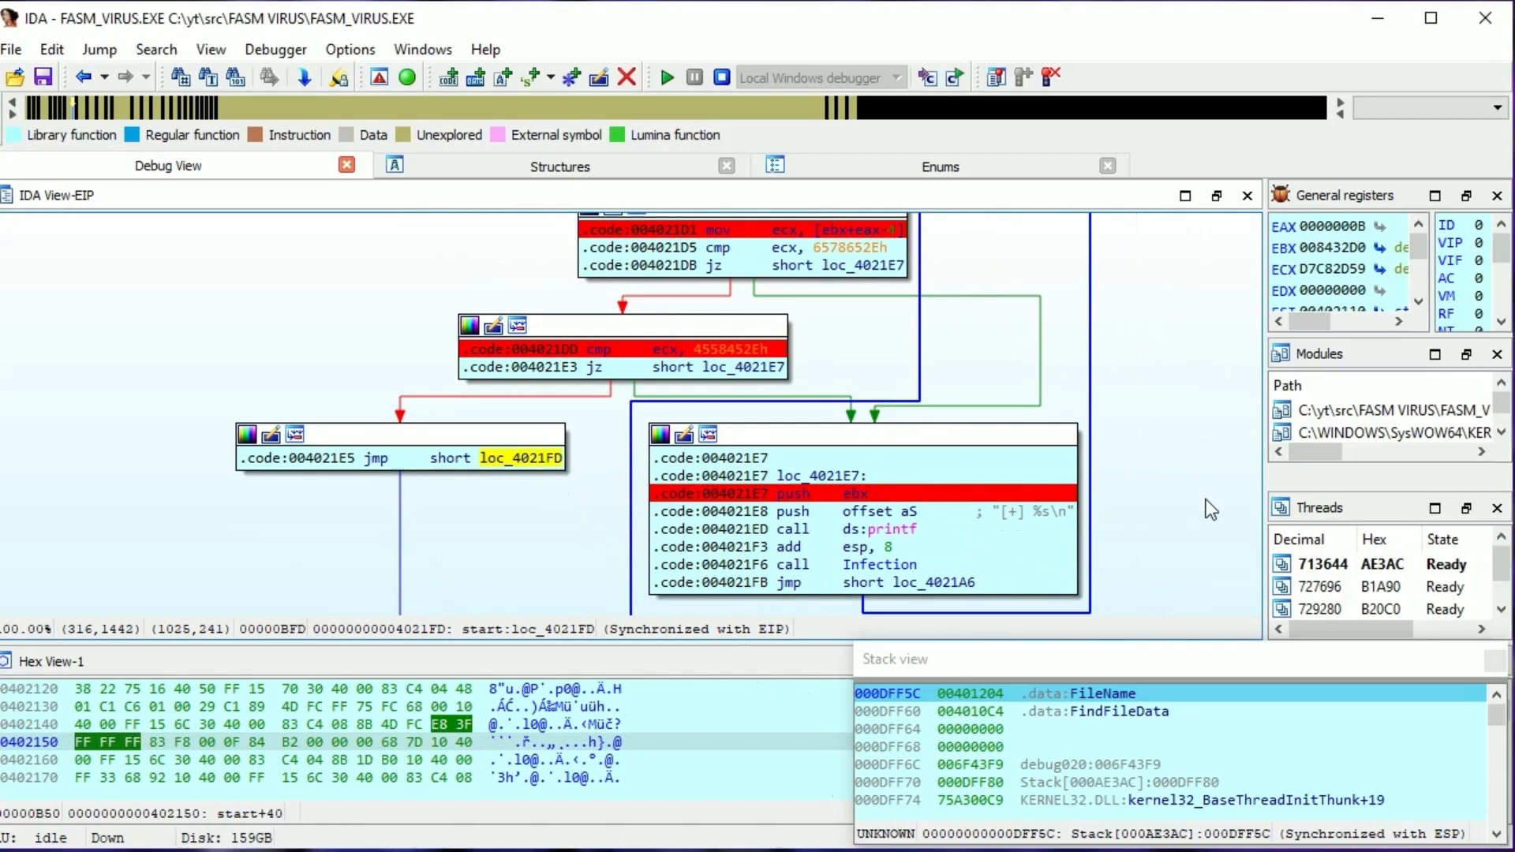
{"action": "mouse_move", "coordinate": [1203, 516]}
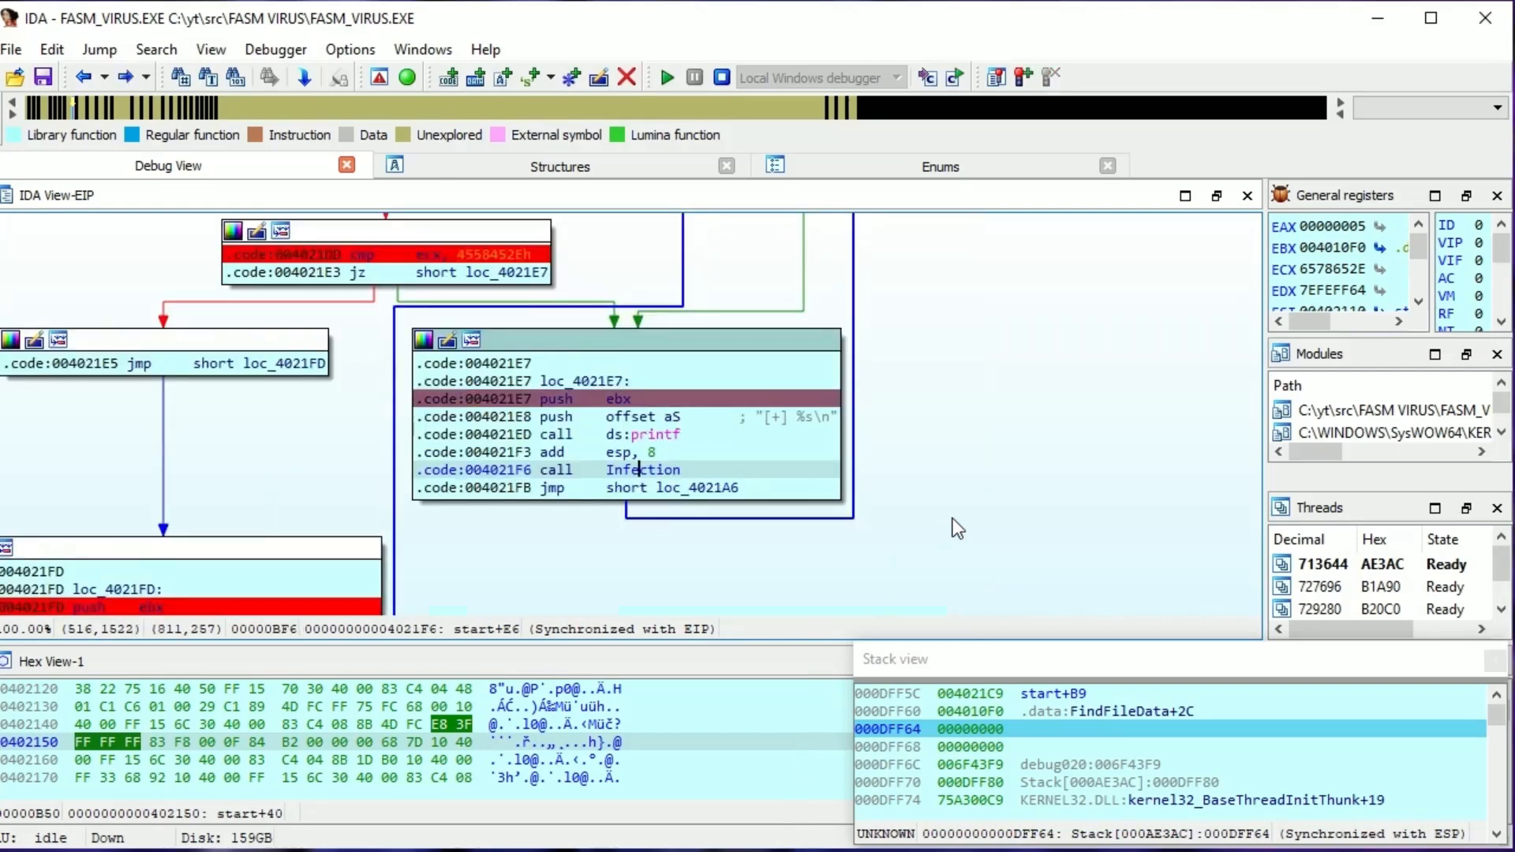
Enter Infection and execute its CreateFileA on the found file, pausing at mov hObject, eax.
{"action": "key", "text": "F8"}
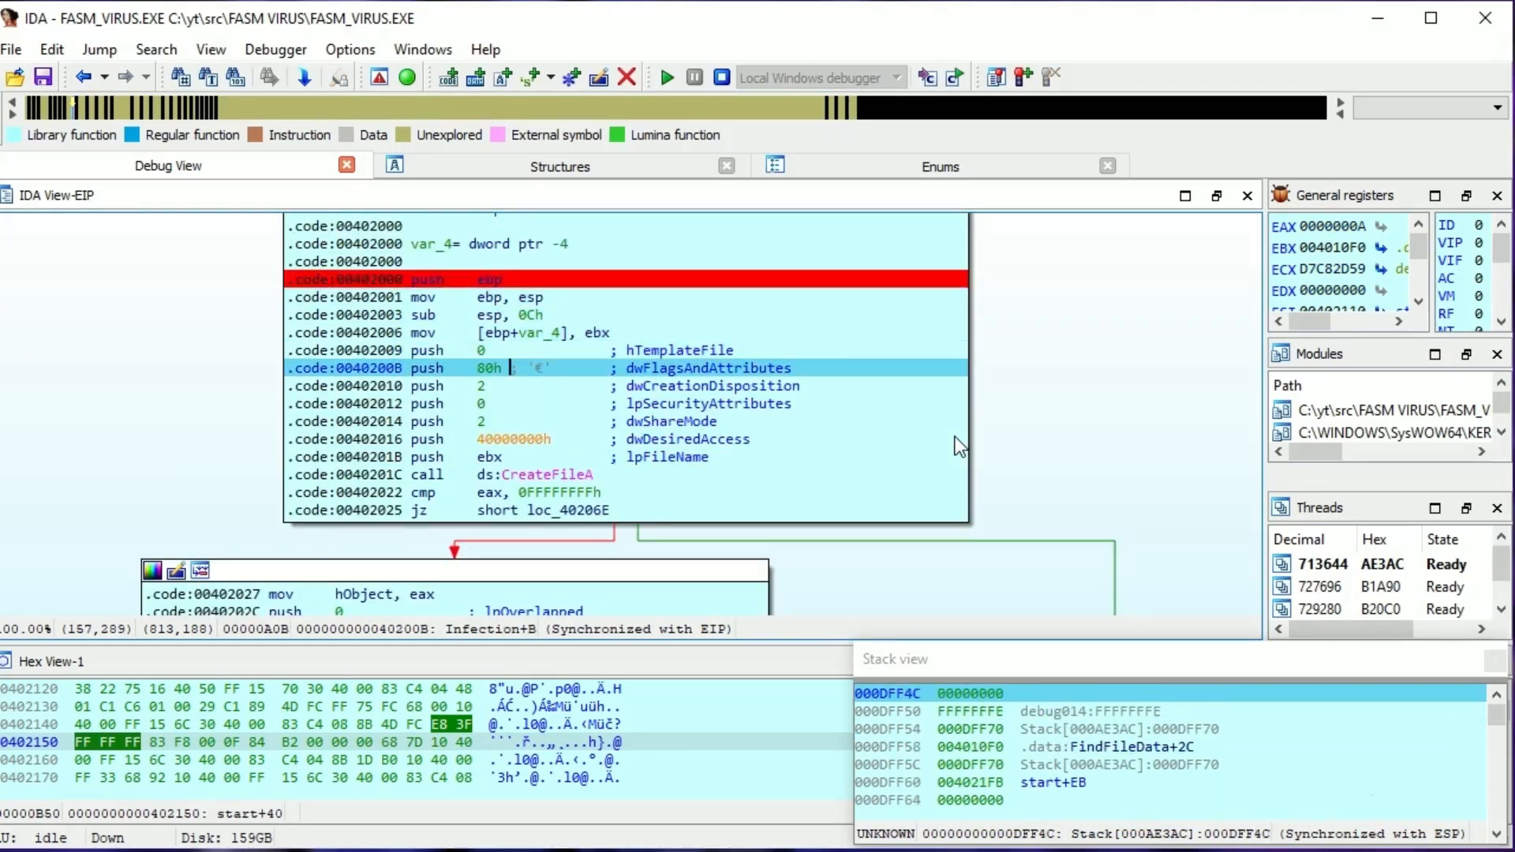
{"action": "key", "text": "F8"}
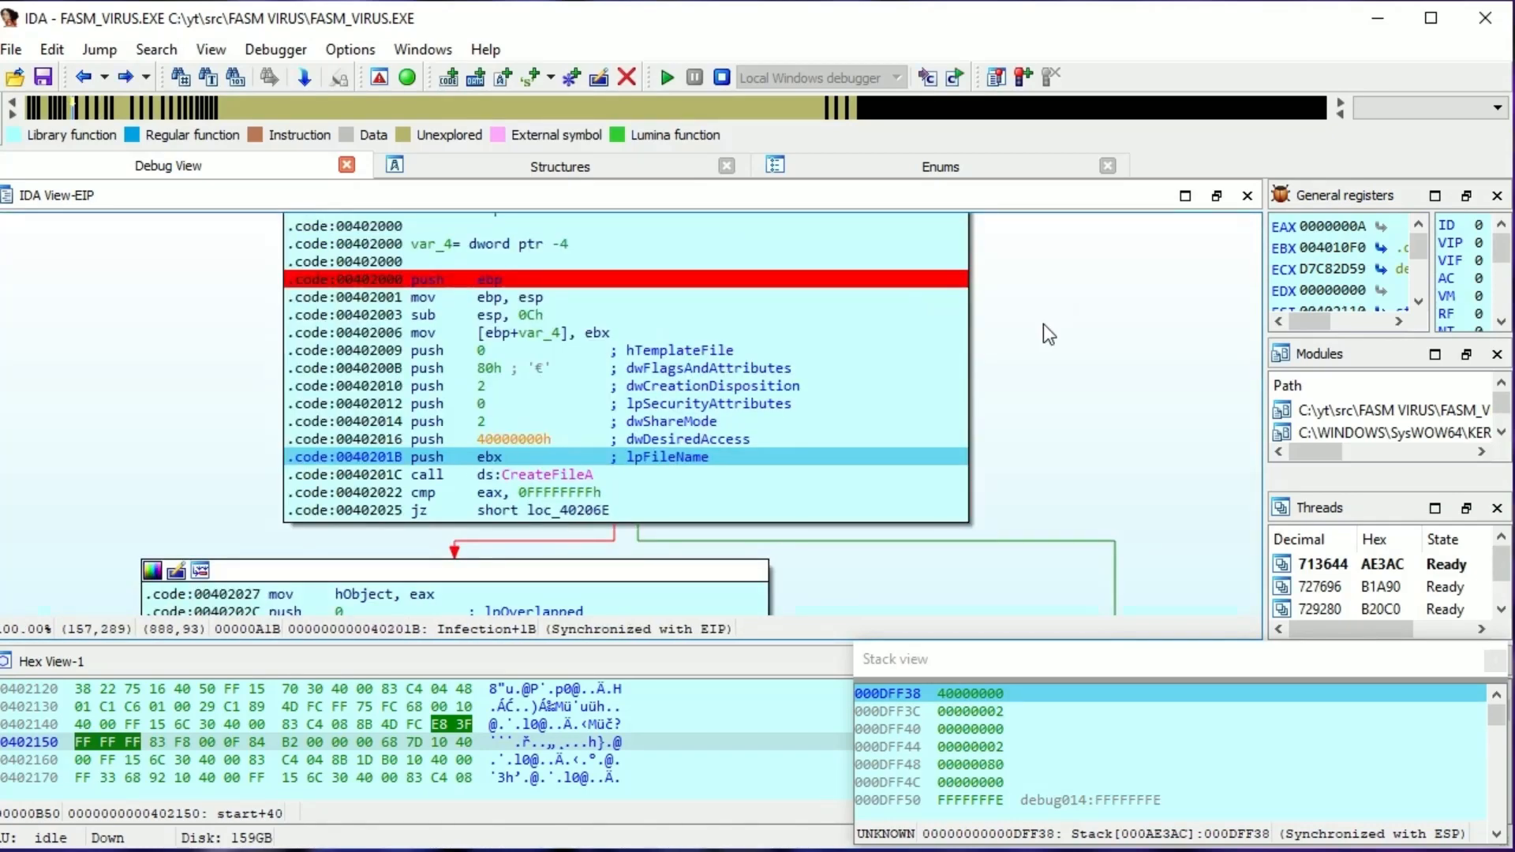
{"action": "key", "text": "F8"}
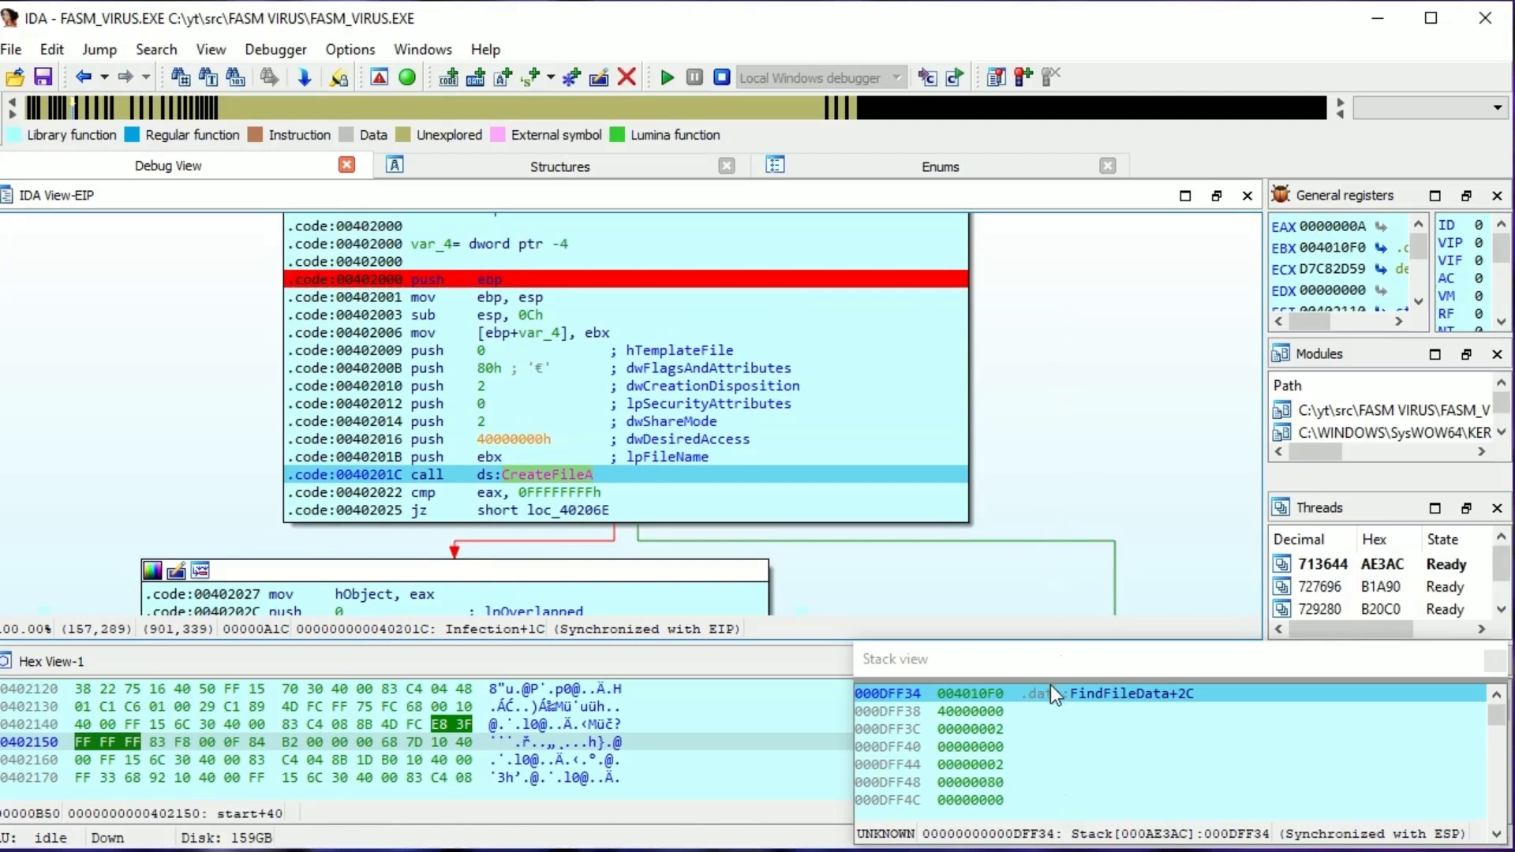
{"action": "key", "text": "F8"}
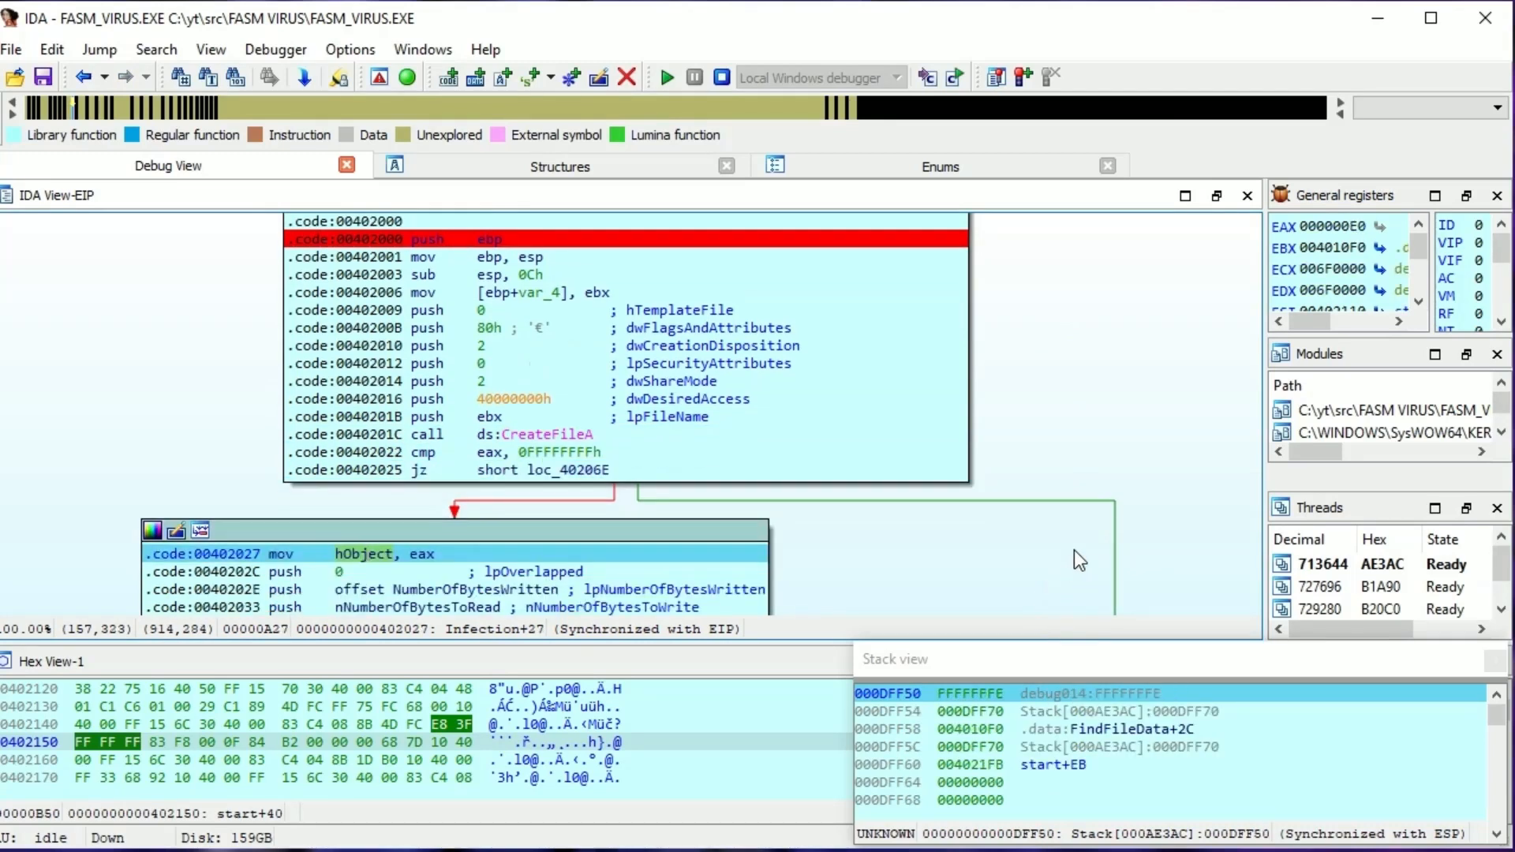
Execute WriteFile and the bytes-written check, pausing at the 'File Infected!' printf.
{"action": "key", "text": "F8"}
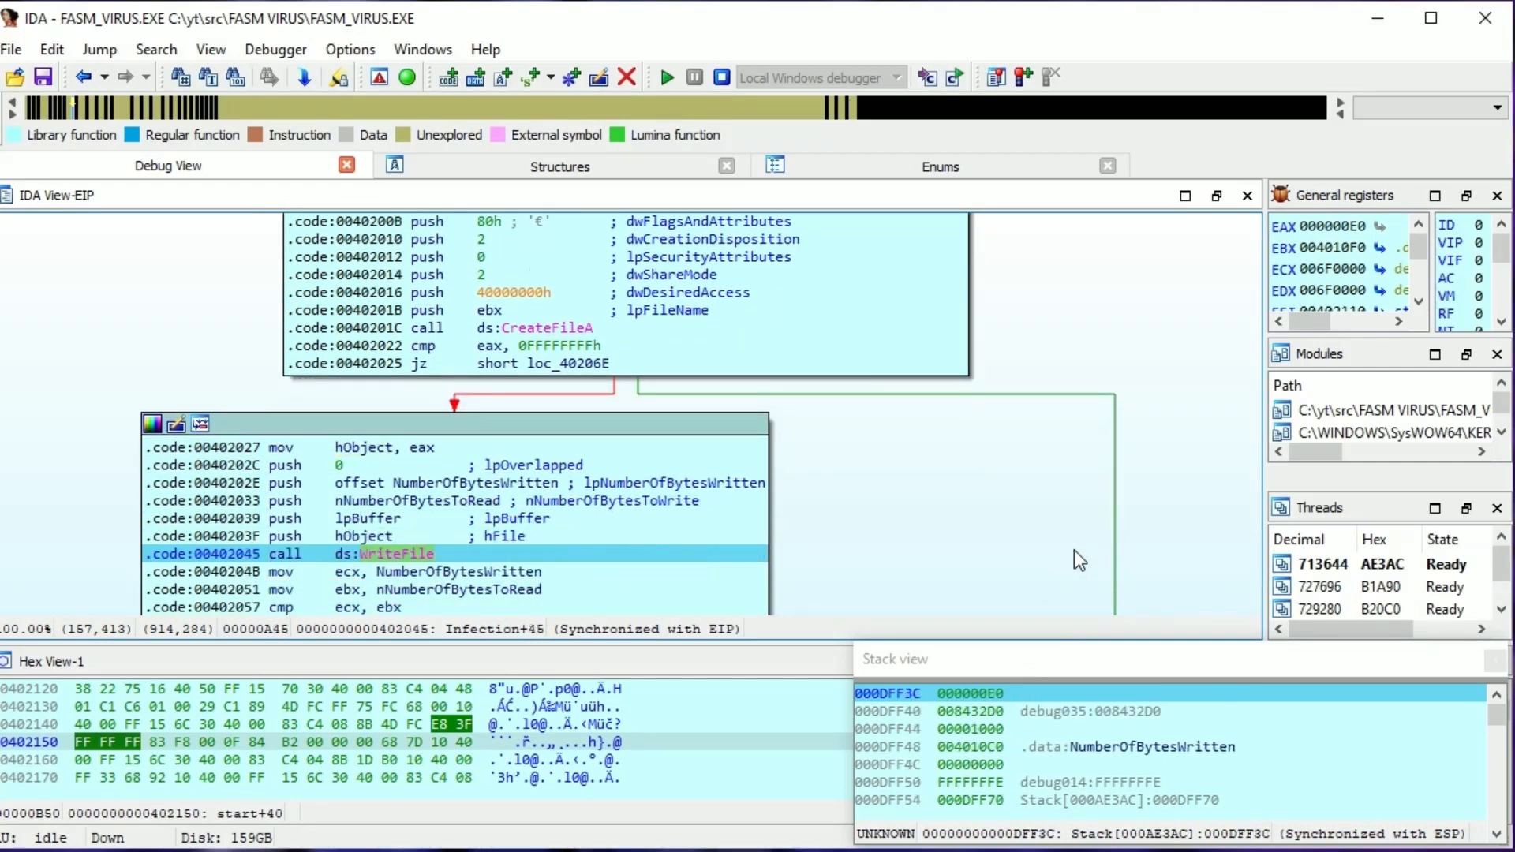
{"action": "key", "text": "F8"}
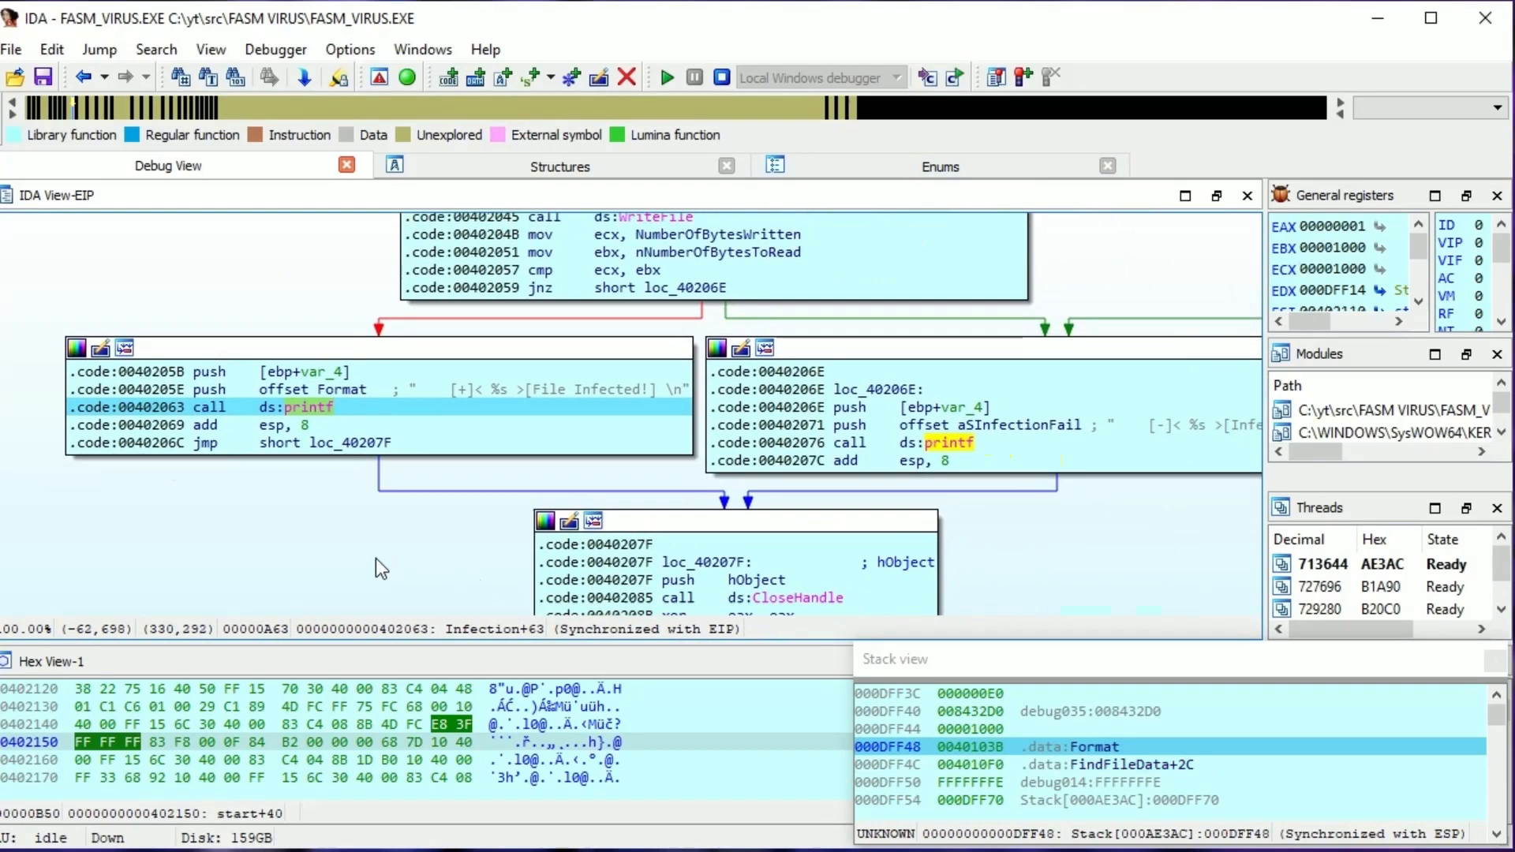
Run the 'File Infected!' printf and CloseHandle, return to start, and reach the extension check at 4021D1.
{"action": "key", "text": "F8"}
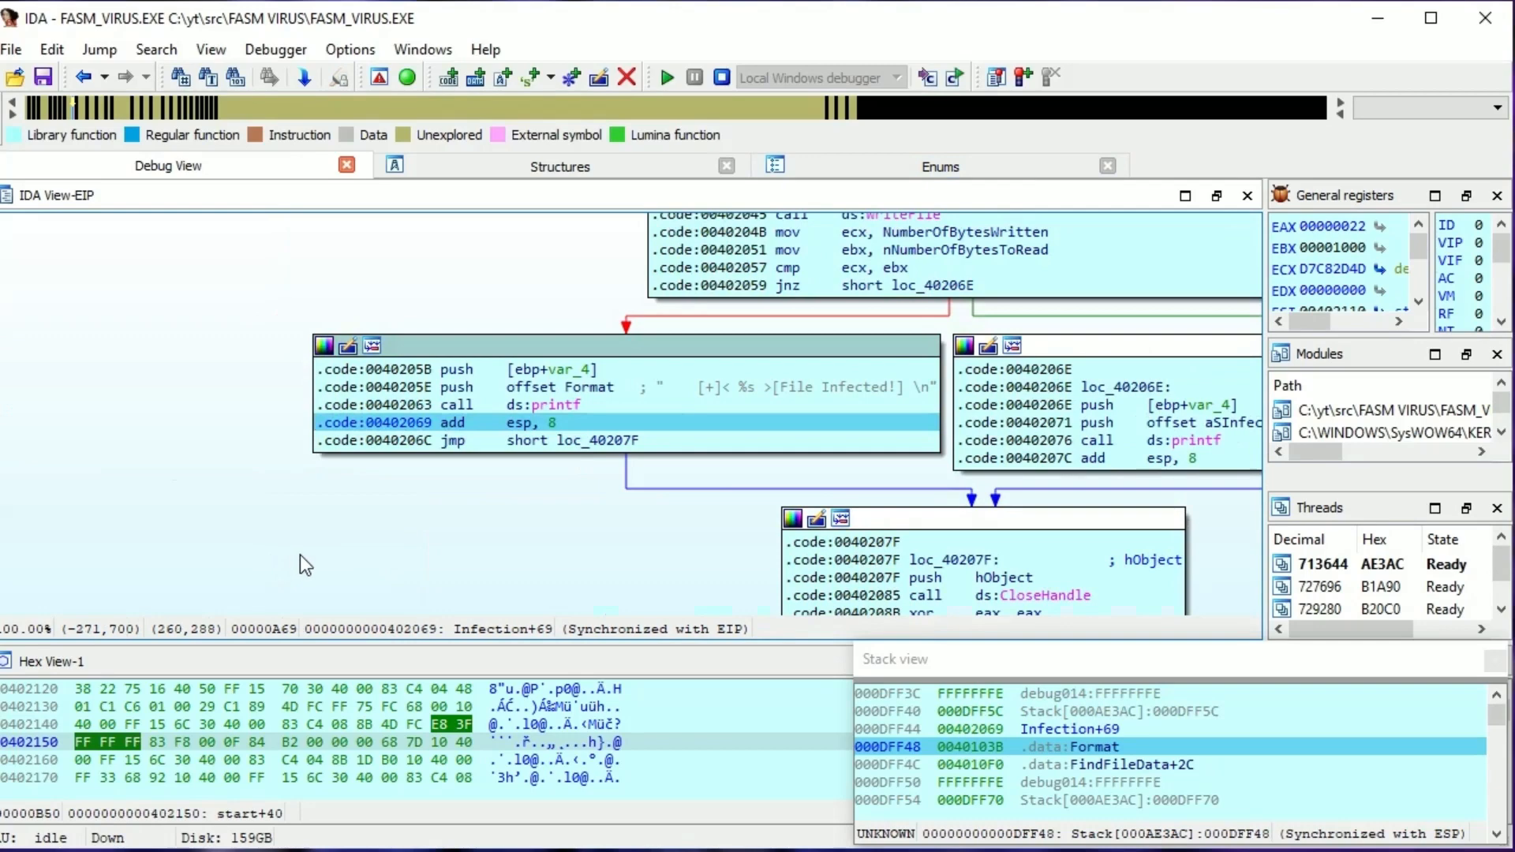
{"action": "key", "text": "F8"}
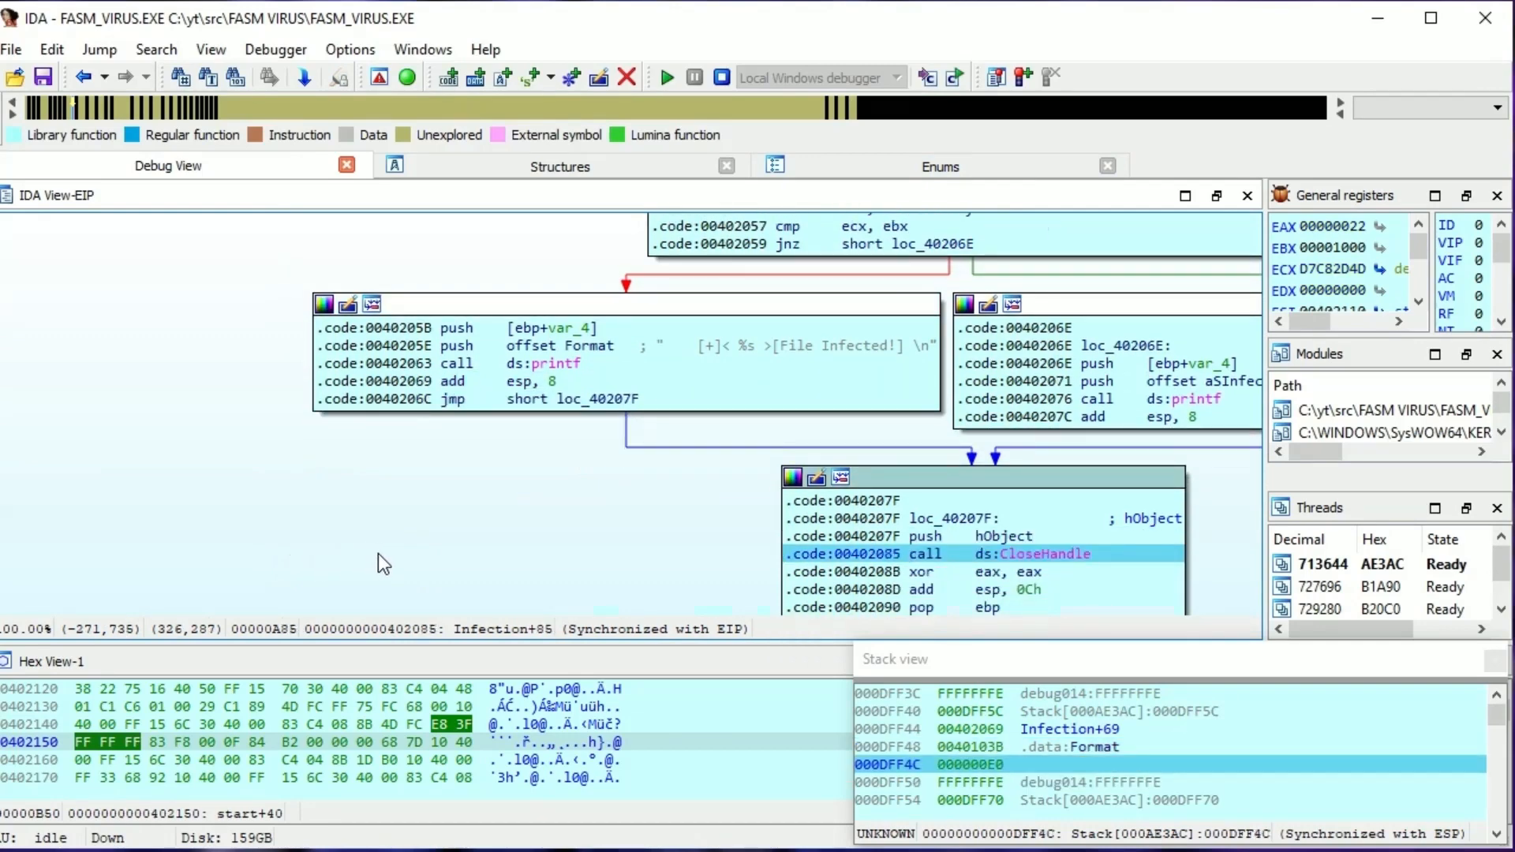
{"action": "key", "text": "F8"}
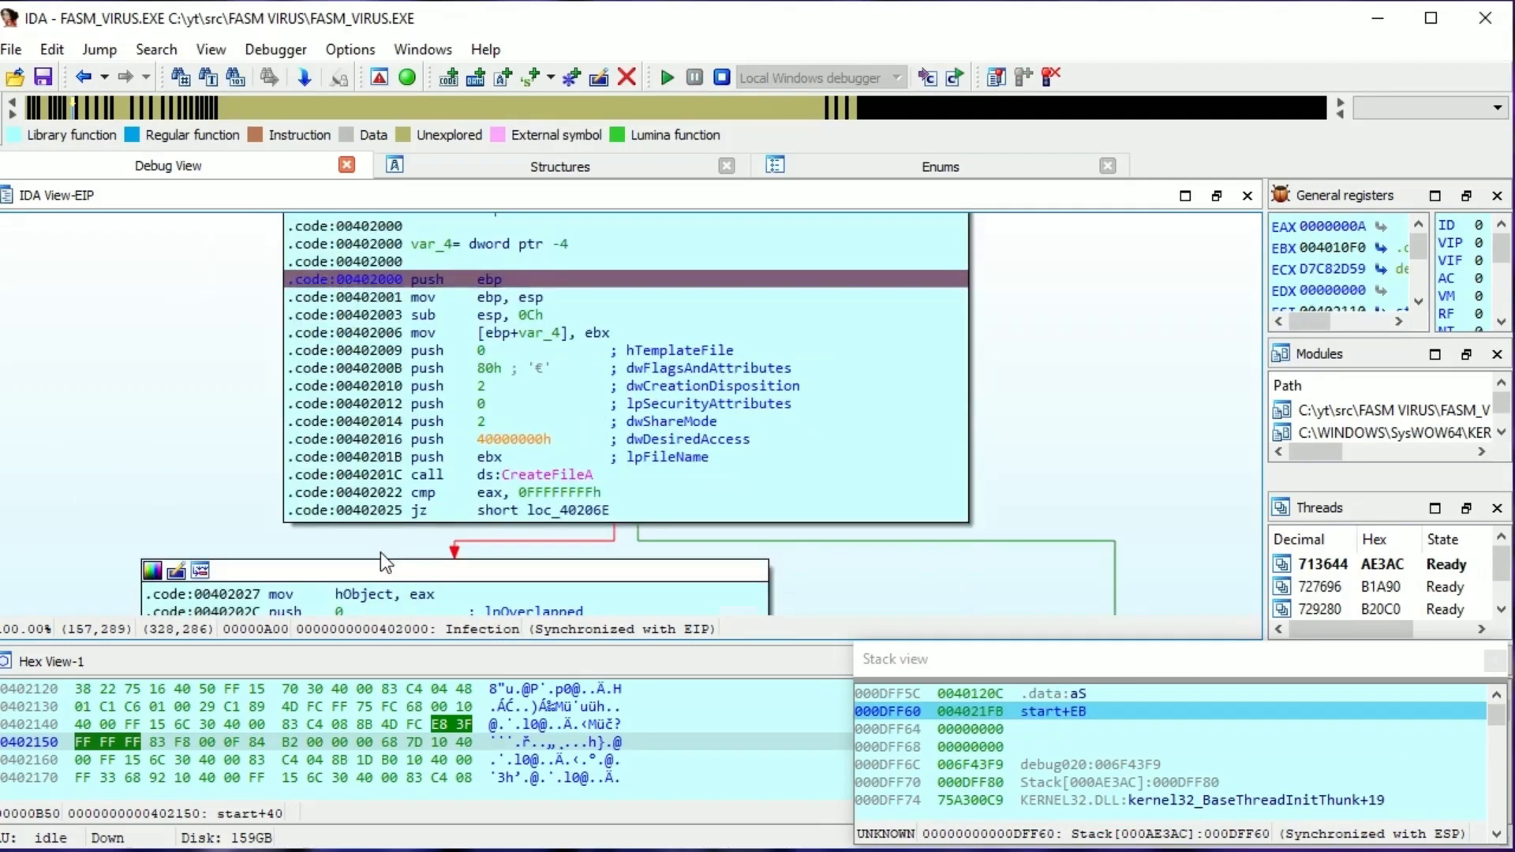
{"action": "key", "text": "F8"}
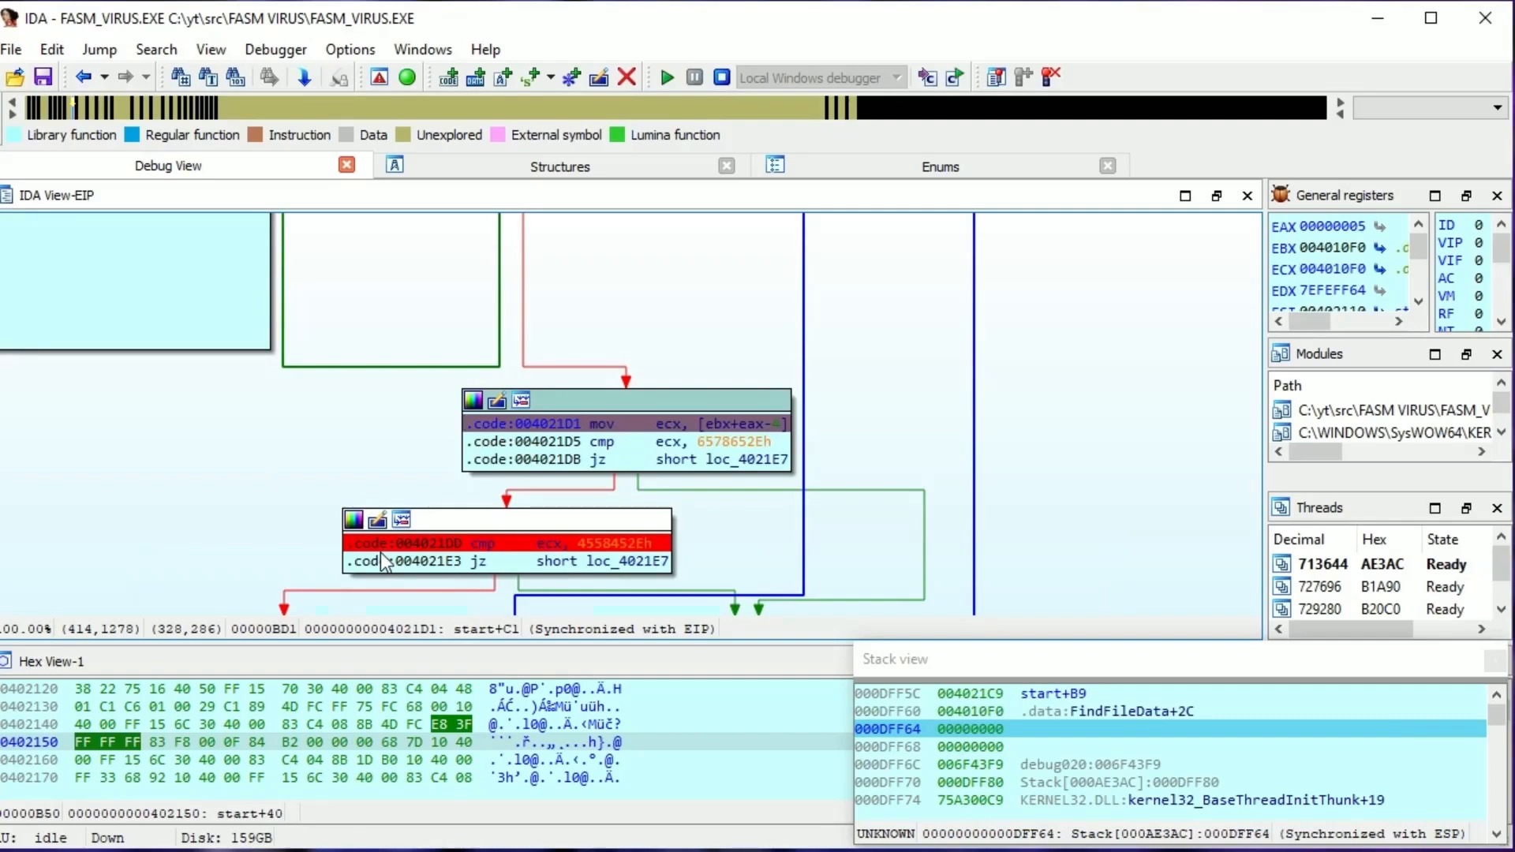